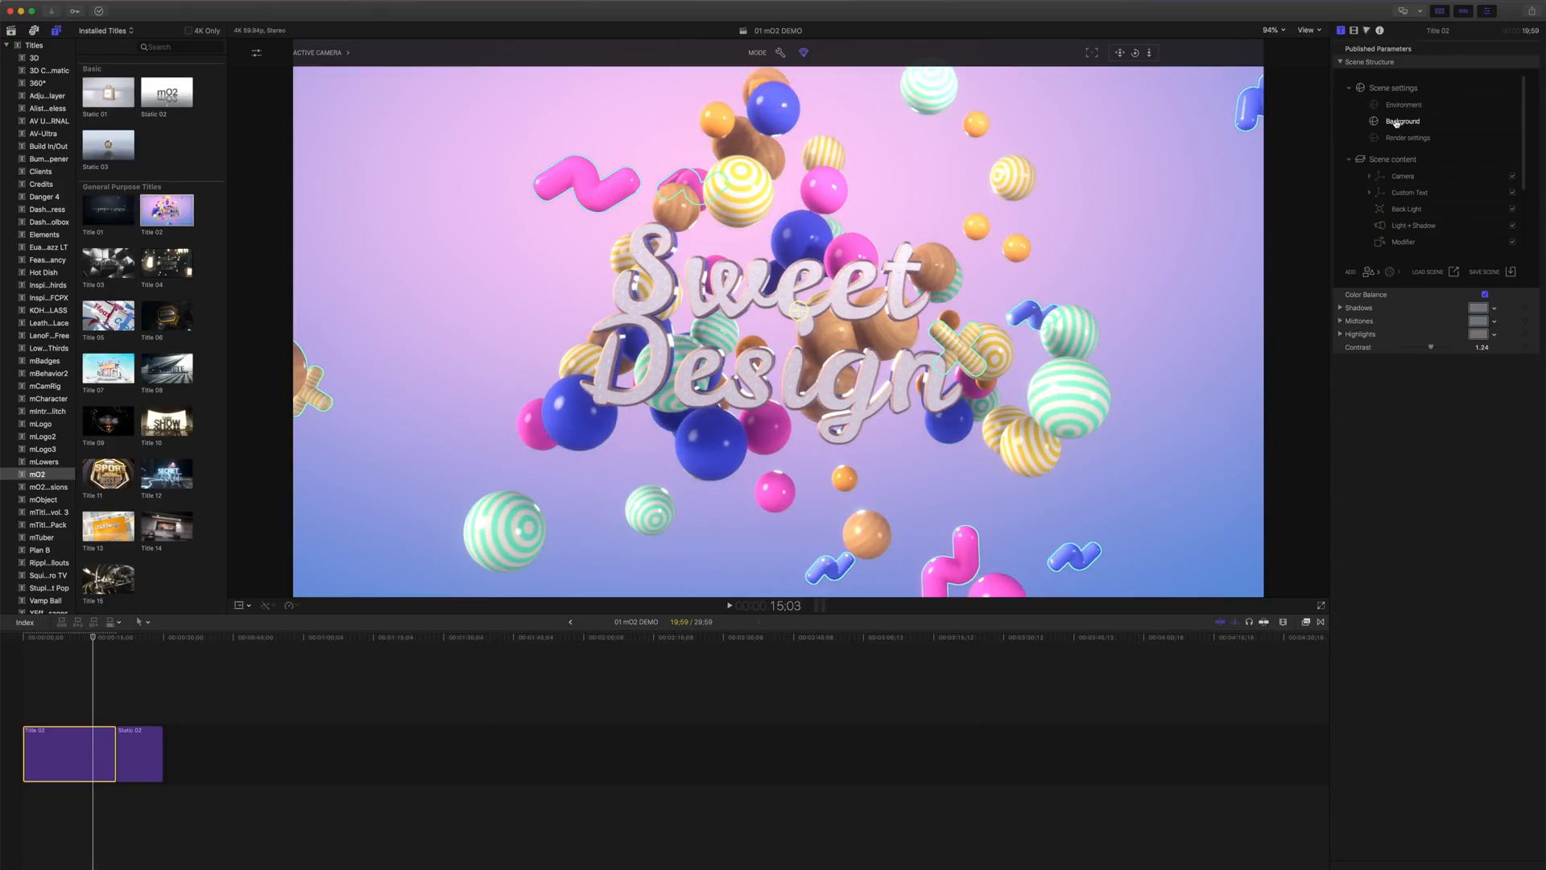
Show the Sweet Design title's Background settings and list its background Type options.
{"action": "left_click", "coordinate": [1400, 121]}
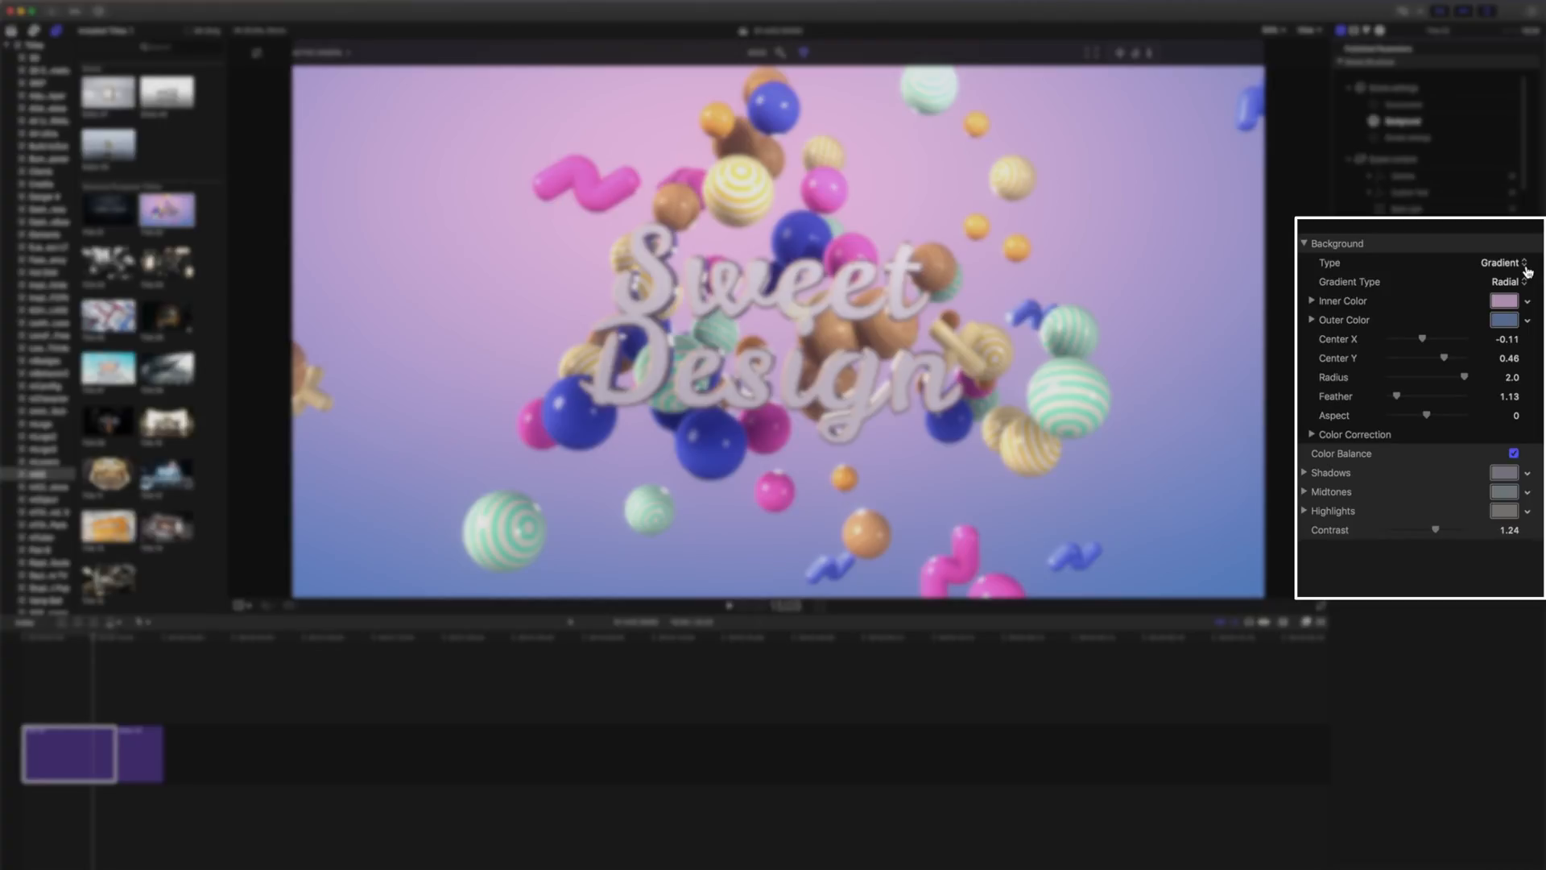
{"action": "left_click", "coordinate": [1502, 263]}
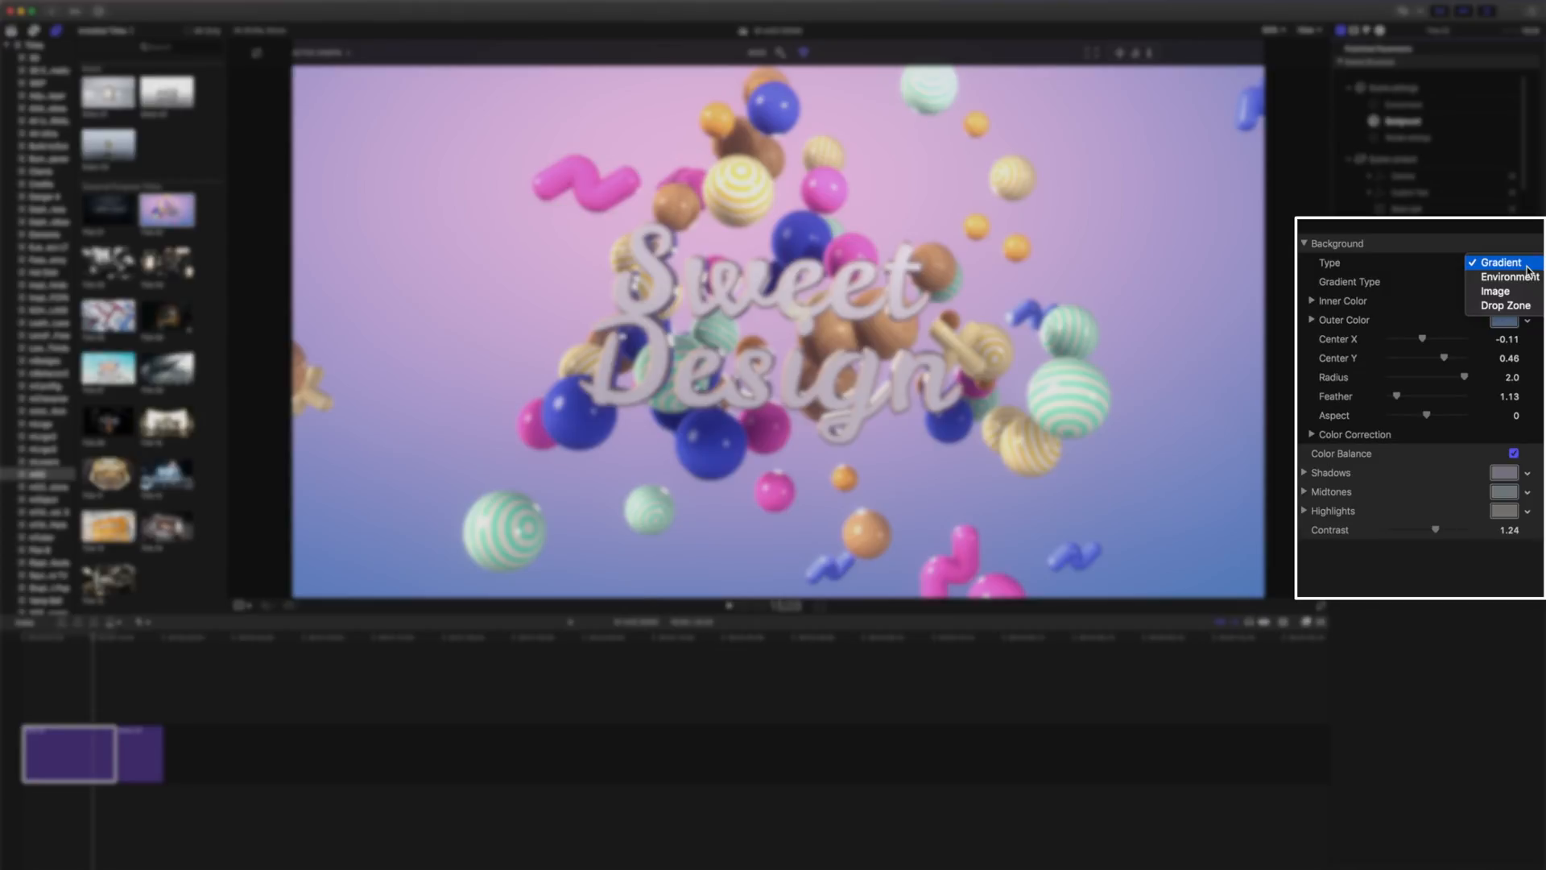
{"action": "mouse_move", "coordinate": [1493, 291]}
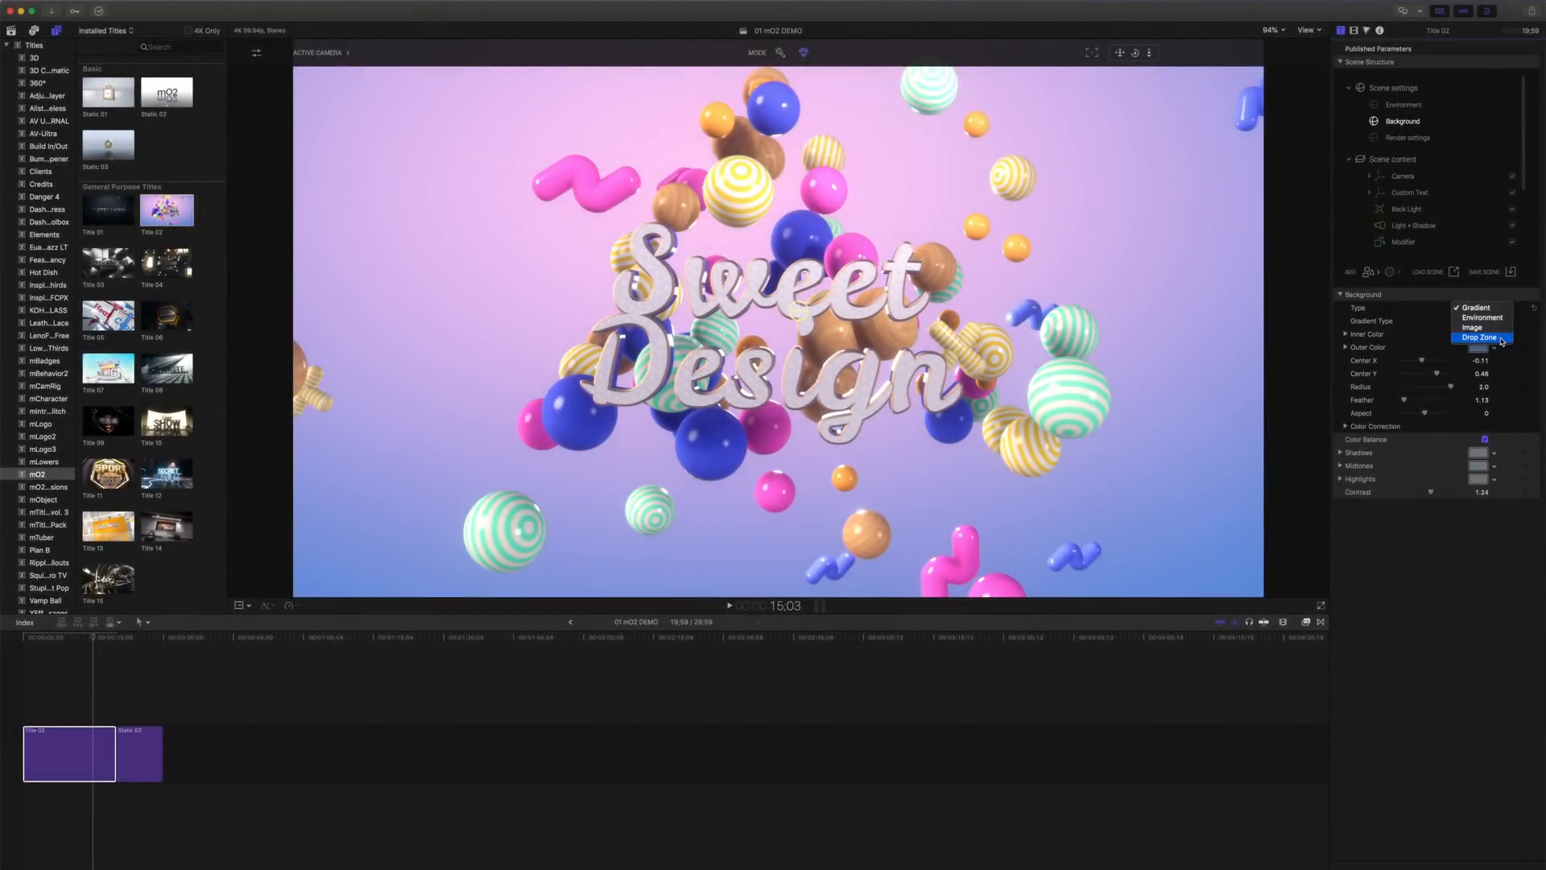
Keep the Gradient type and set the inner colour to mint and outer to pink.
{"action": "left_click", "coordinate": [1476, 307]}
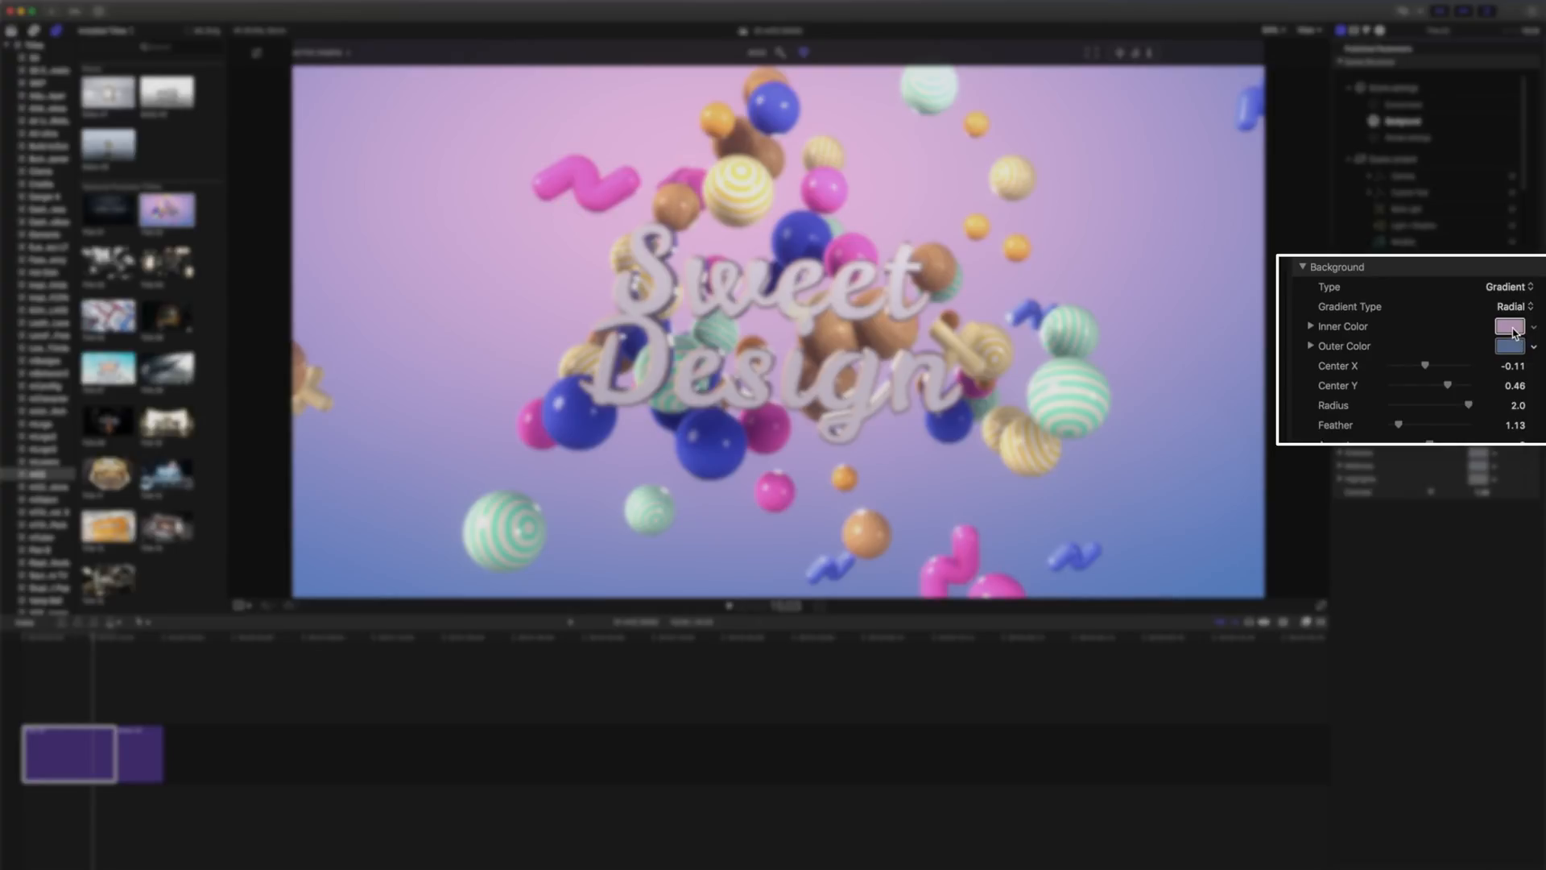
{"action": "left_click", "coordinate": [1511, 326]}
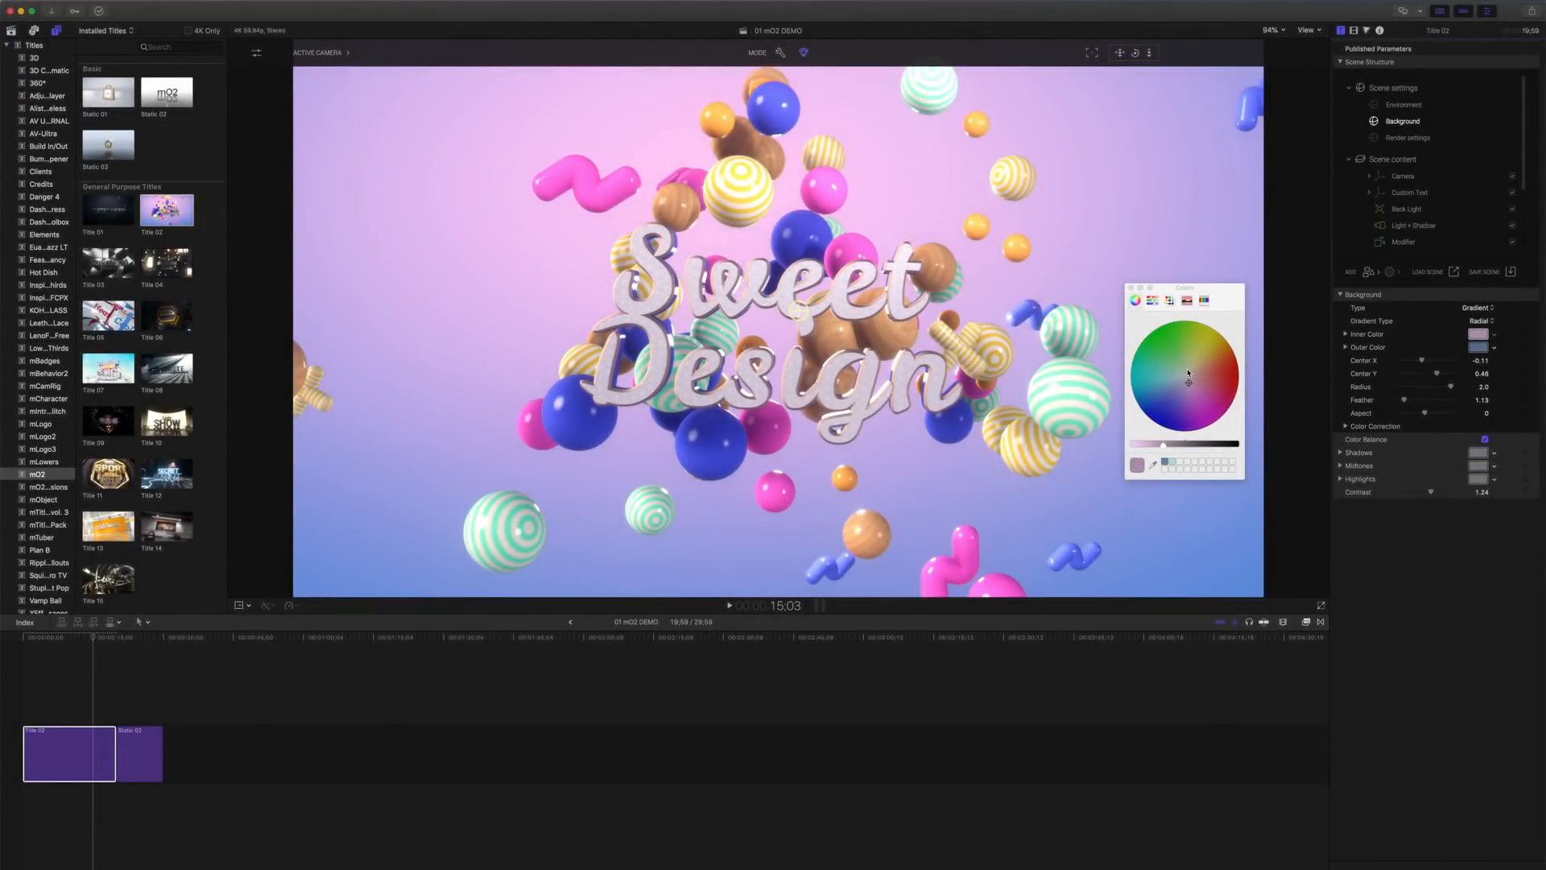
{"action": "left_click", "coordinate": [1177, 374]}
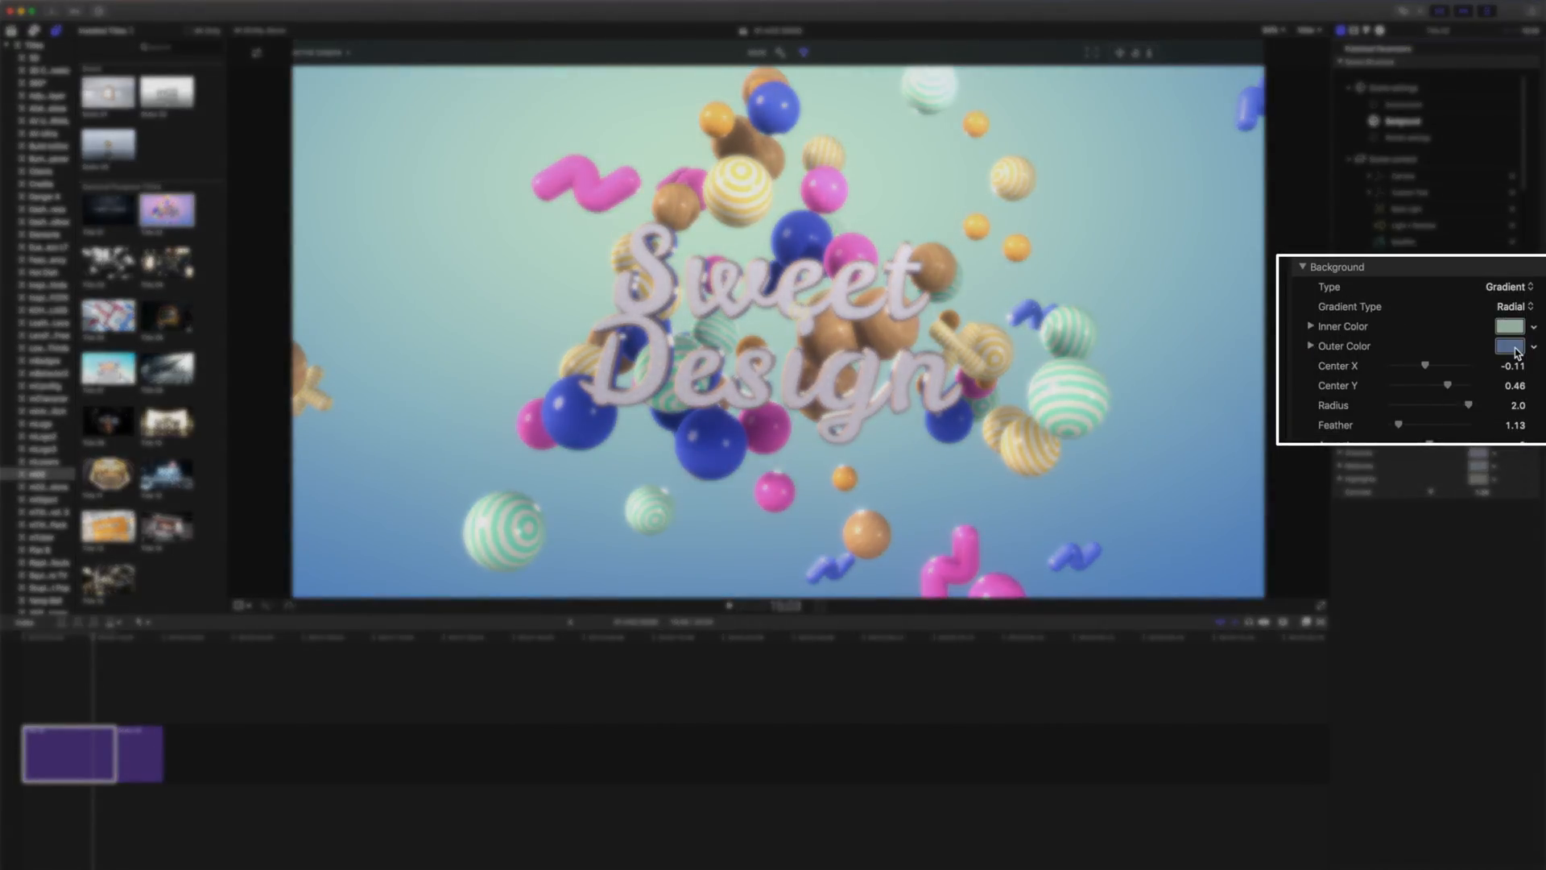
{"action": "left_click", "coordinate": [1509, 346]}
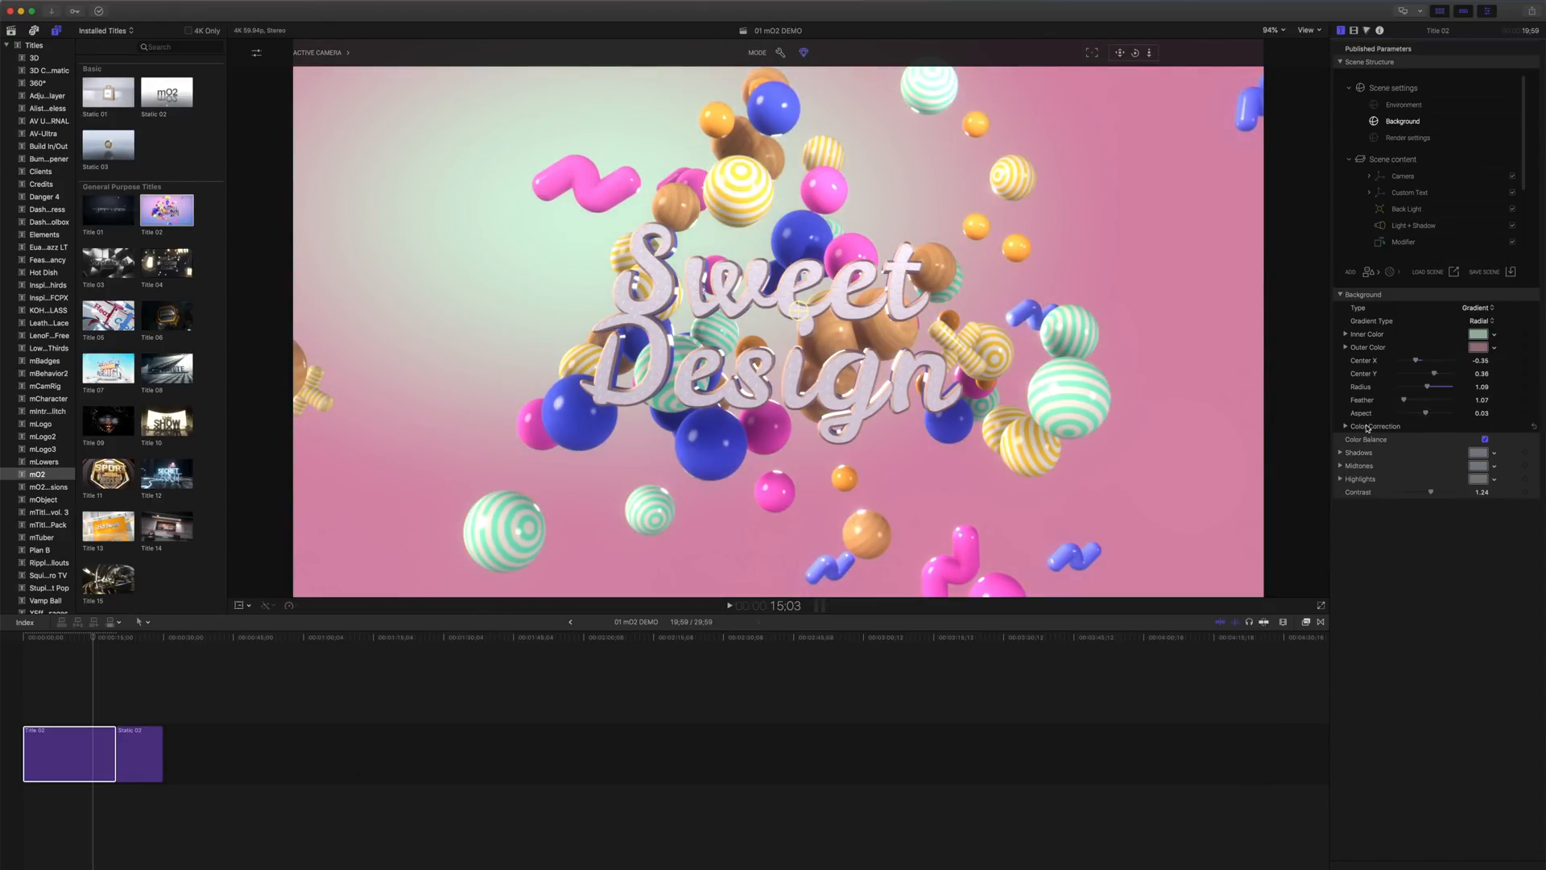
Select the mO2 Static 02 clip in the timeline to load its scene settings.
{"action": "left_click", "coordinate": [1345, 426]}
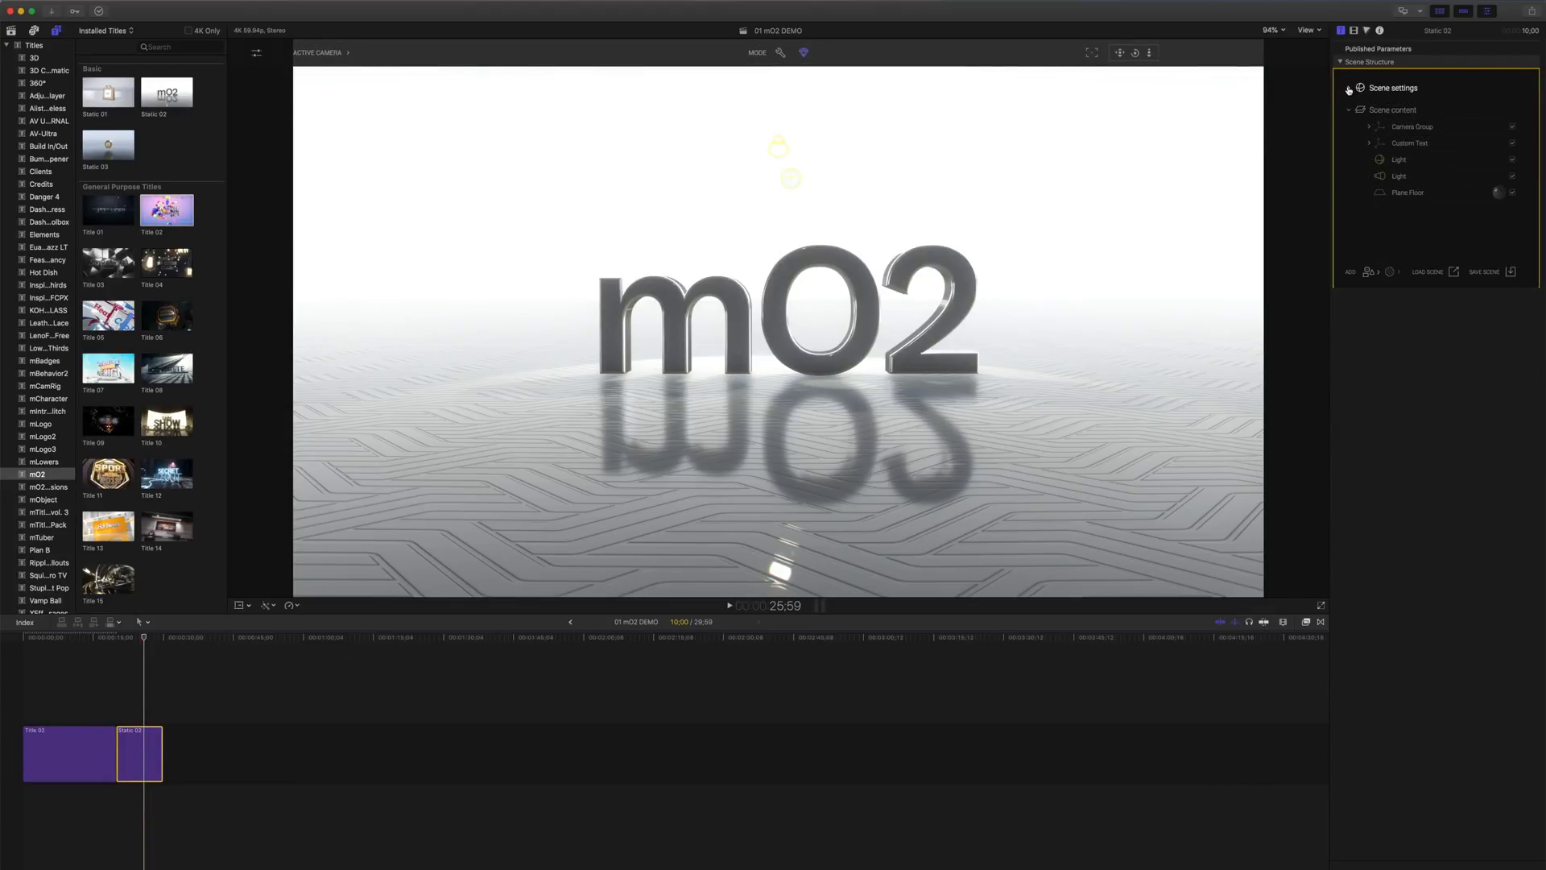
Set the mO2 background gradient's Color A and Color B to blue shades.
{"action": "left_click", "coordinate": [1361, 88]}
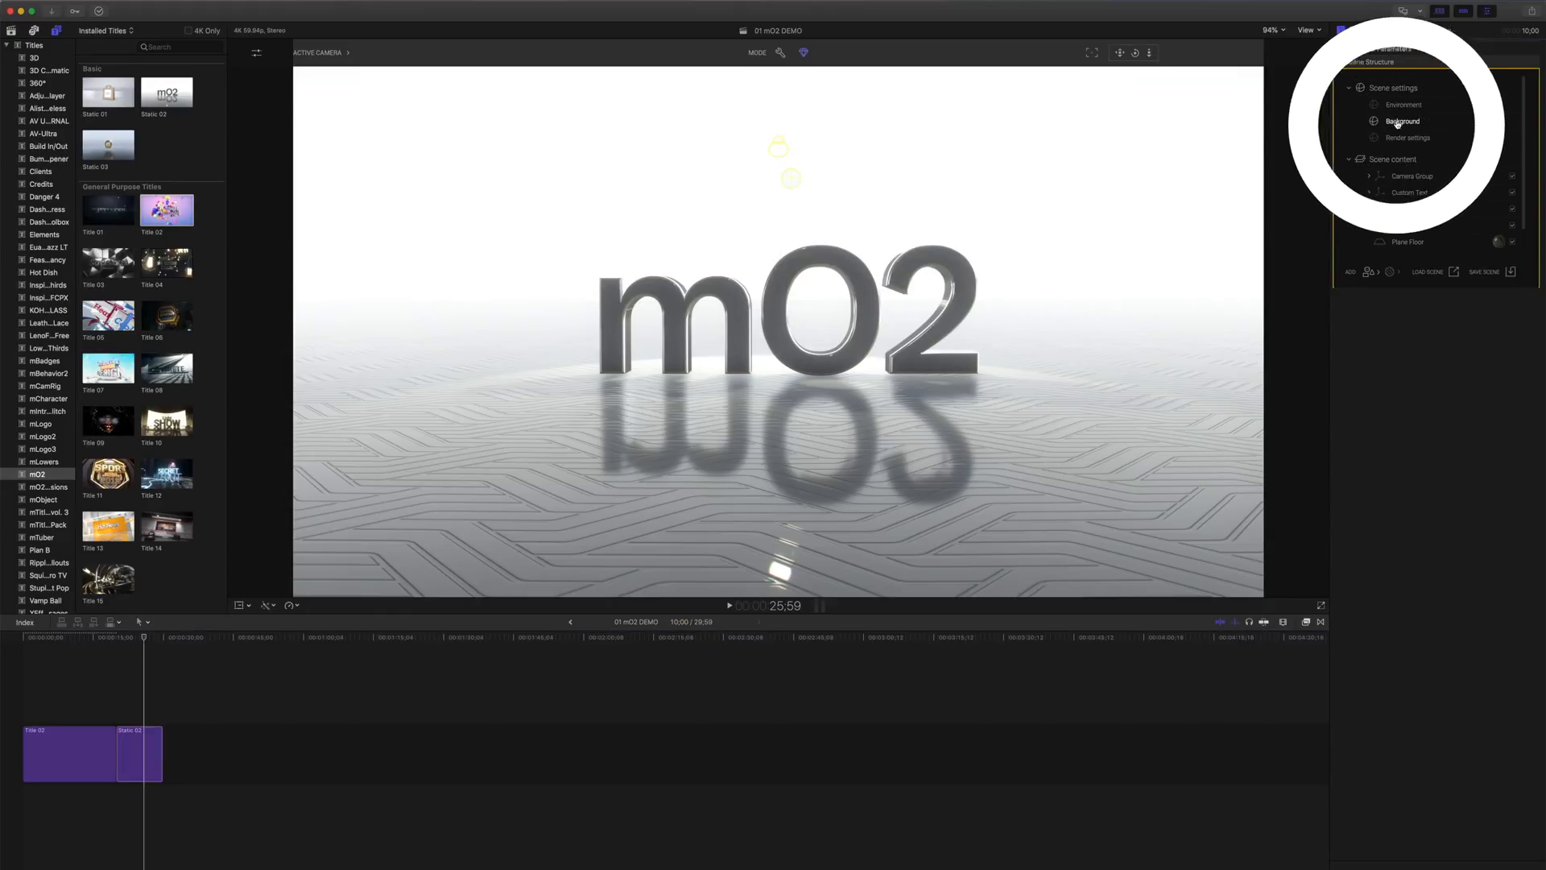
{"action": "left_click", "coordinate": [1401, 120]}
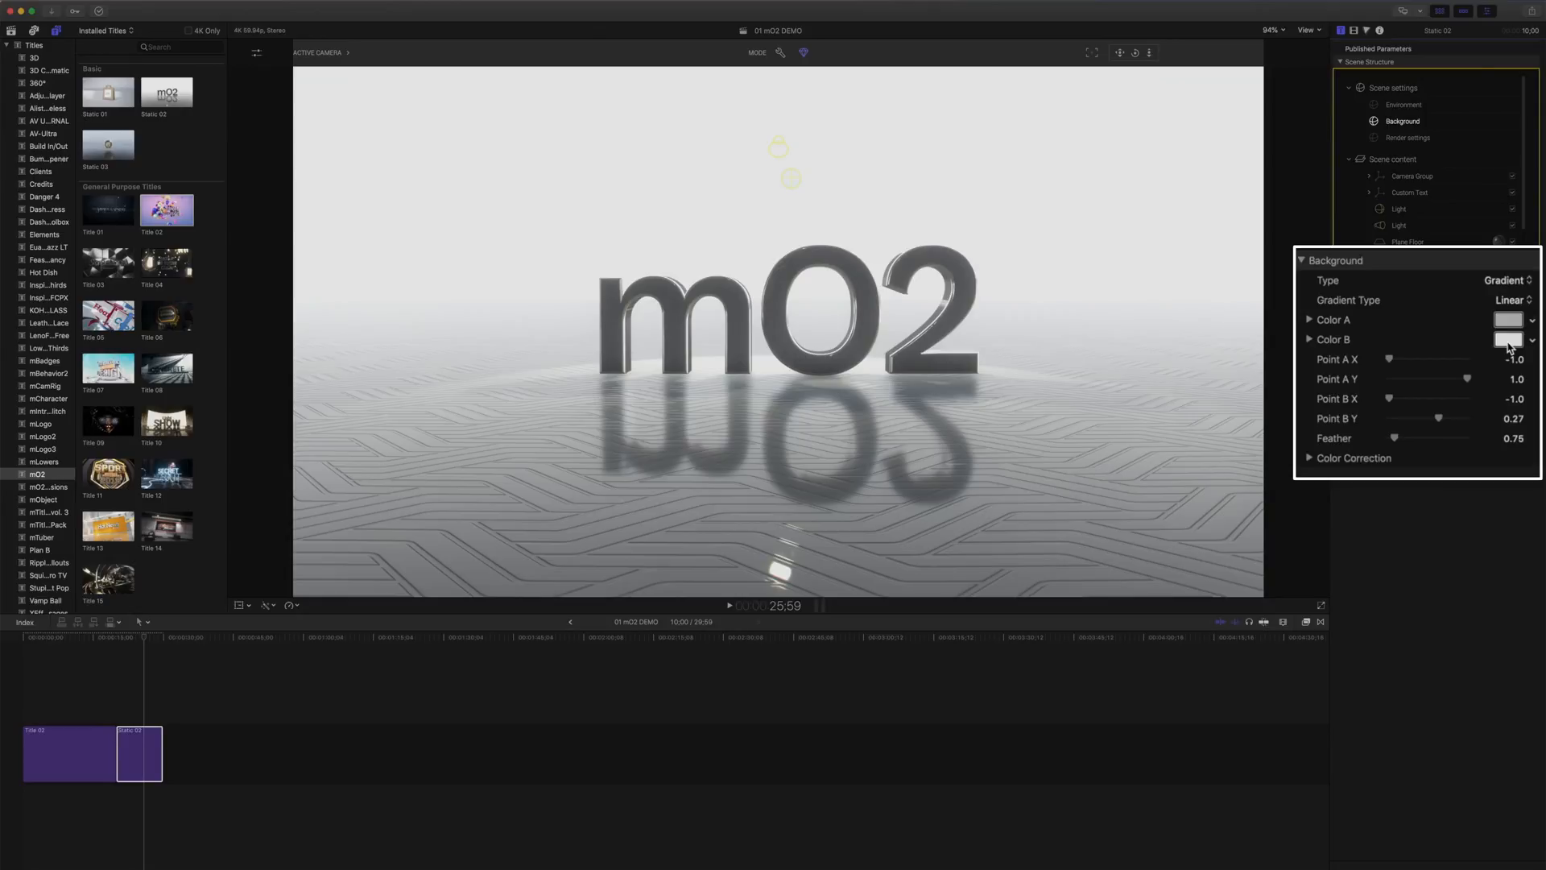
{"action": "left_click", "coordinate": [1481, 339]}
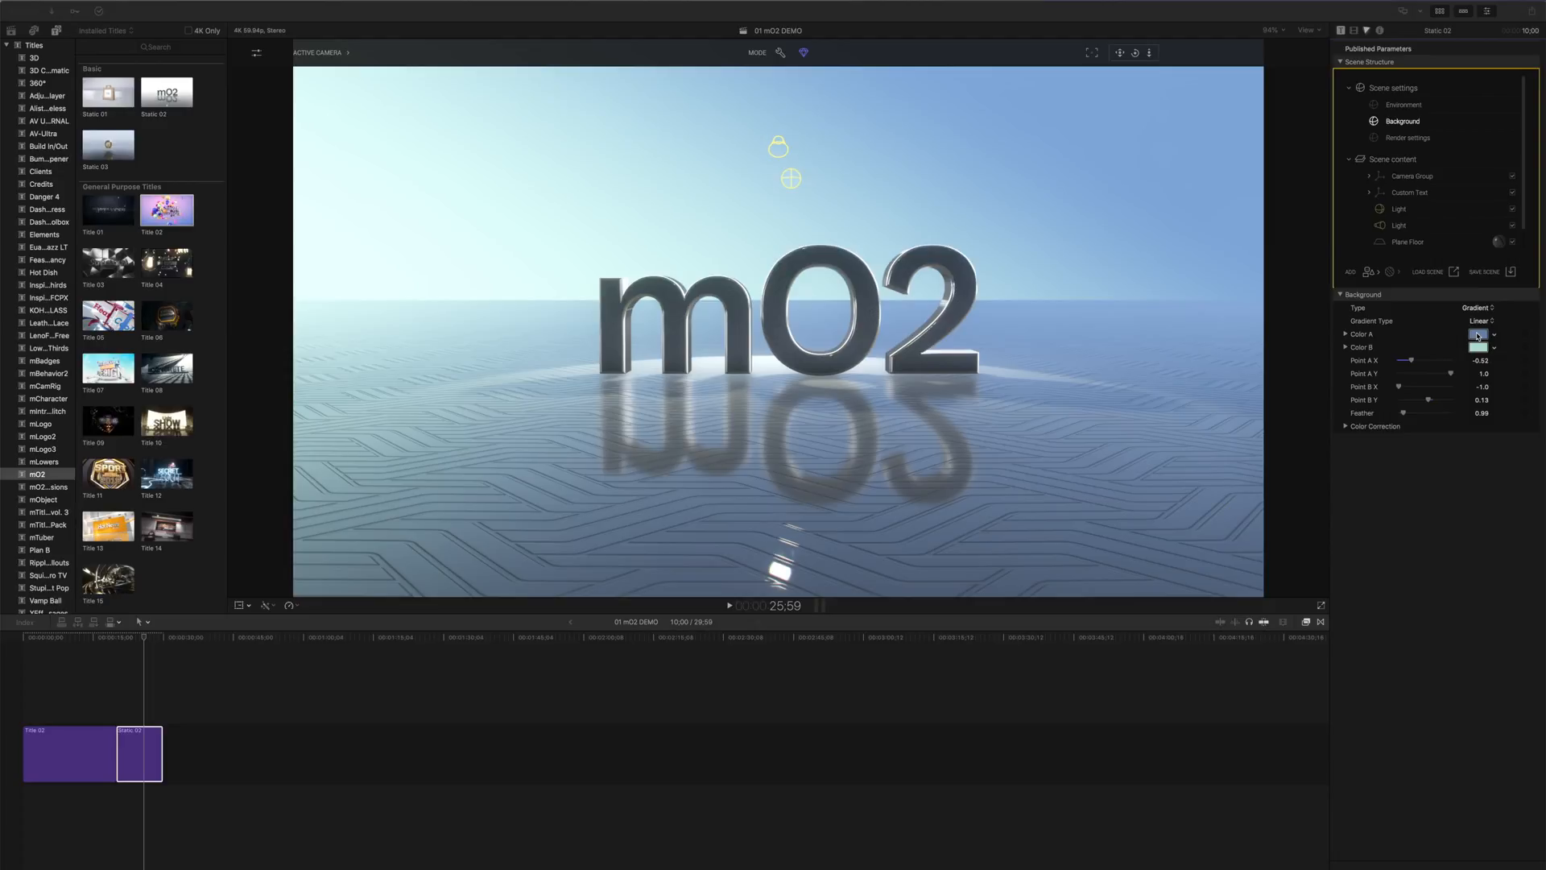
{"action": "left_click", "coordinate": [1479, 335]}
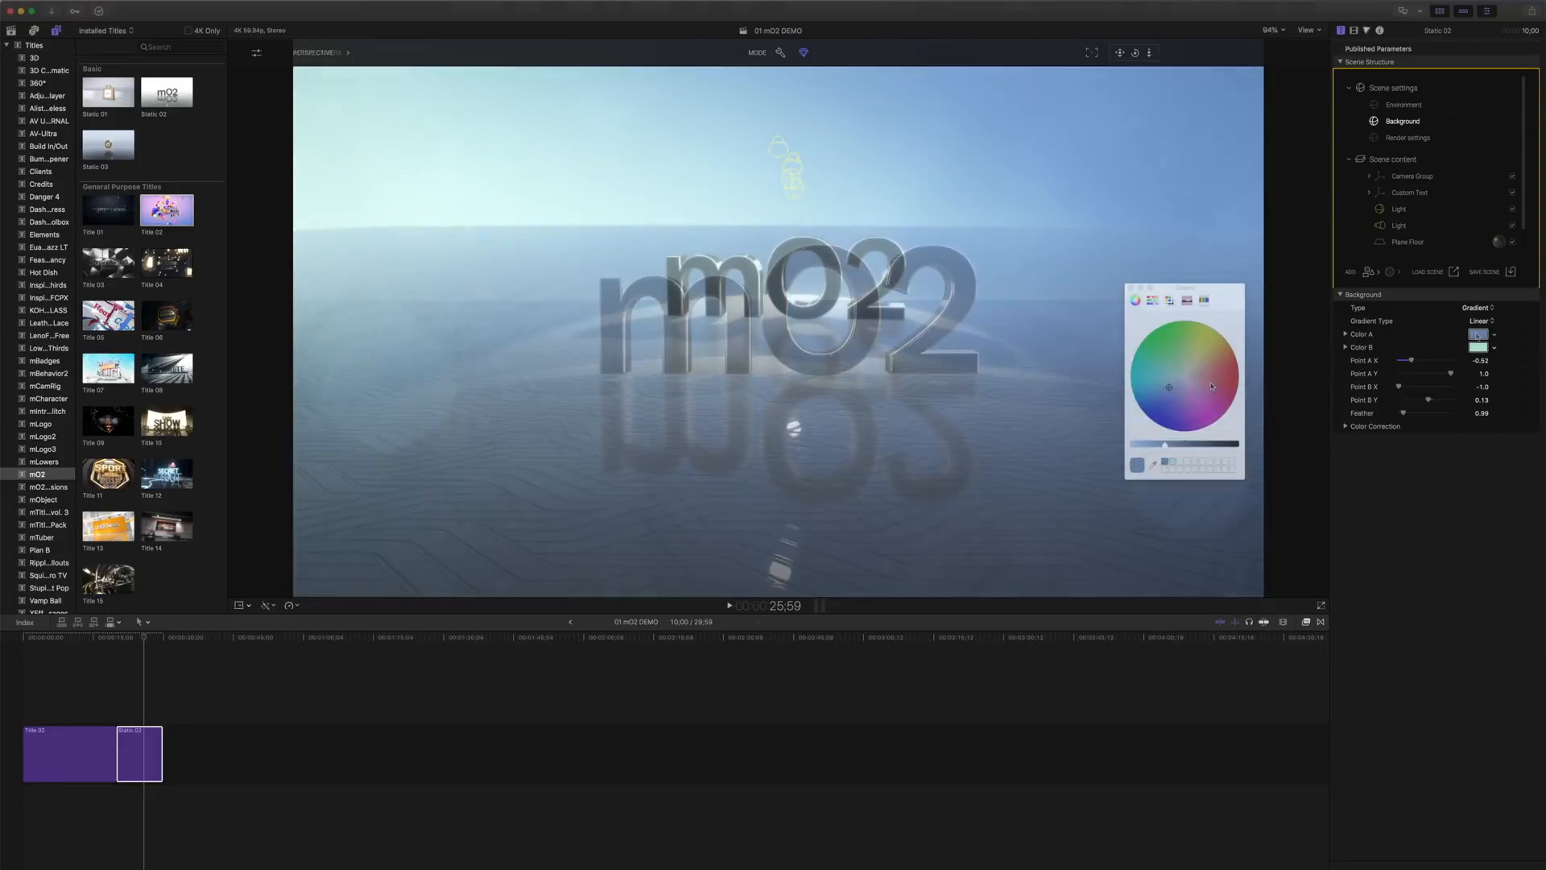
{"action": "left_click", "coordinate": [1172, 380]}
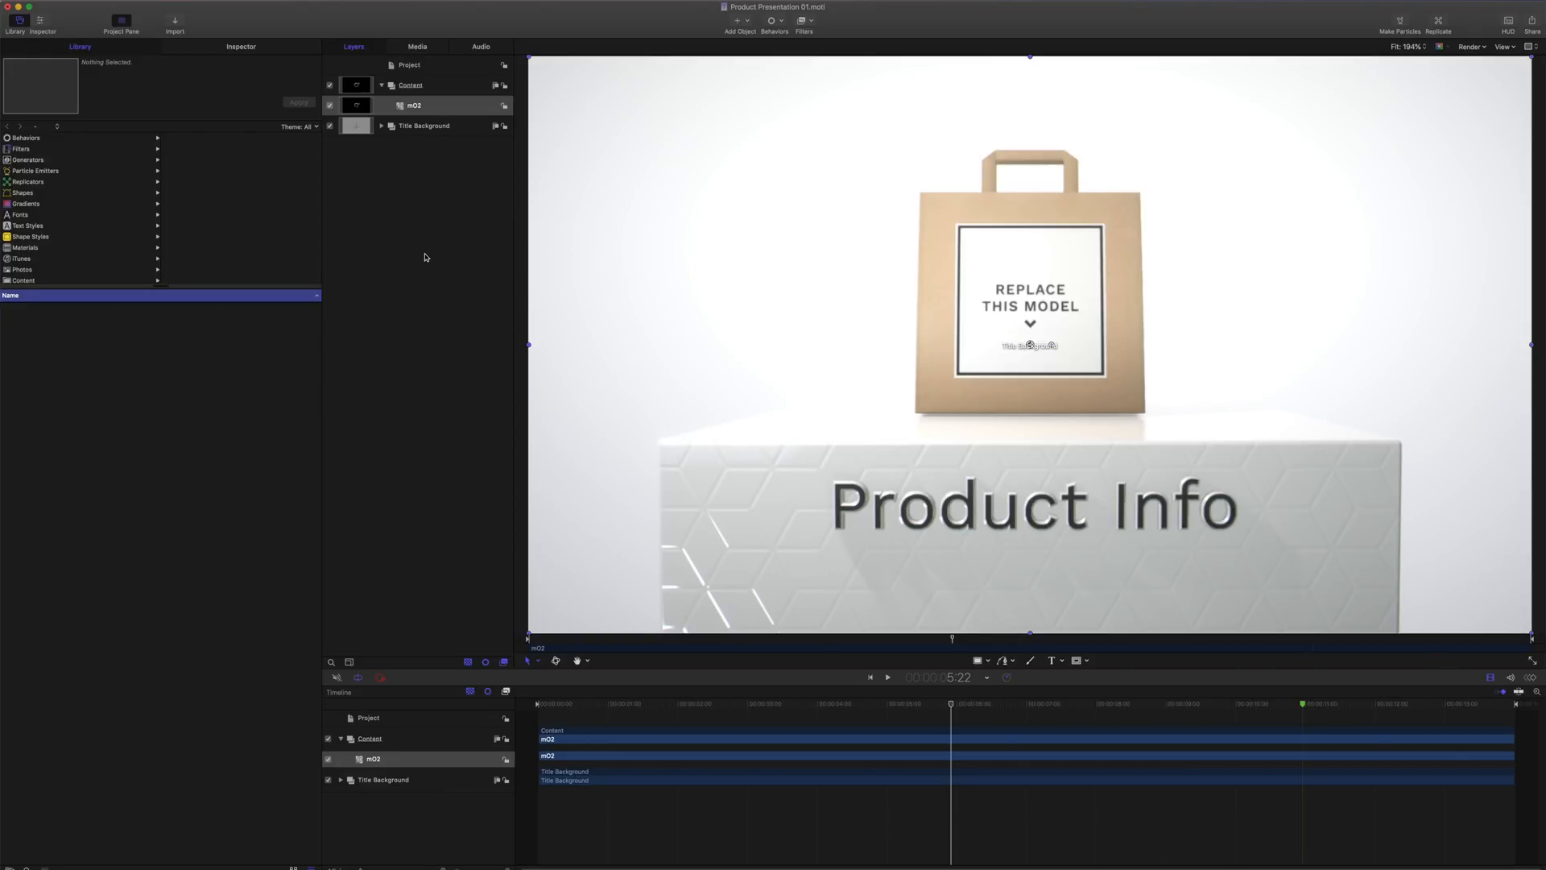
Play the Product Info project's animated intro in Motion.
{"action": "left_click", "coordinate": [885, 677]}
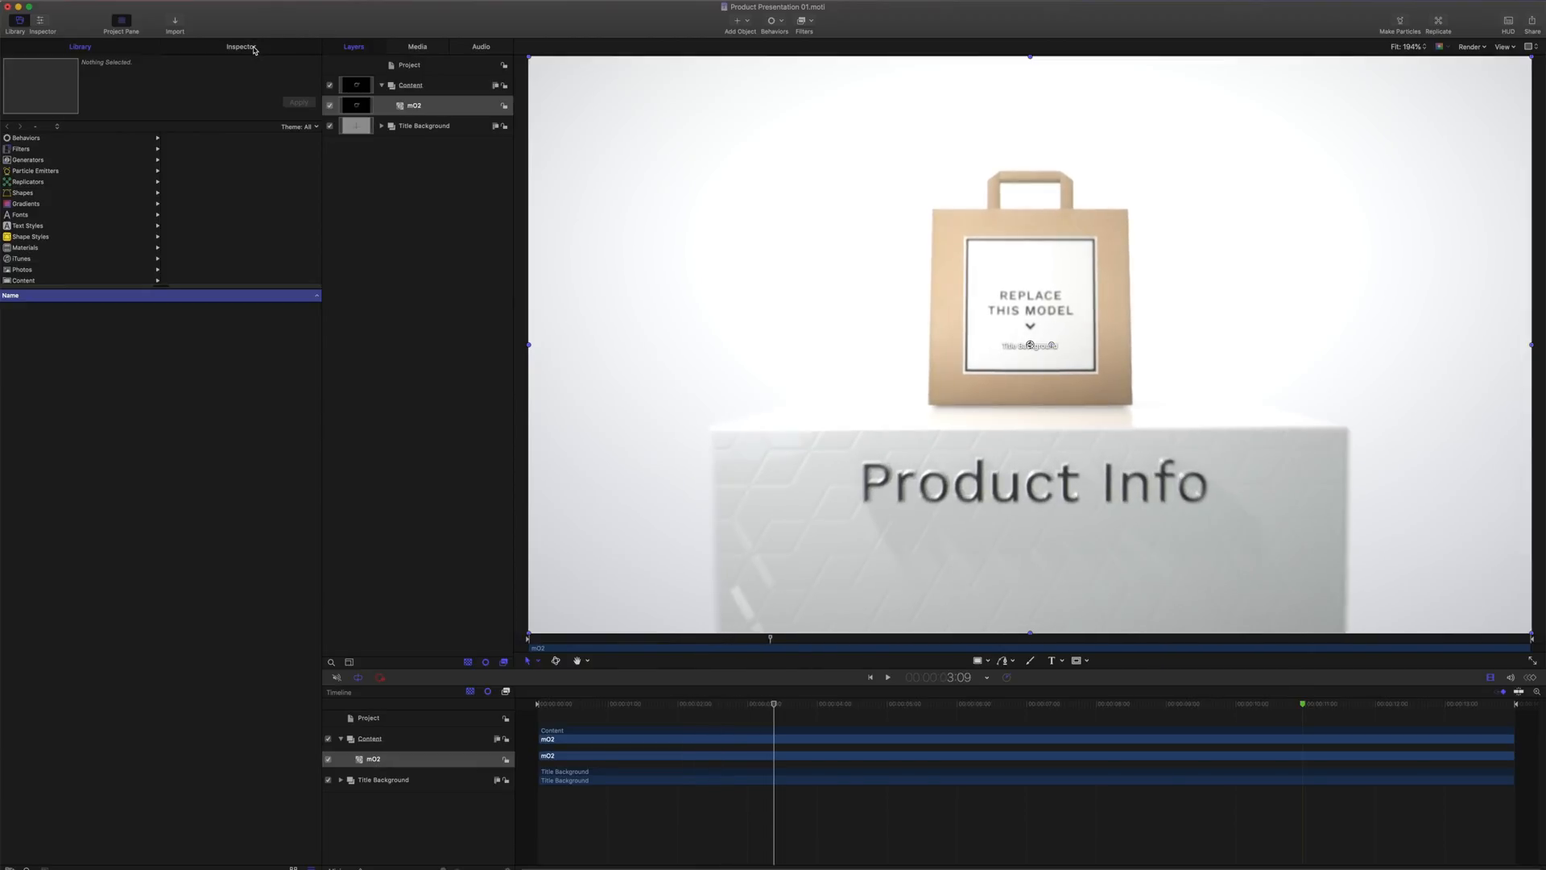
Switch the mO2 layer's scene background type to Environment.
{"action": "left_click", "coordinate": [240, 46]}
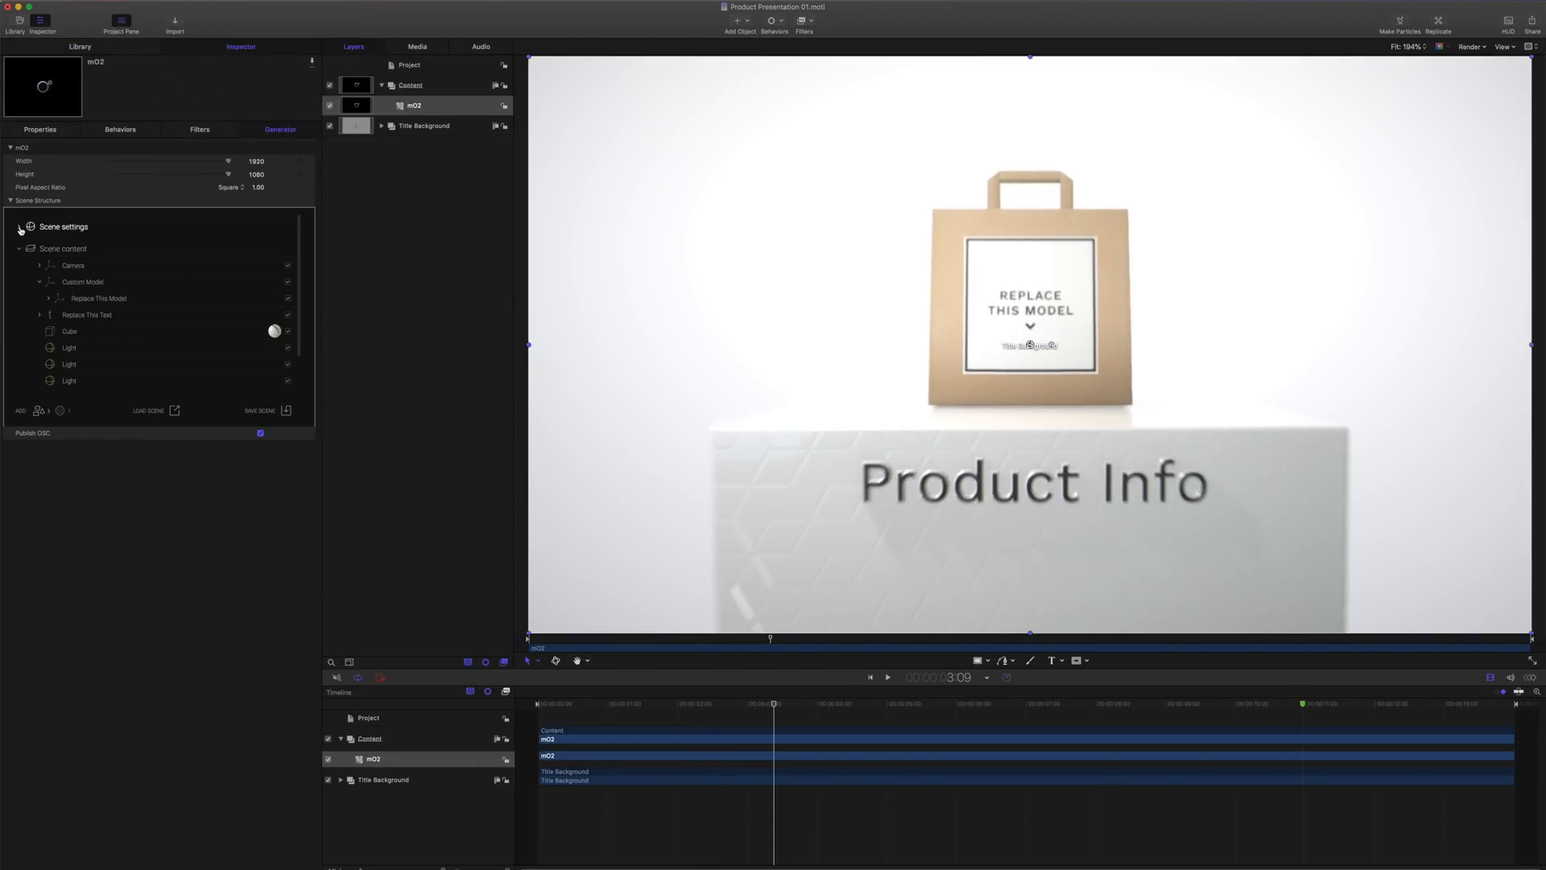
{"action": "left_click", "coordinate": [18, 225]}
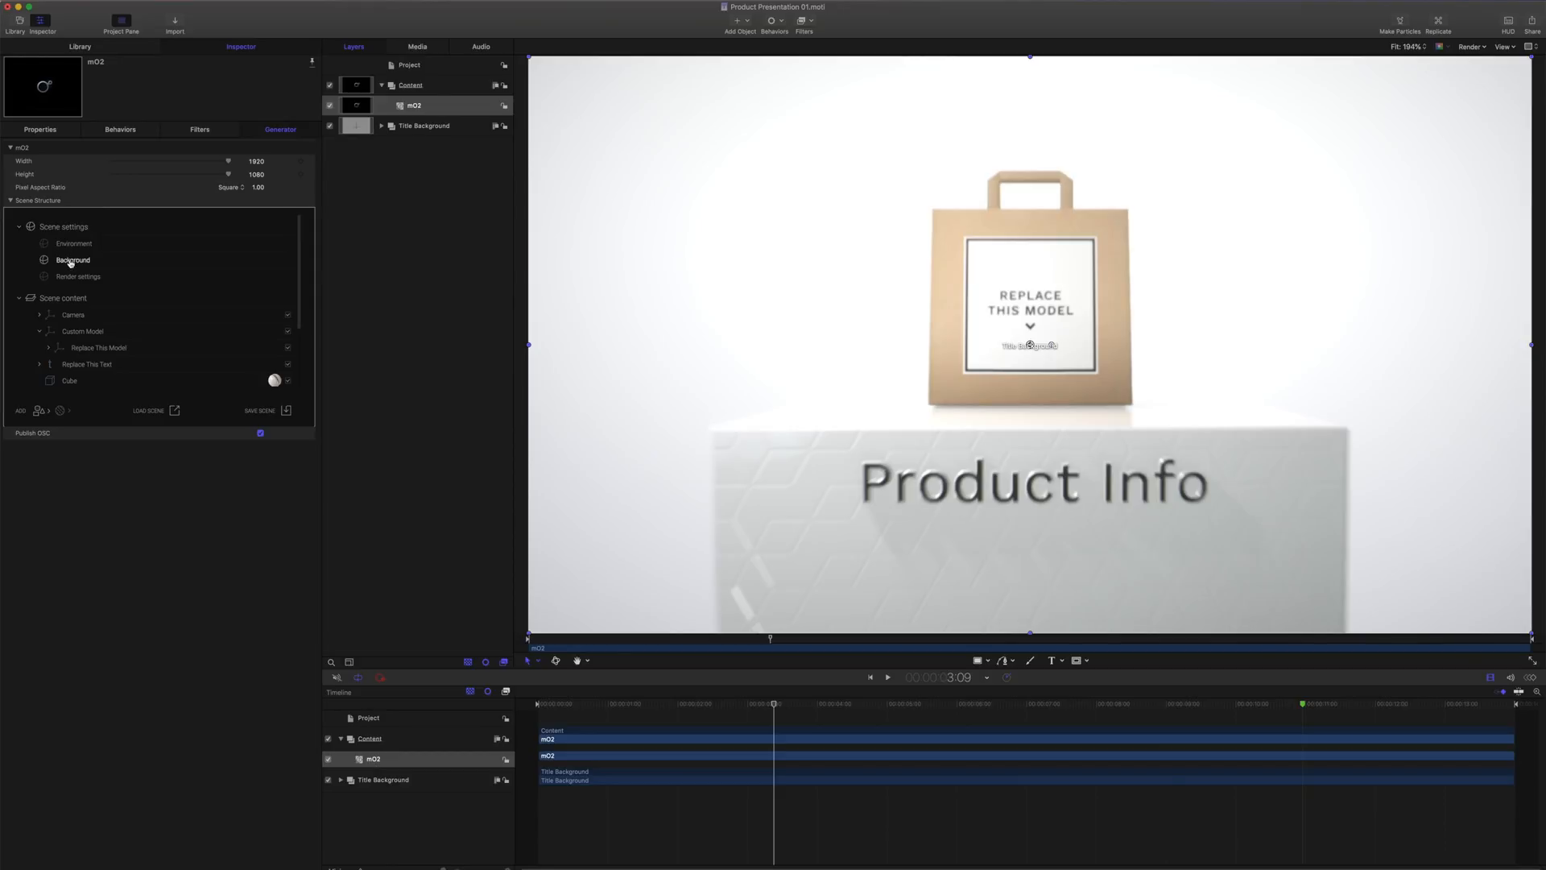
{"action": "left_click", "coordinate": [72, 260]}
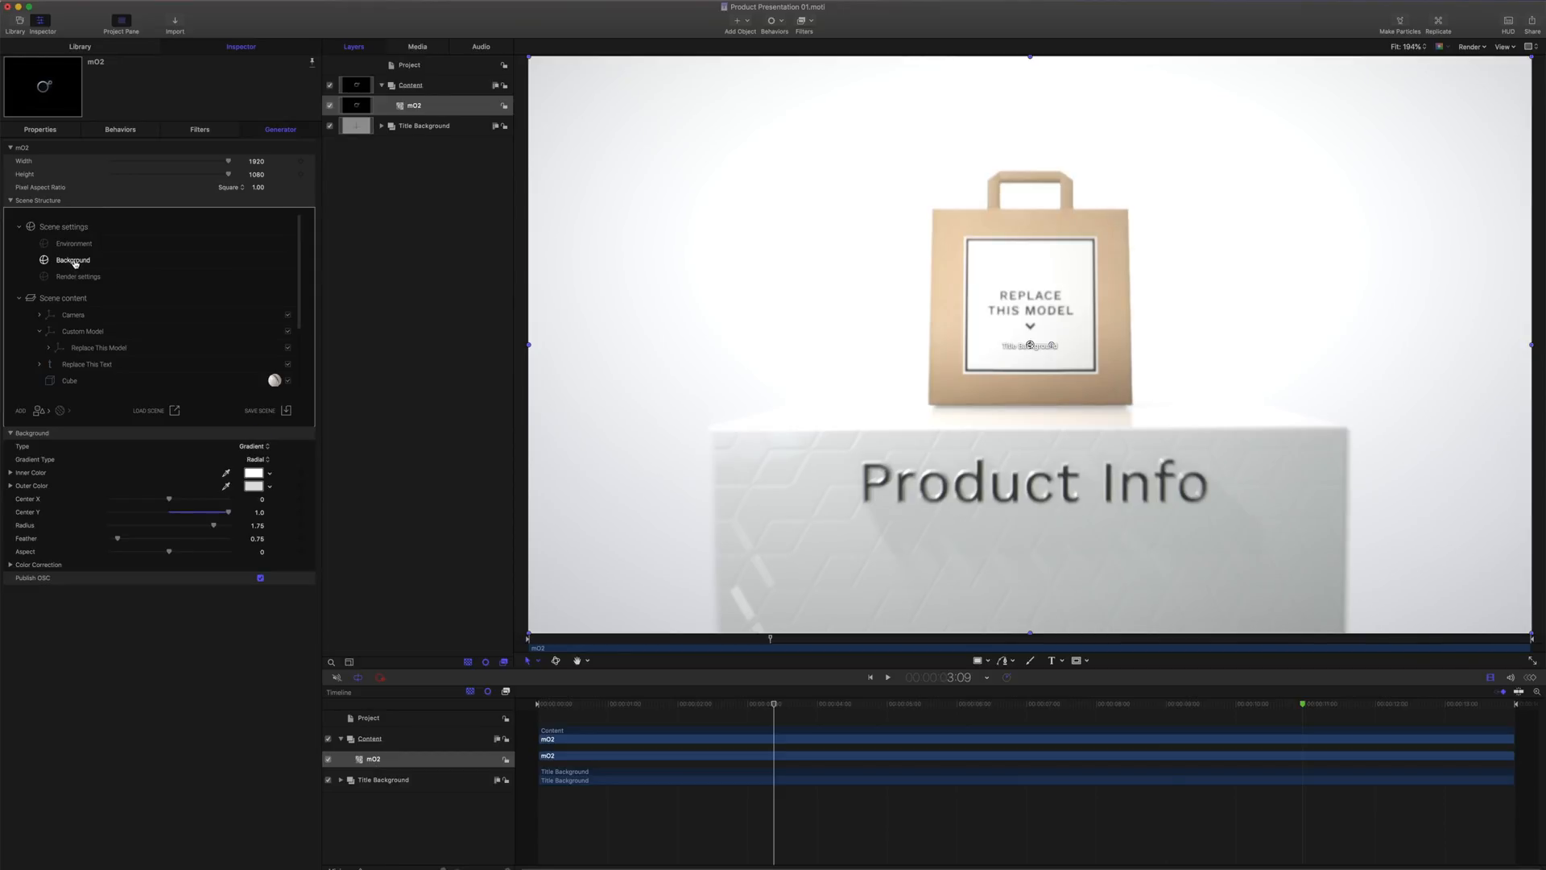
{"action": "left_click", "coordinate": [254, 445]}
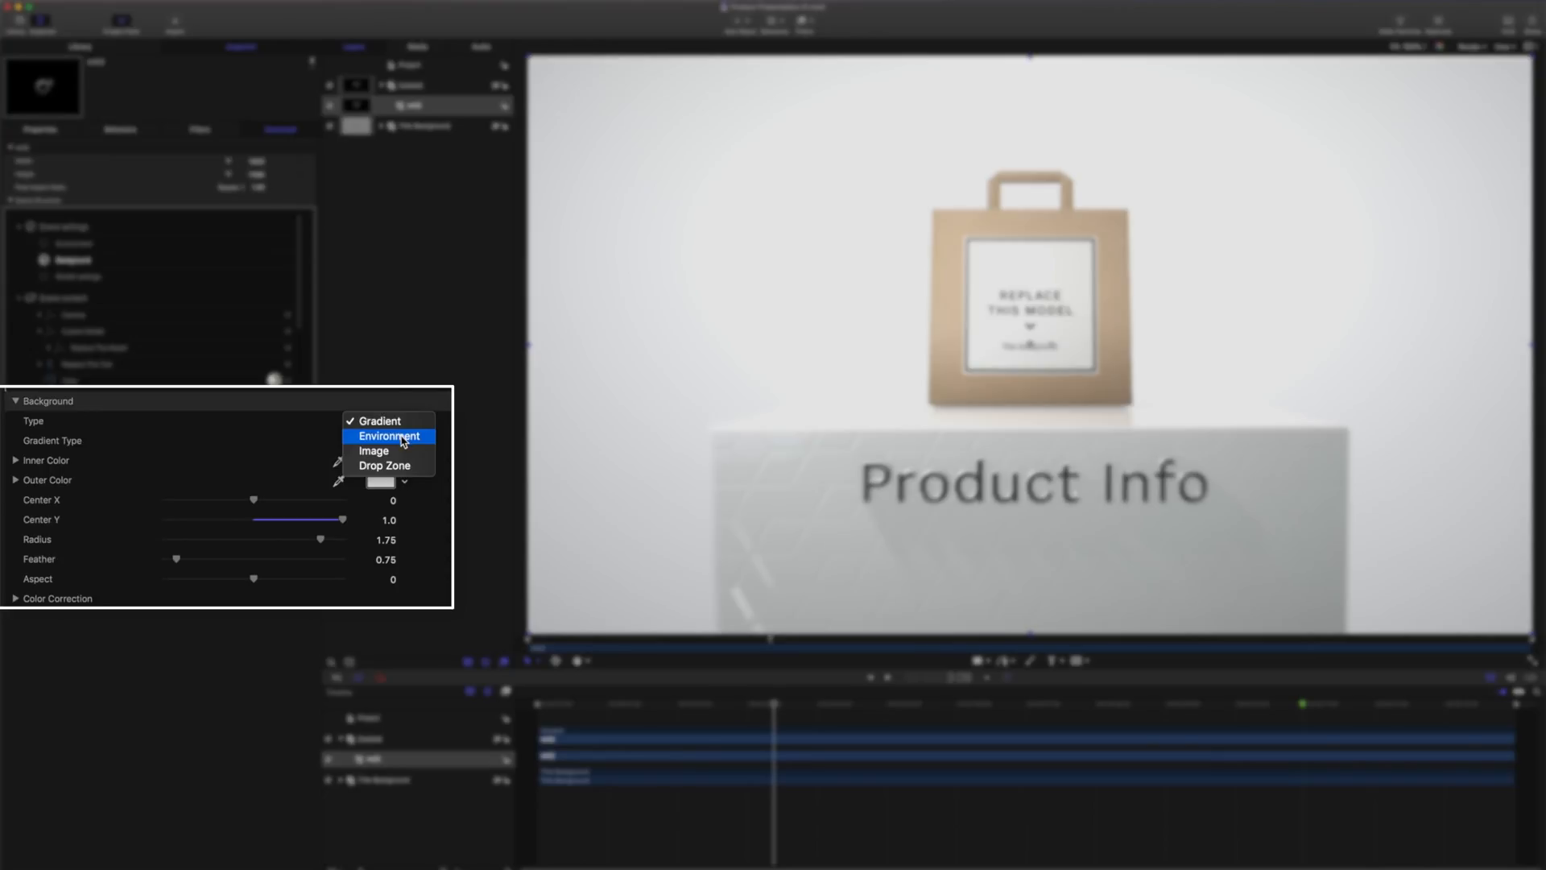
{"action": "left_click", "coordinate": [386, 435]}
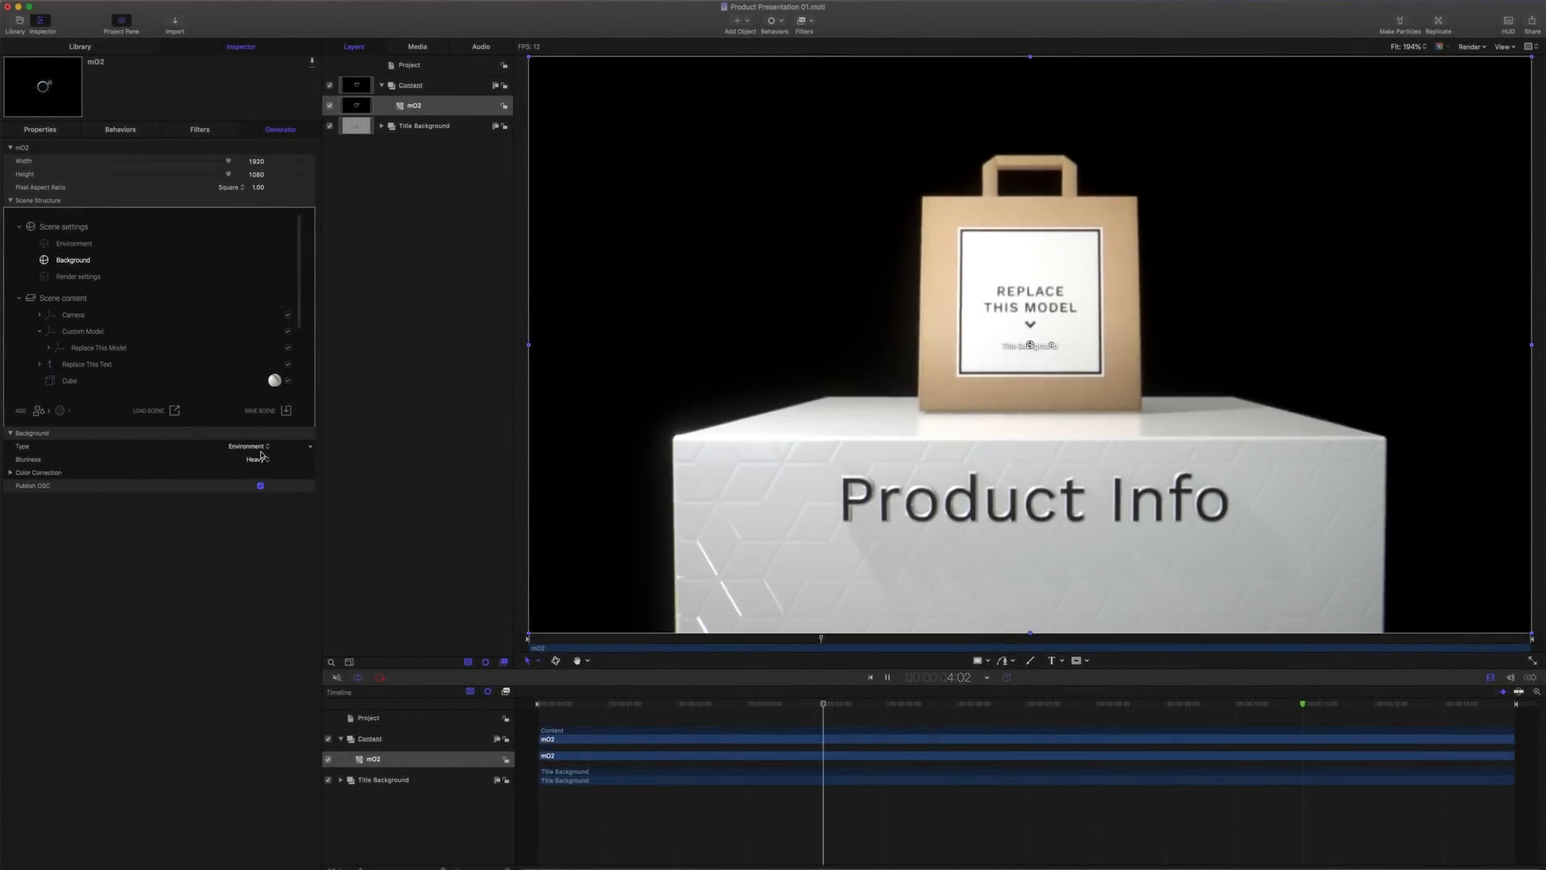
Turn off the environment background's blurriness.
{"action": "left_click", "coordinate": [887, 677]}
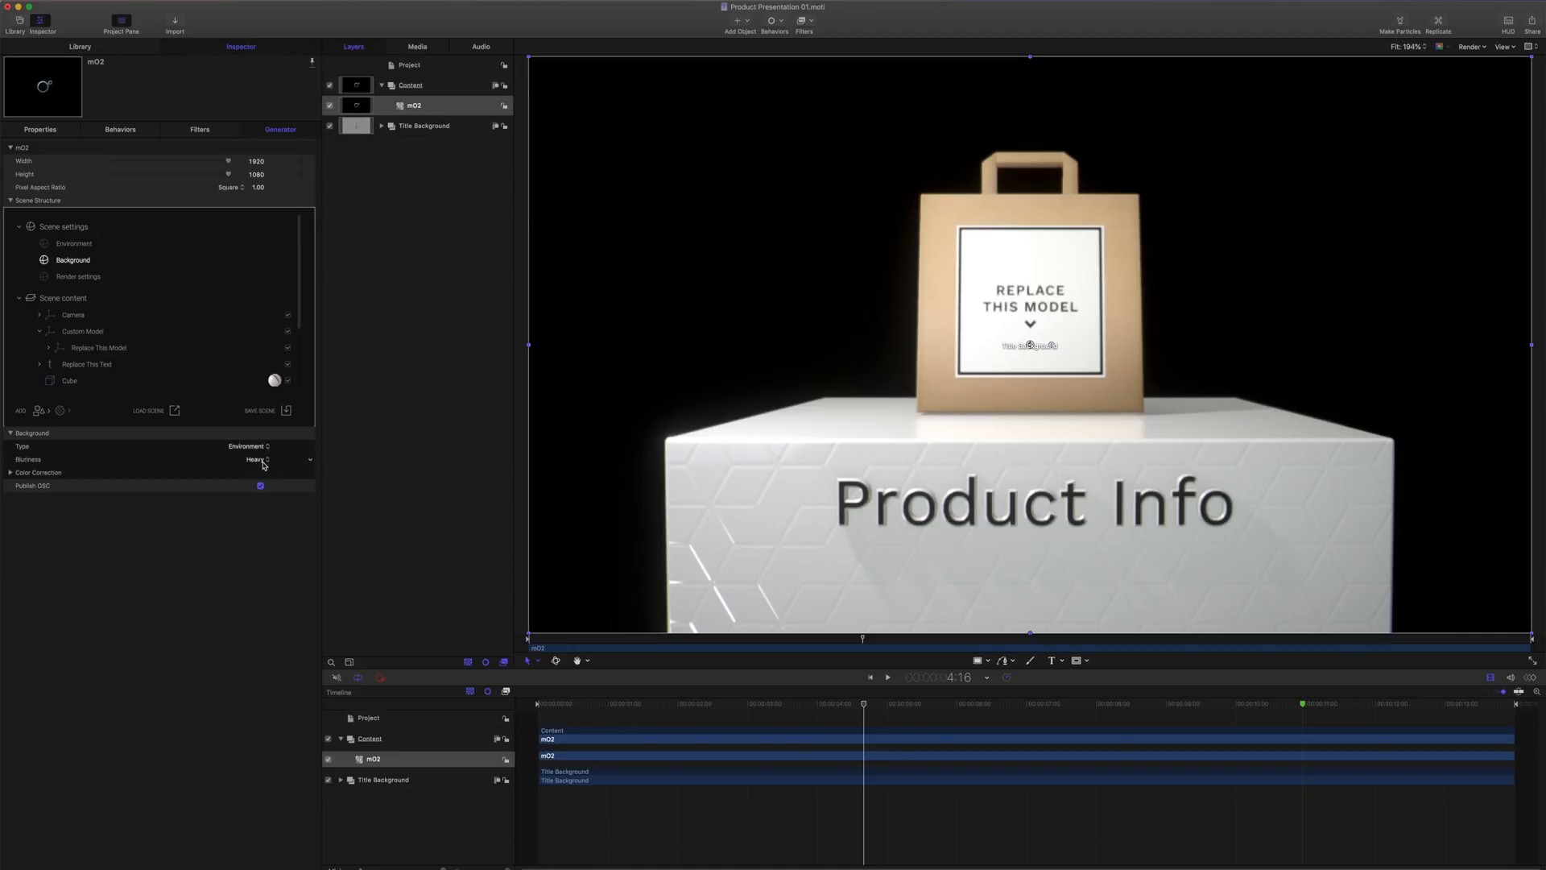
{"action": "left_click", "coordinate": [256, 458]}
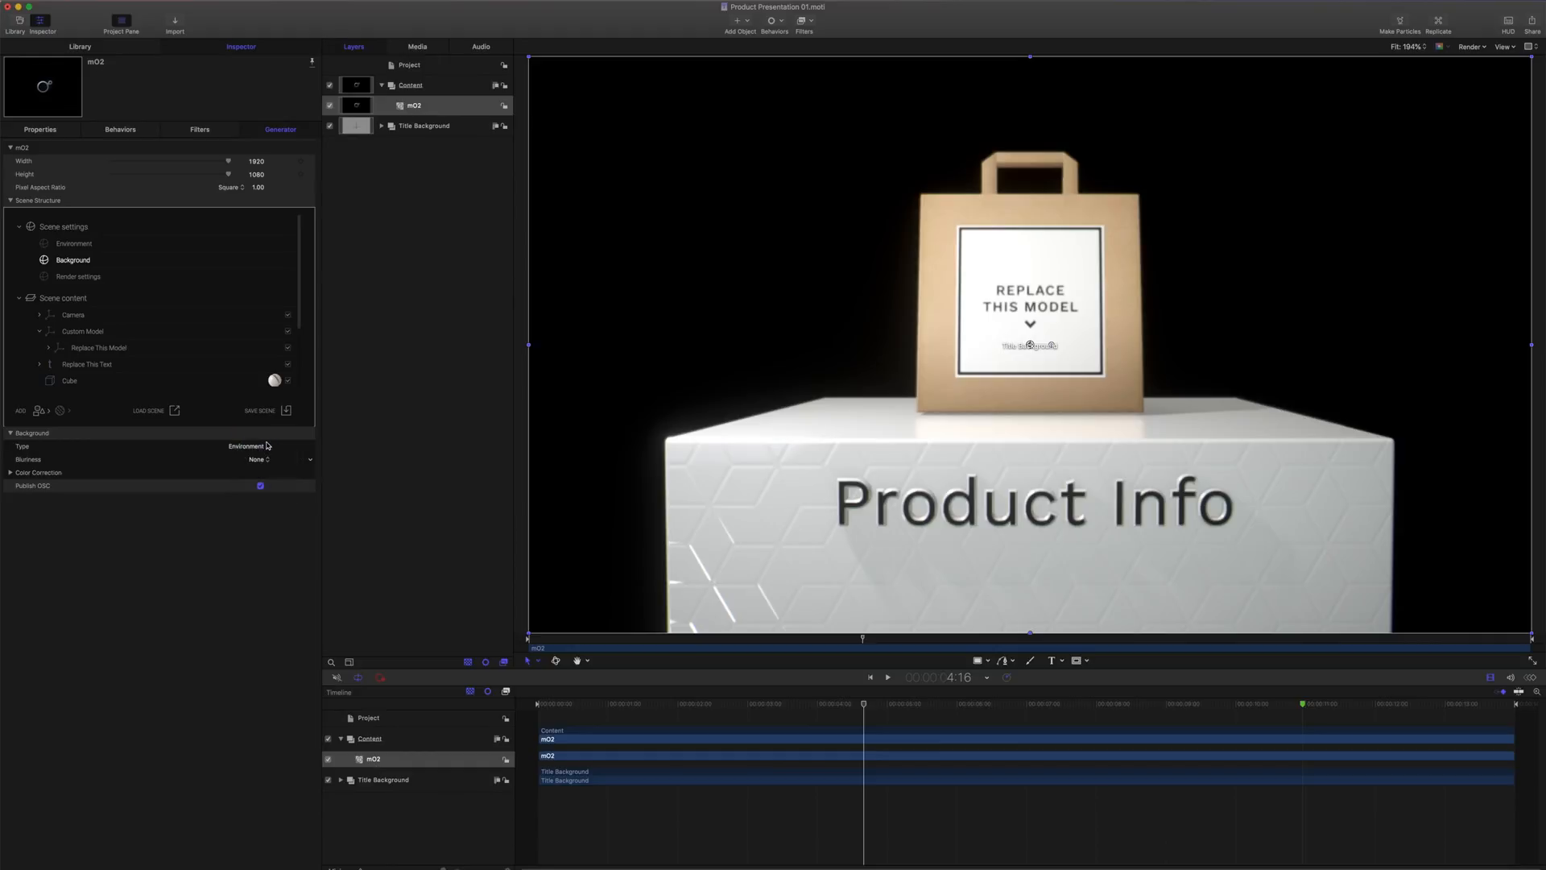
{"action": "left_click", "coordinate": [74, 243]}
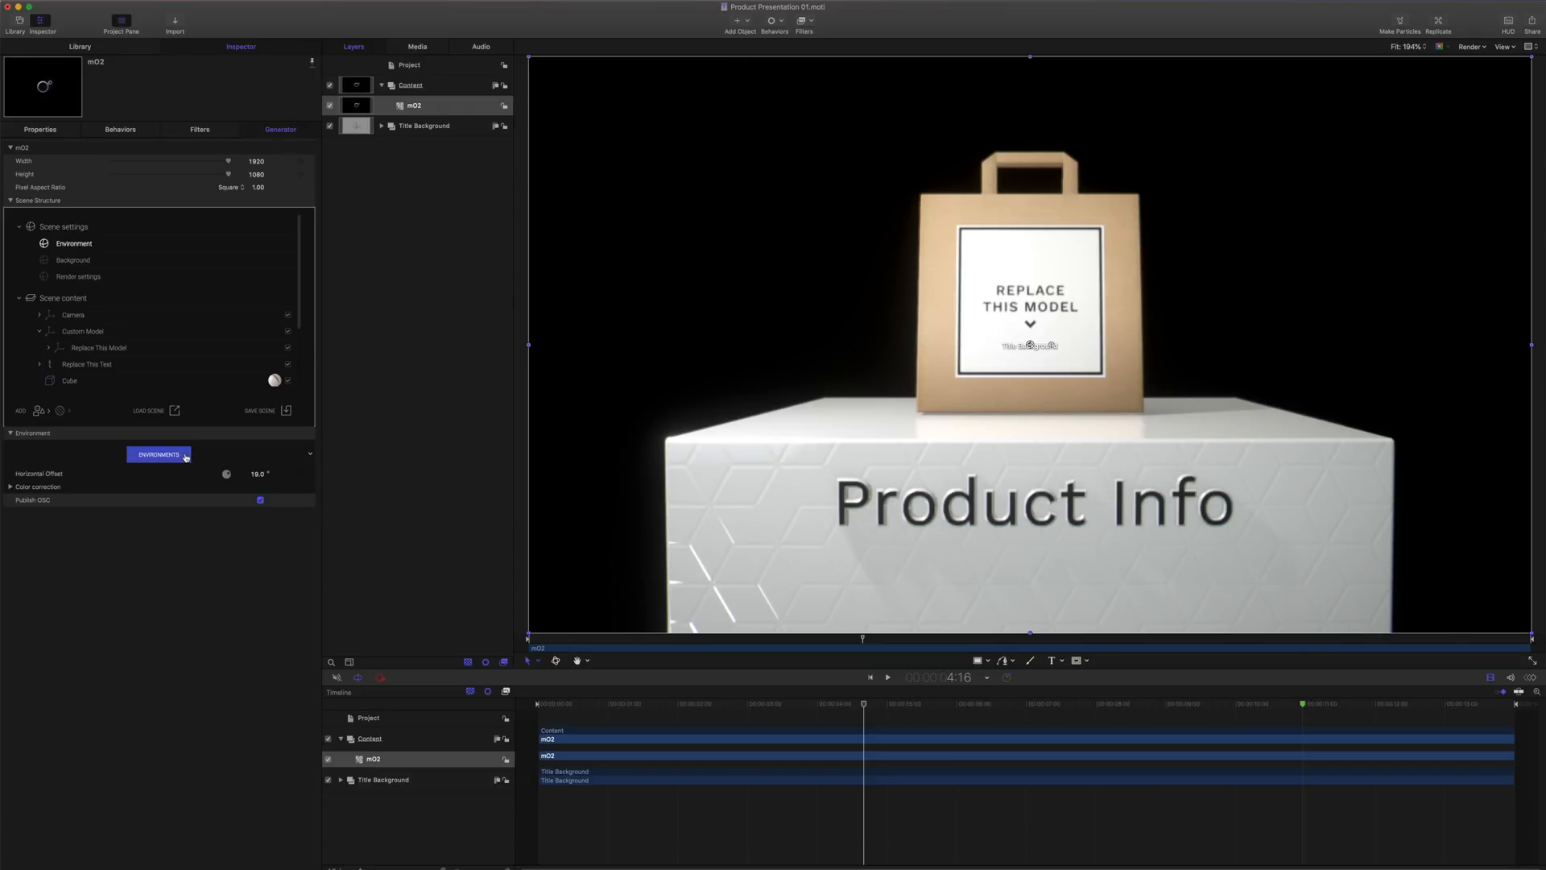
Pick a hallway panorama from the Panorama environment library and confirm it.
{"action": "left_click", "coordinate": [158, 454]}
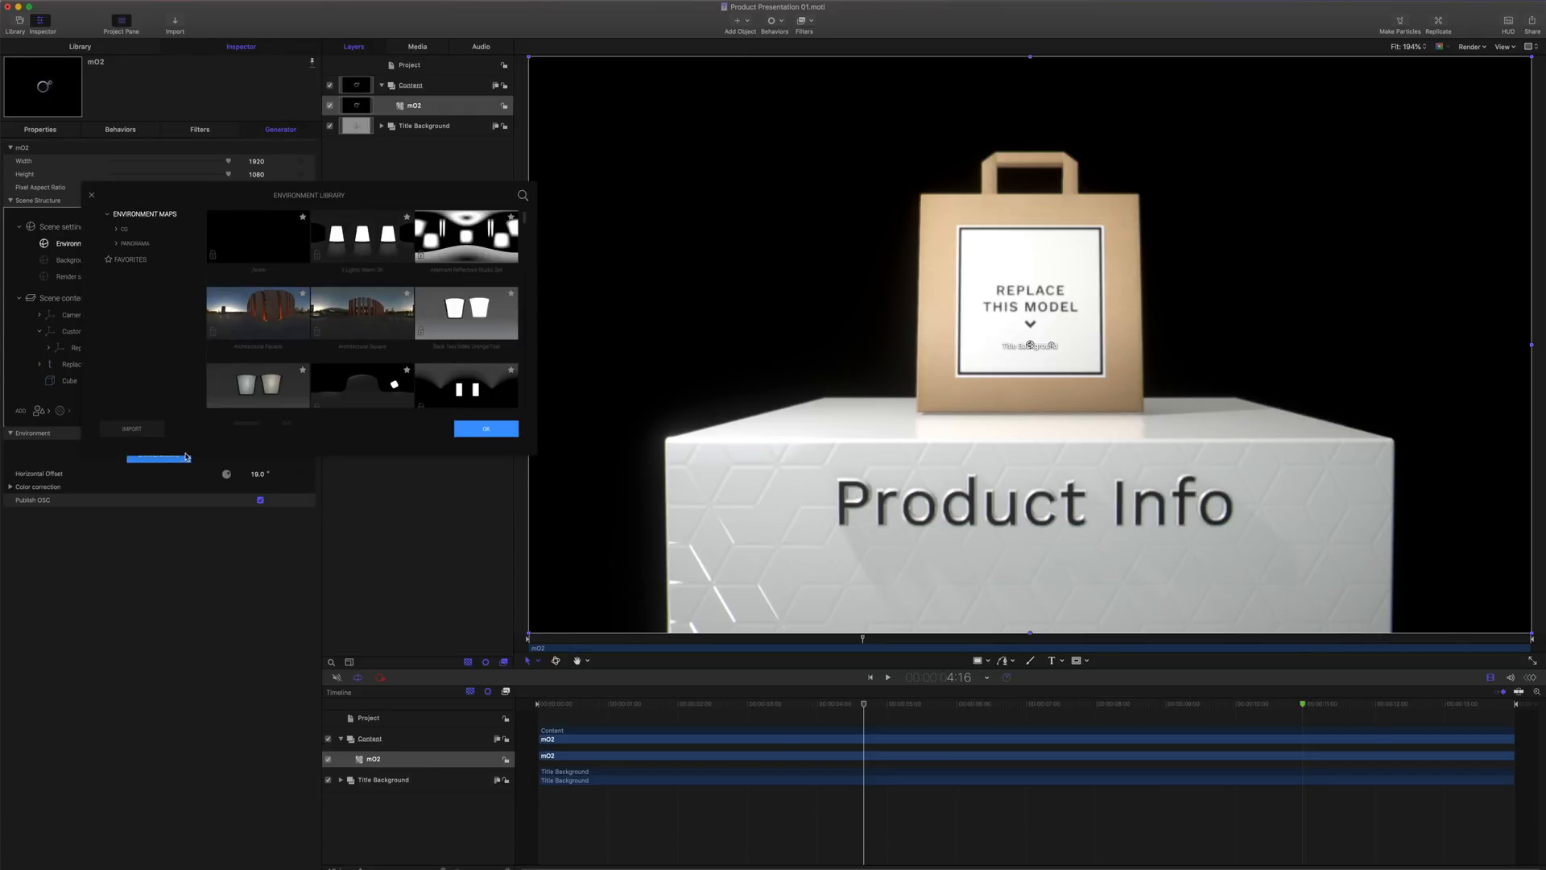
{"action": "left_click", "coordinate": [136, 243]}
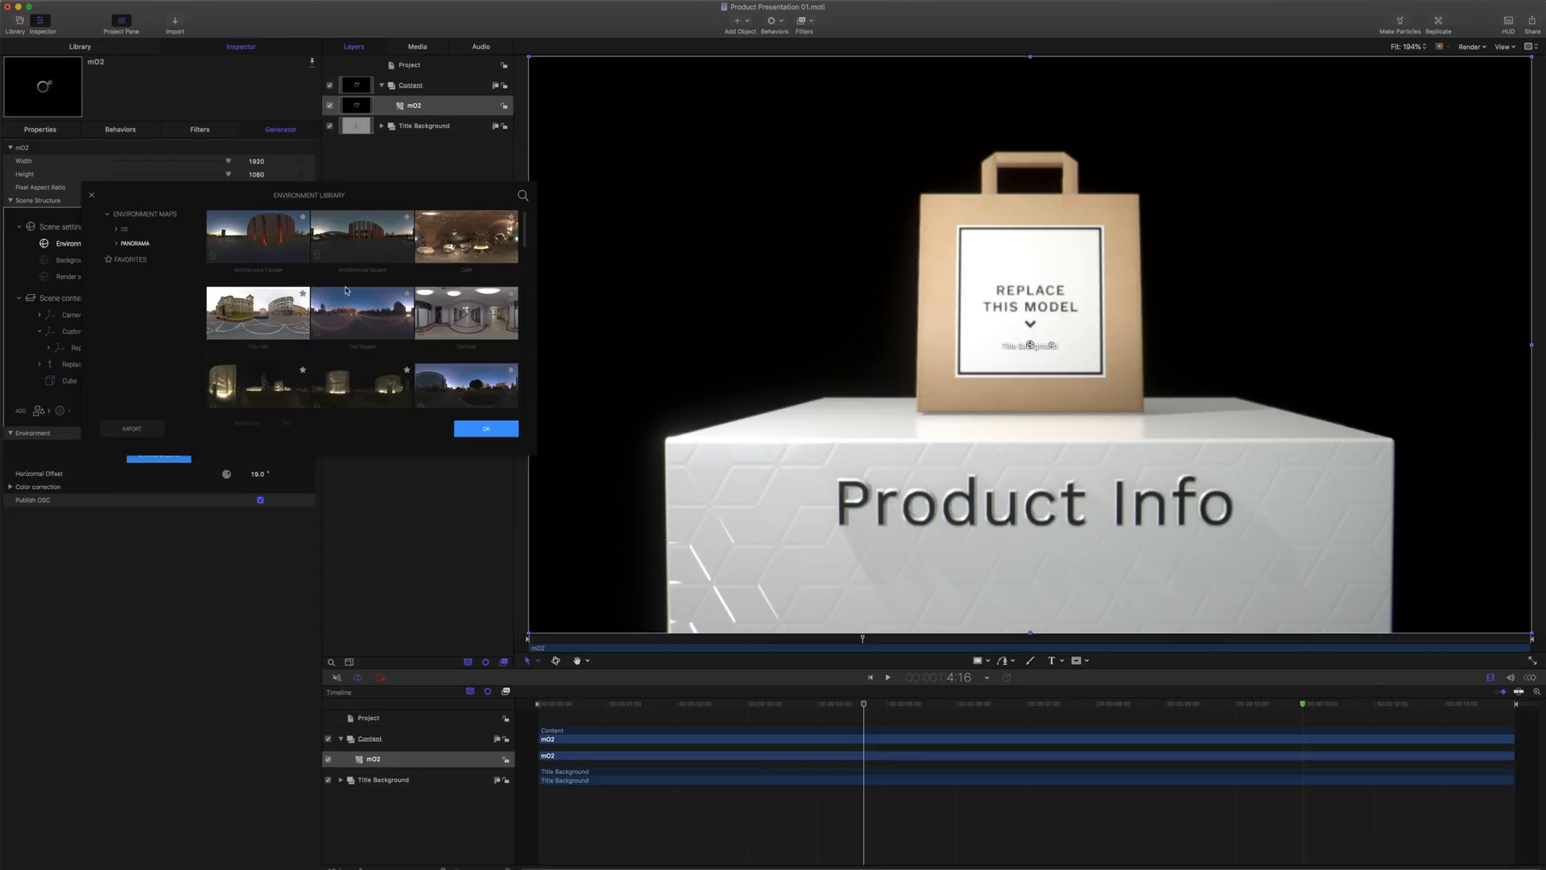
{"action": "left_click", "coordinate": [466, 313]}
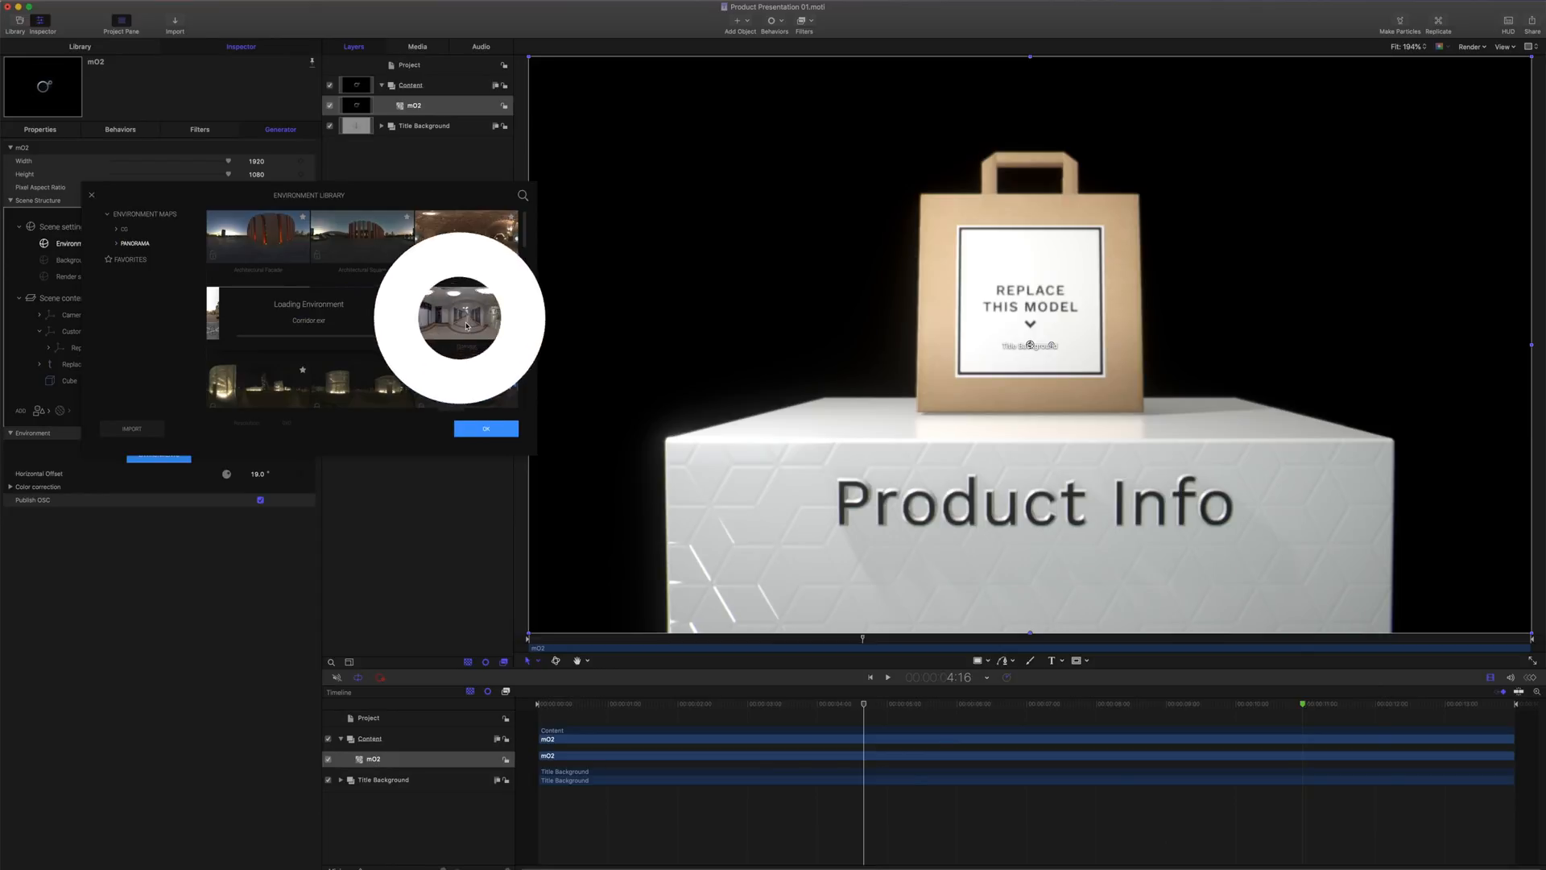
{"action": "left_click", "coordinate": [484, 427]}
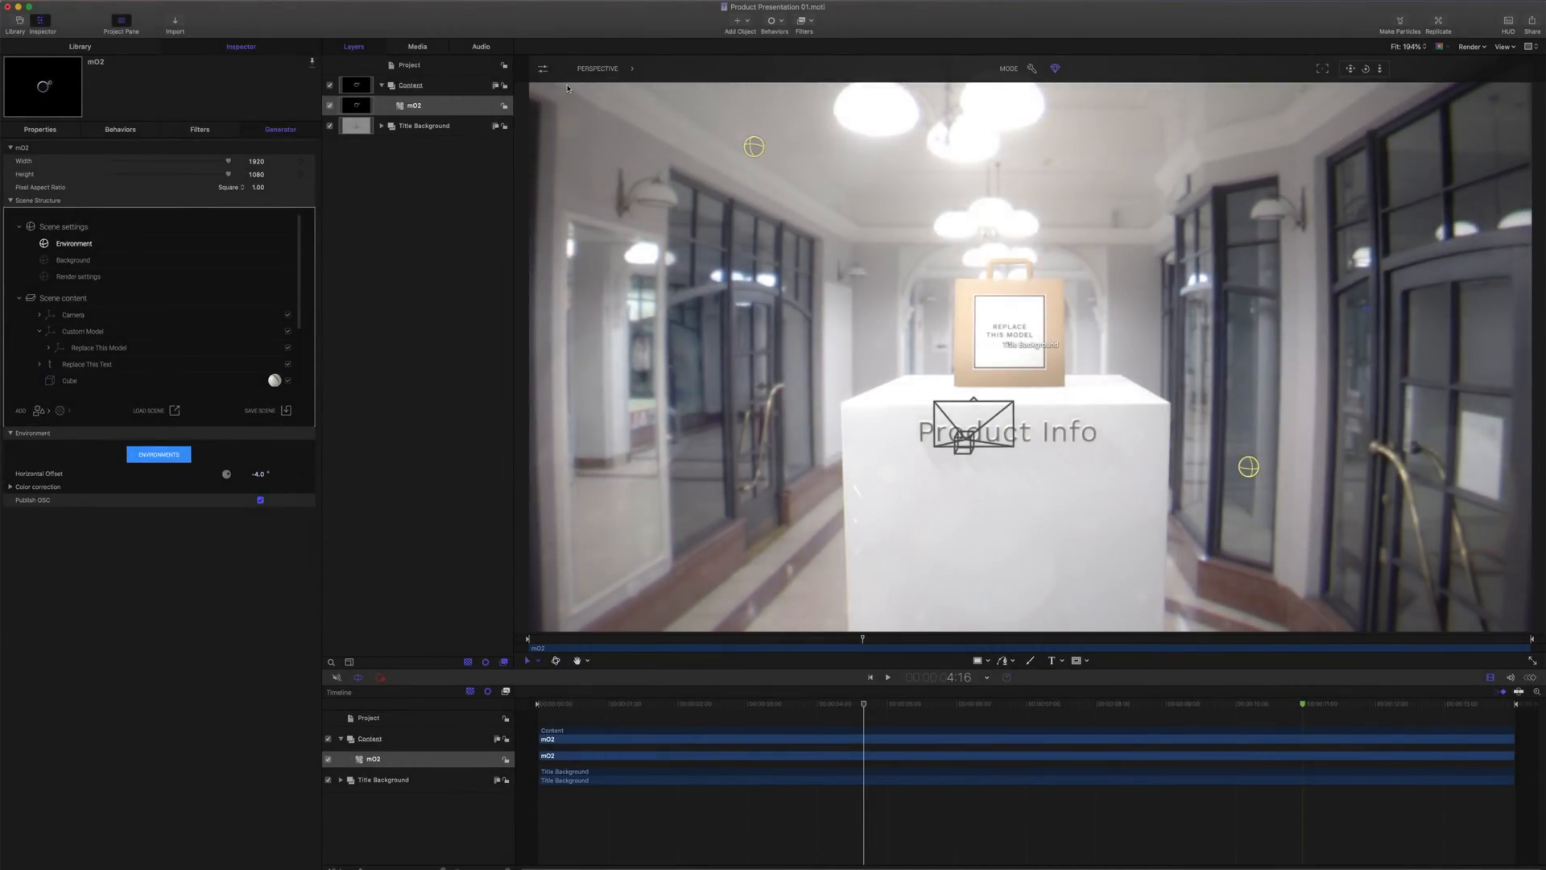
View through the Active Camera and set the environment blurriness to Heavy.
{"action": "left_click", "coordinate": [596, 68]}
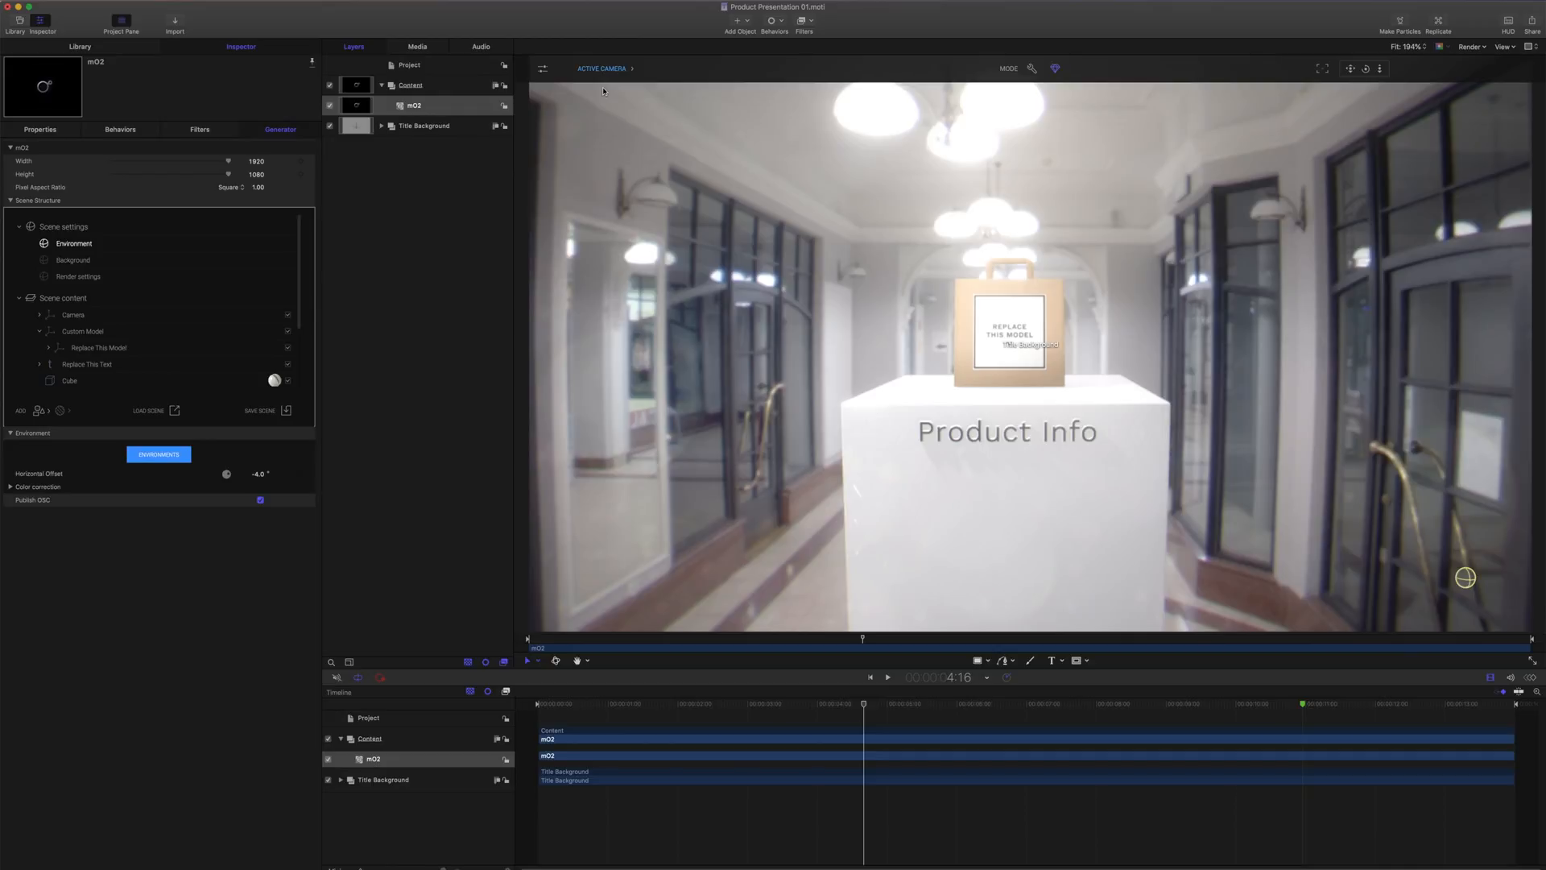
{"action": "left_click", "coordinate": [887, 677]}
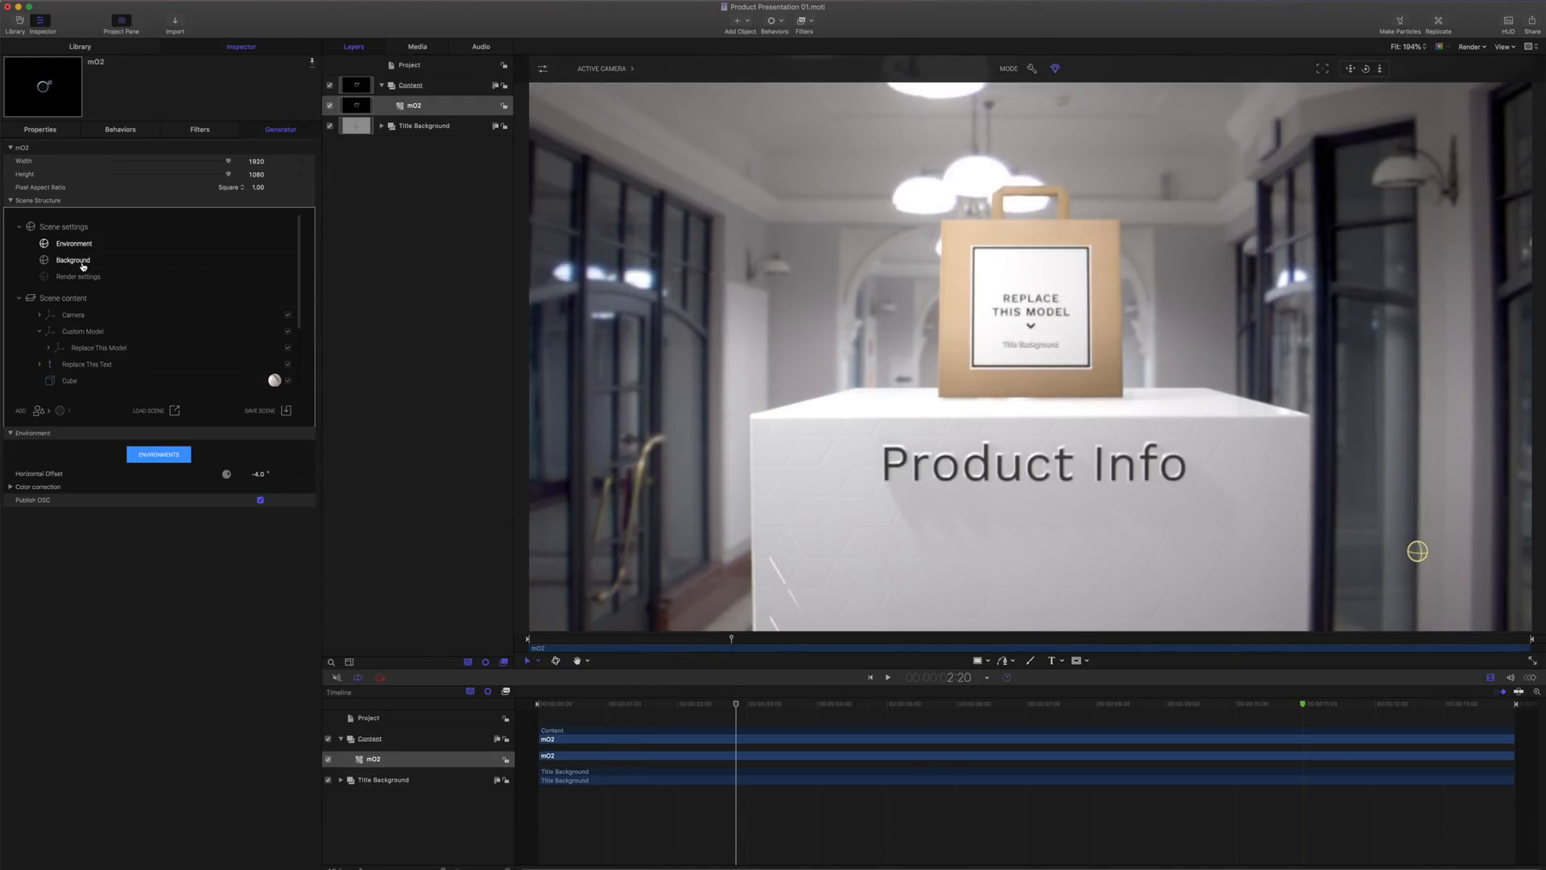
{"action": "left_click", "coordinate": [73, 260]}
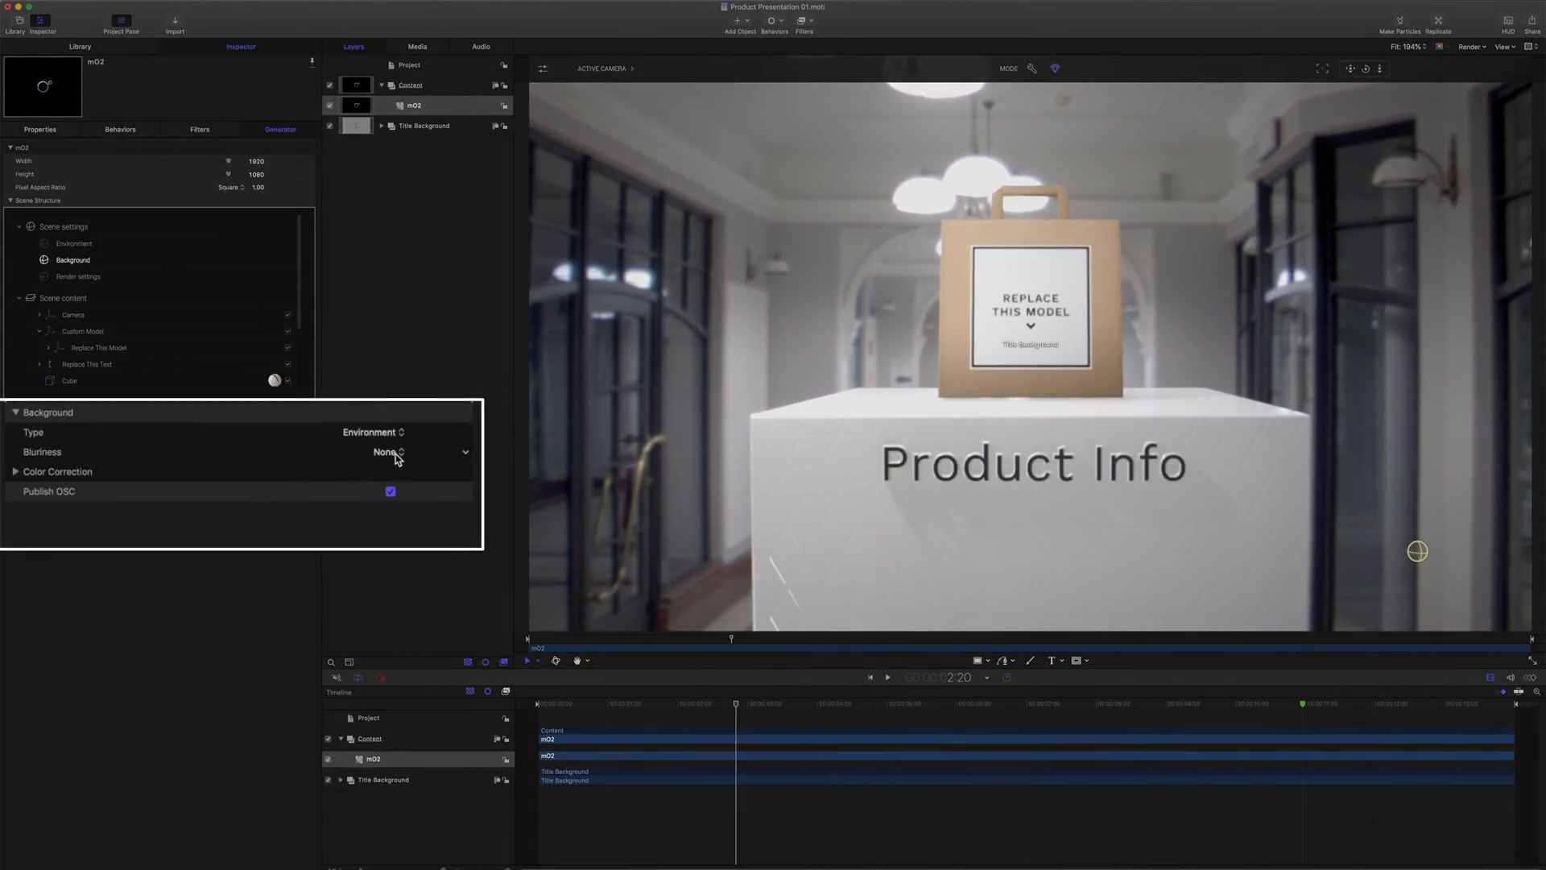
{"action": "left_click", "coordinate": [387, 452]}
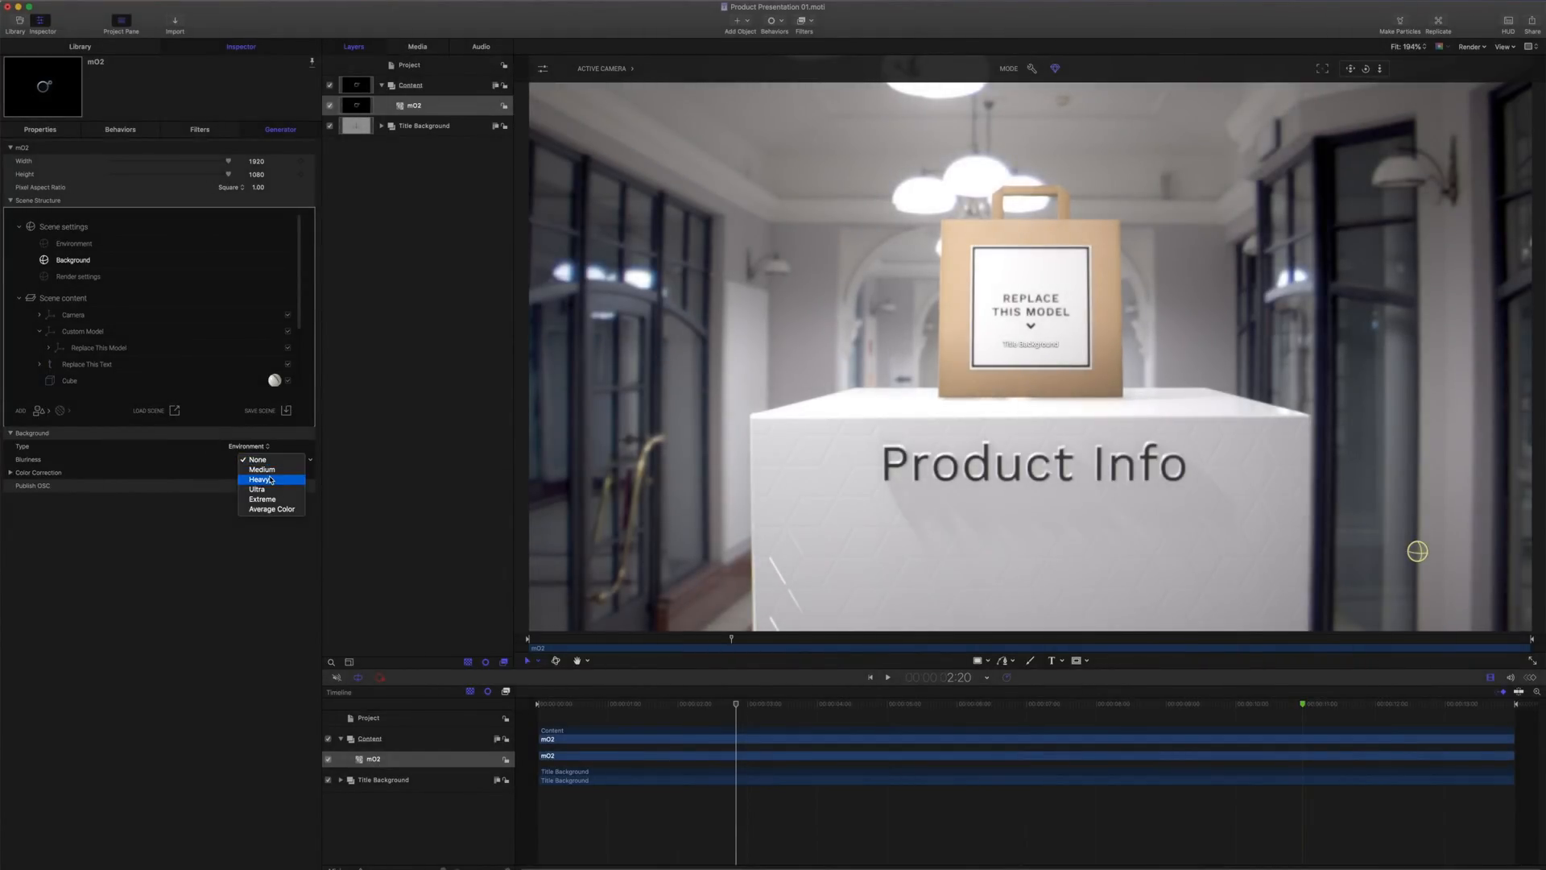
{"action": "left_click", "coordinate": [263, 479]}
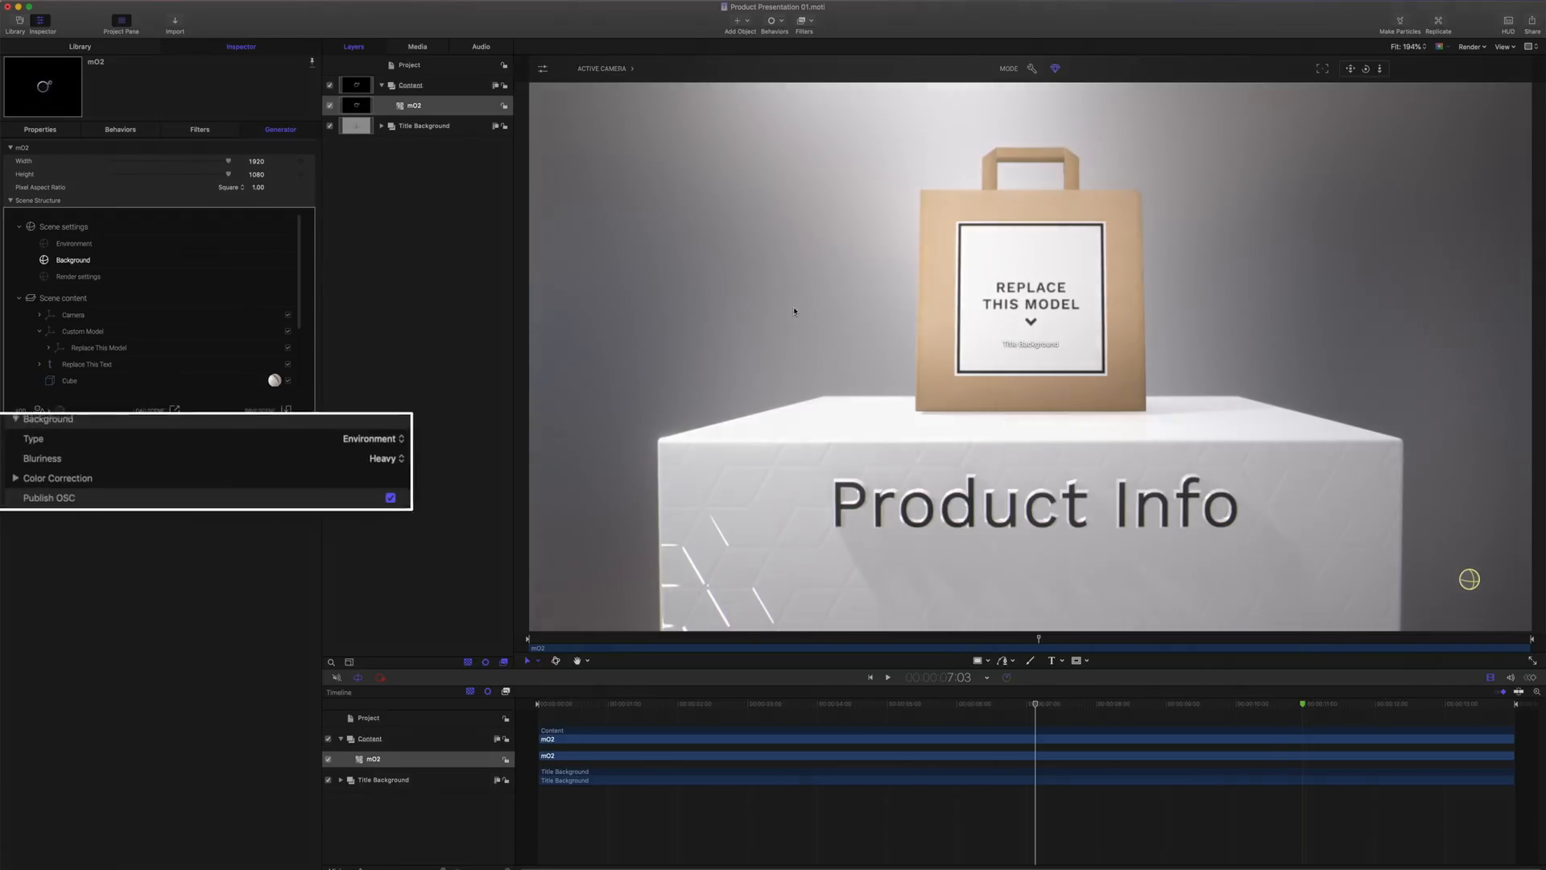
Change the scene background Type from Environment to Image.
{"action": "left_click", "coordinate": [373, 438]}
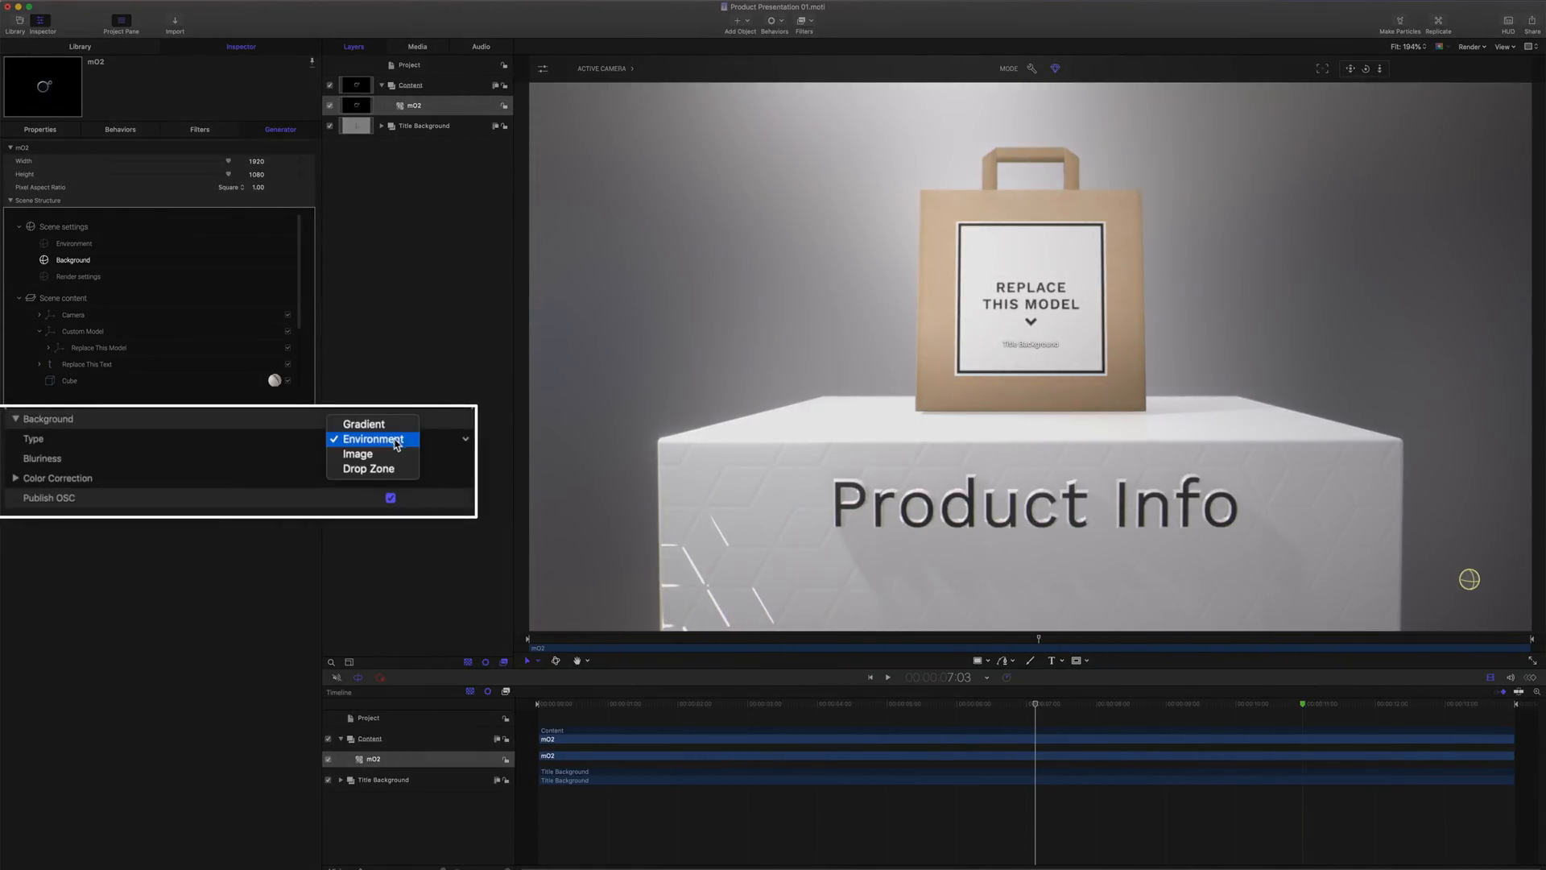
{"action": "left_click", "coordinate": [357, 453]}
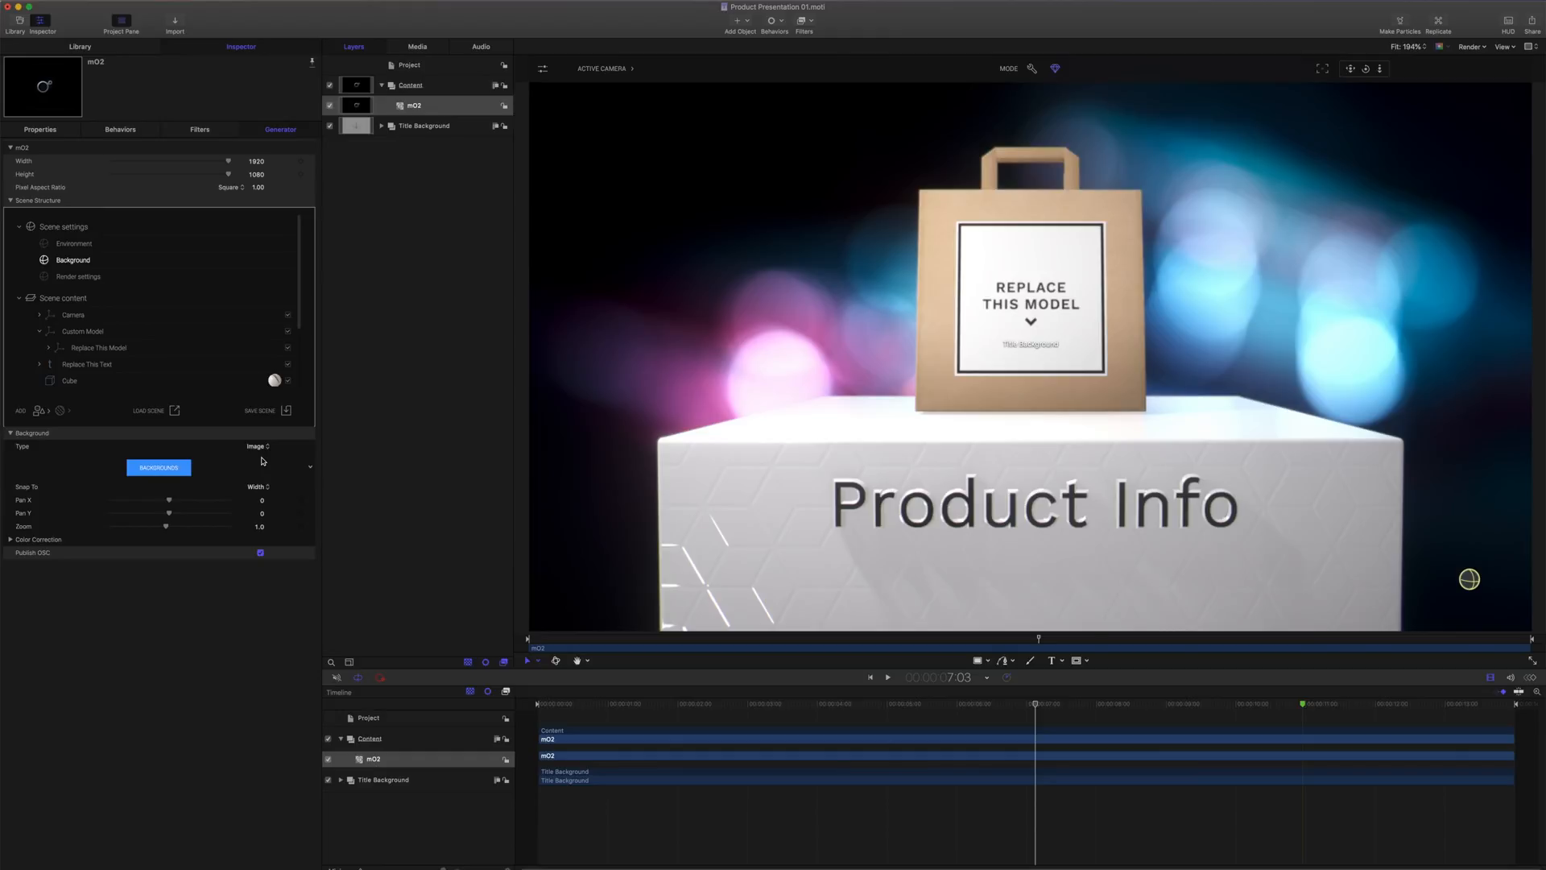
Browse the Bokeh, Gradient, Miscellaneous and Favorites backgrounds, then choose the soft pink light image.
{"action": "left_click", "coordinate": [159, 467]}
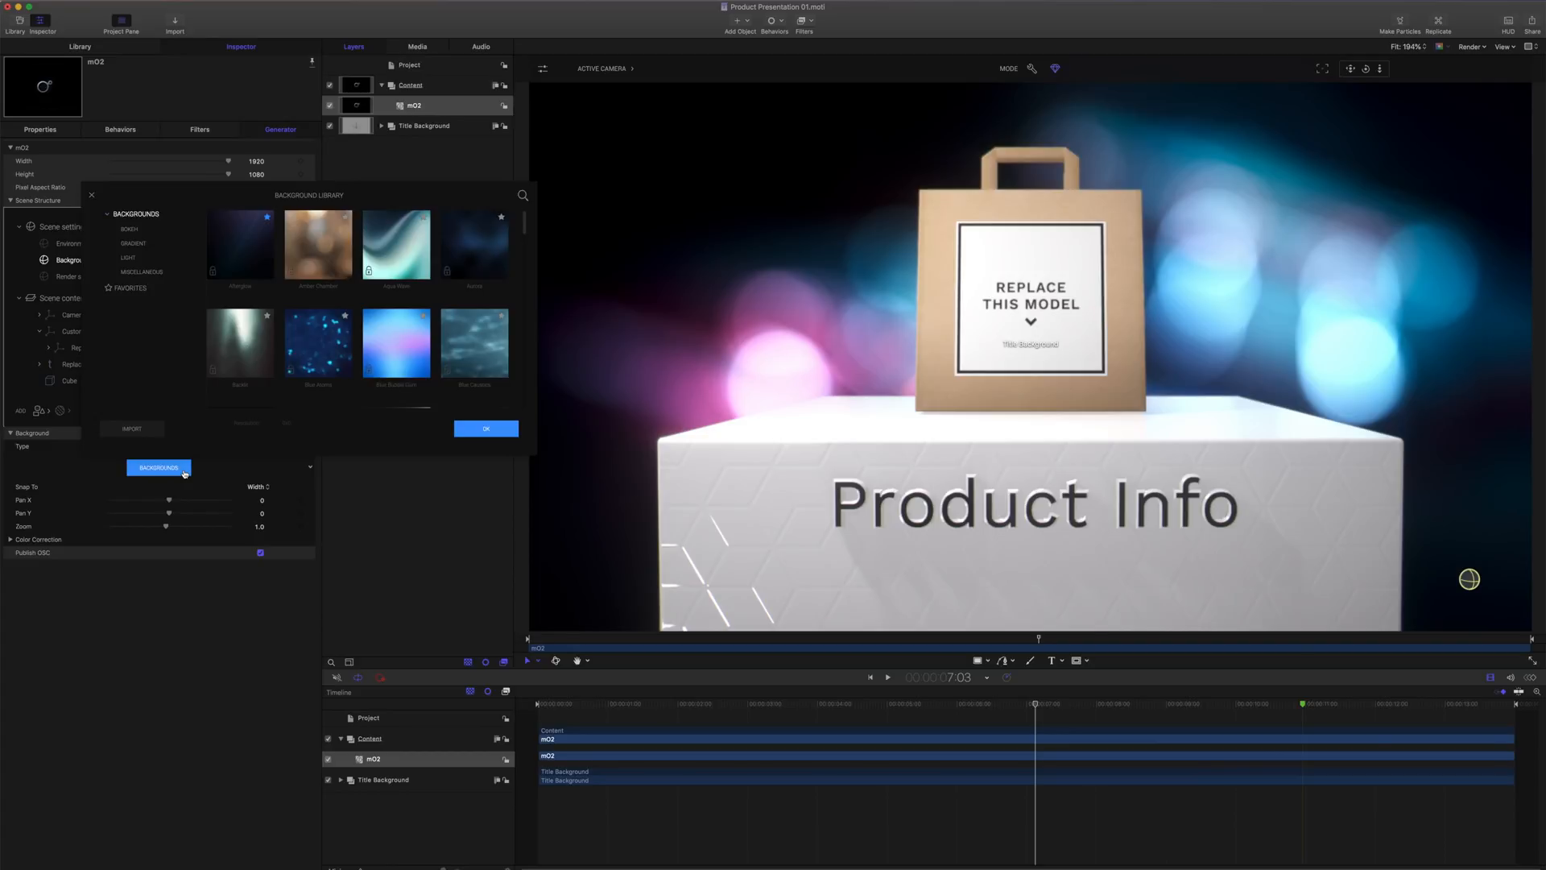
{"action": "left_click", "coordinate": [395, 340]}
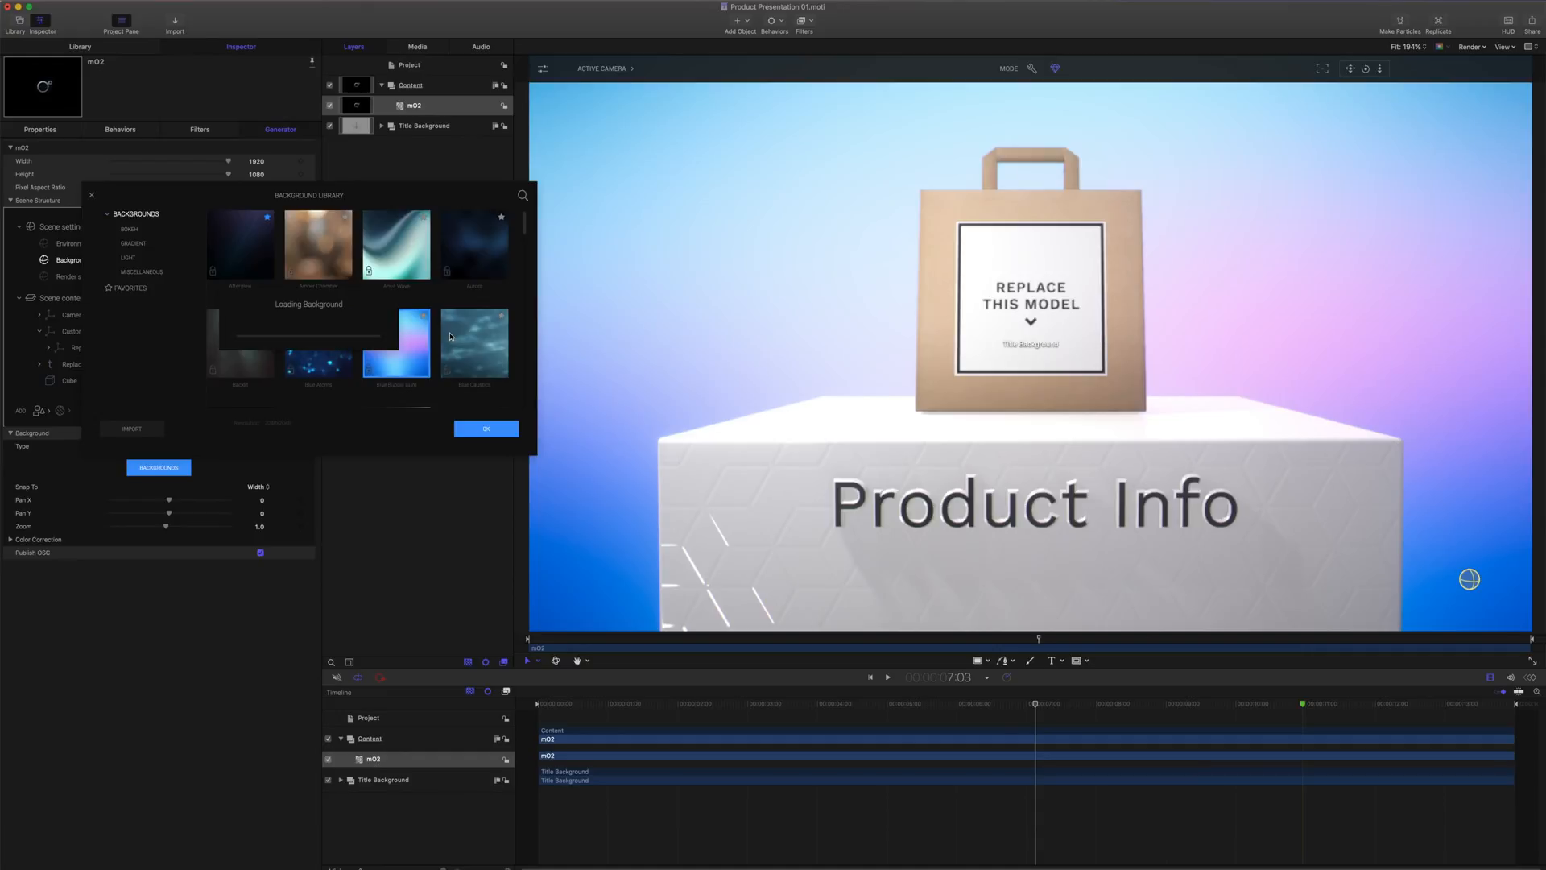
{"action": "left_click", "coordinate": [473, 306]}
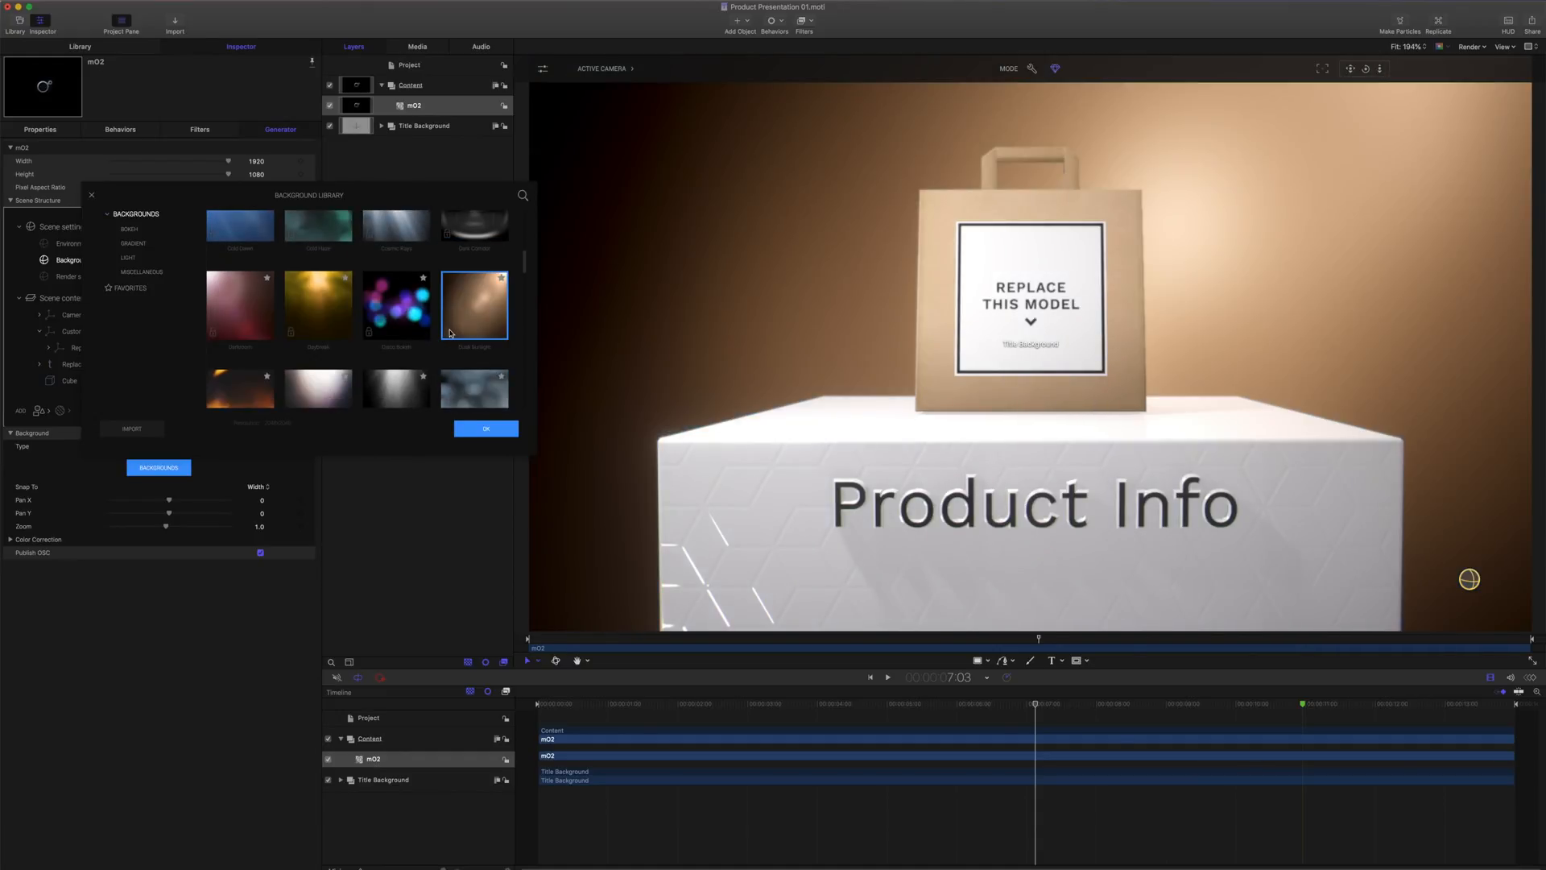
{"action": "left_click", "coordinate": [128, 229]}
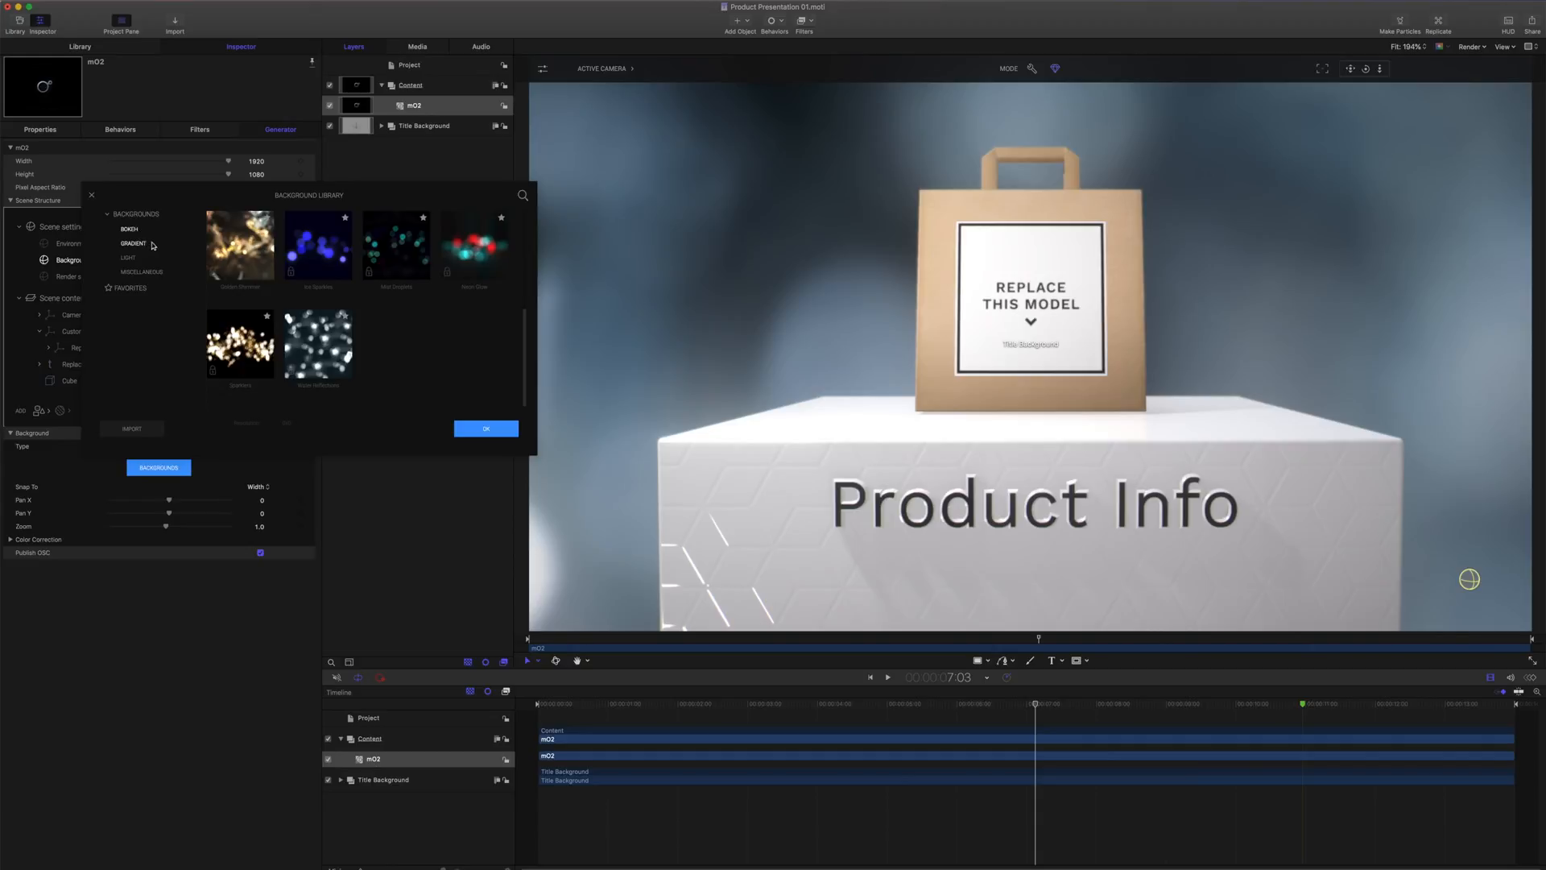
{"action": "left_click", "coordinate": [133, 243]}
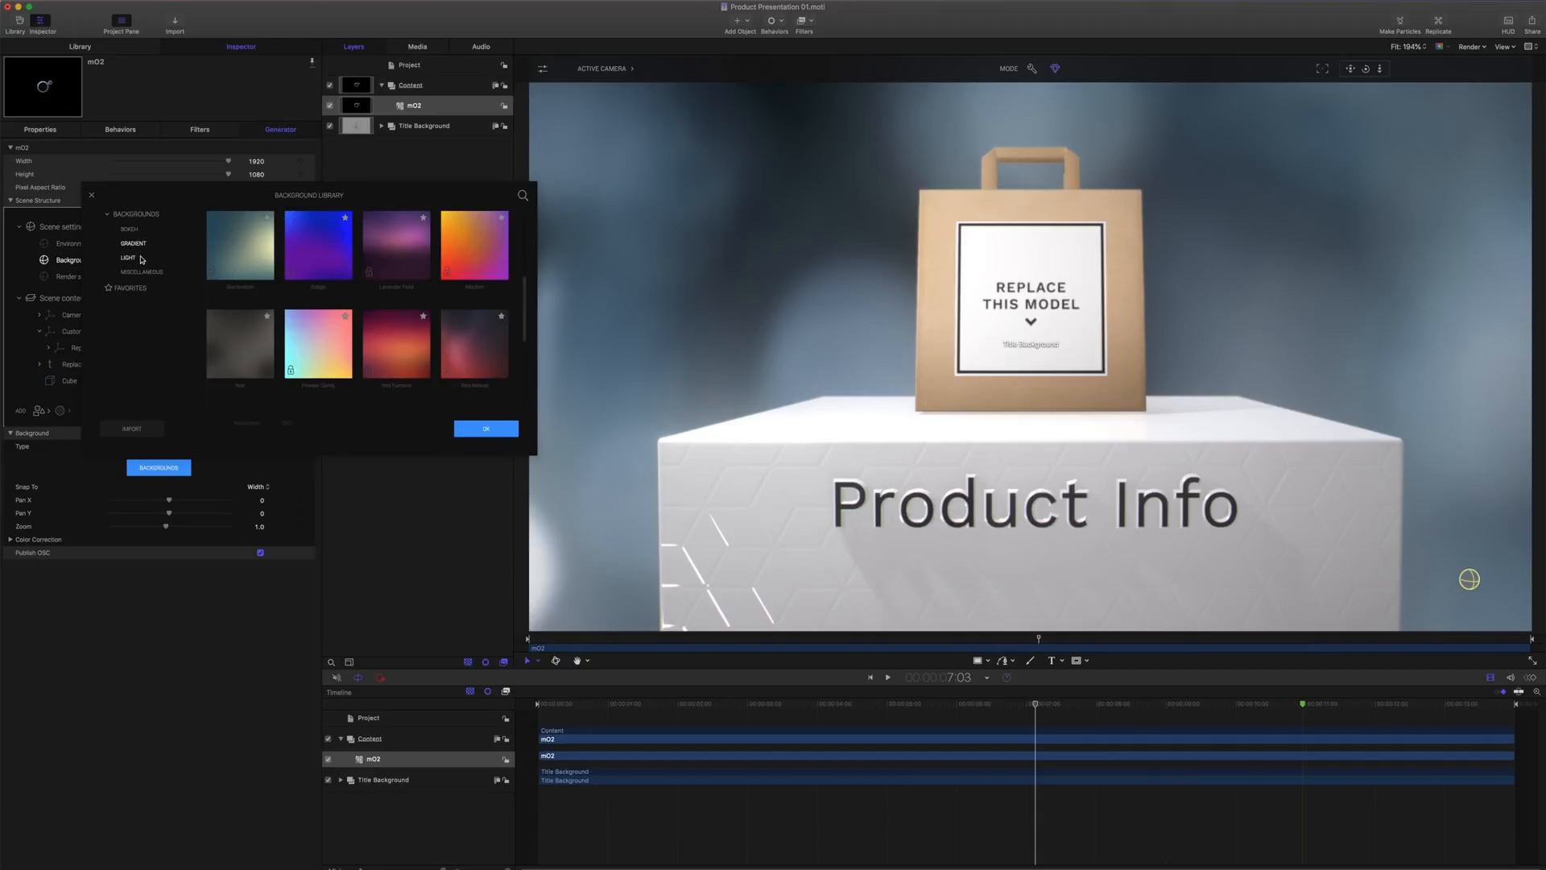
{"action": "left_click", "coordinate": [142, 271]}
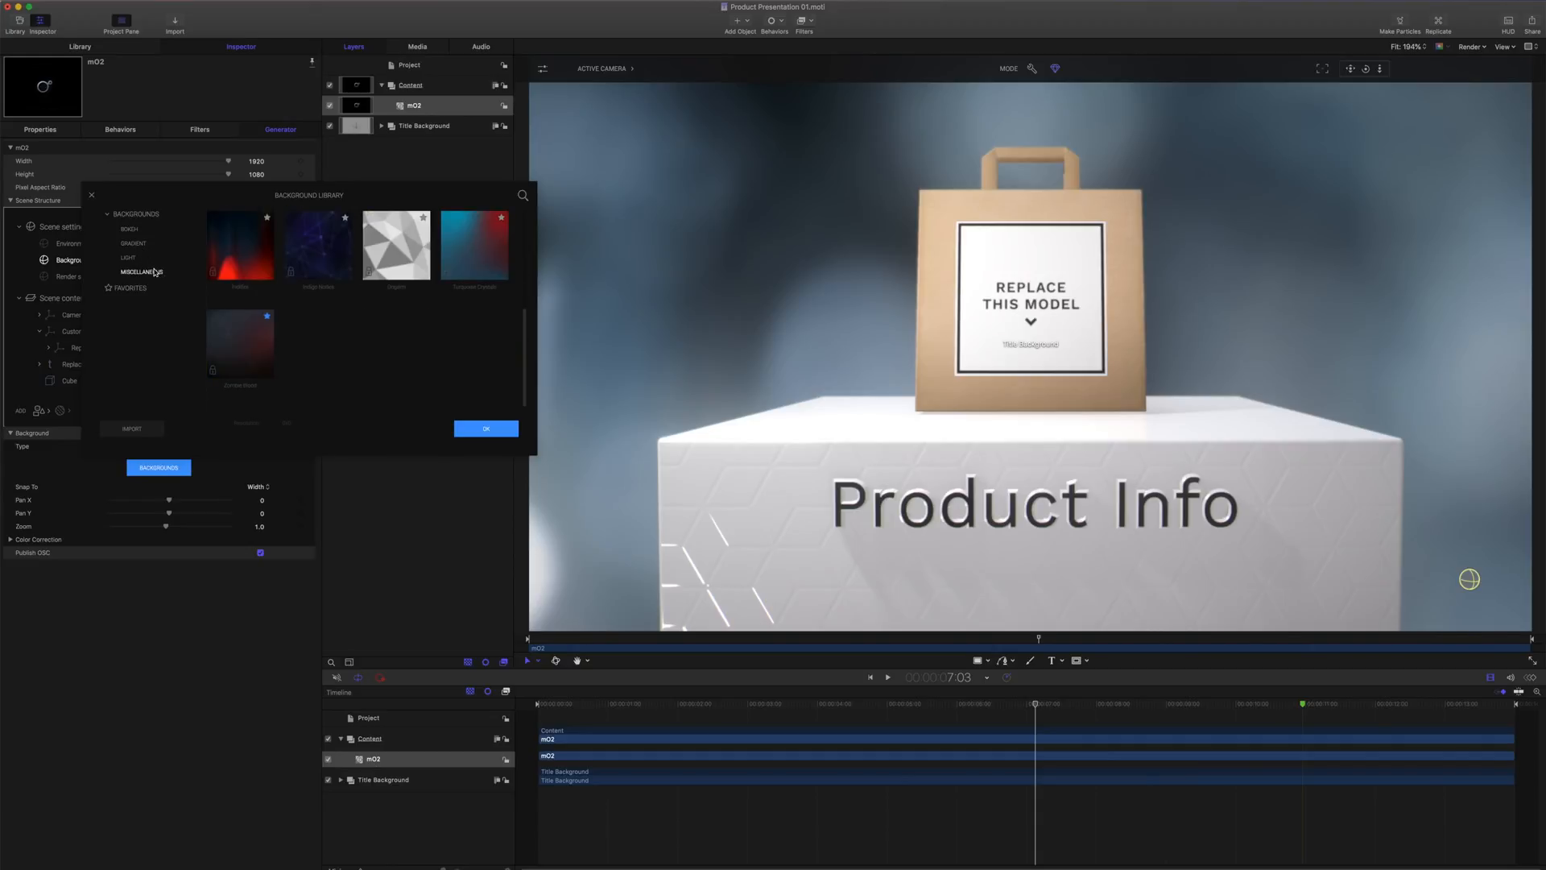
{"action": "left_click", "coordinate": [129, 286]}
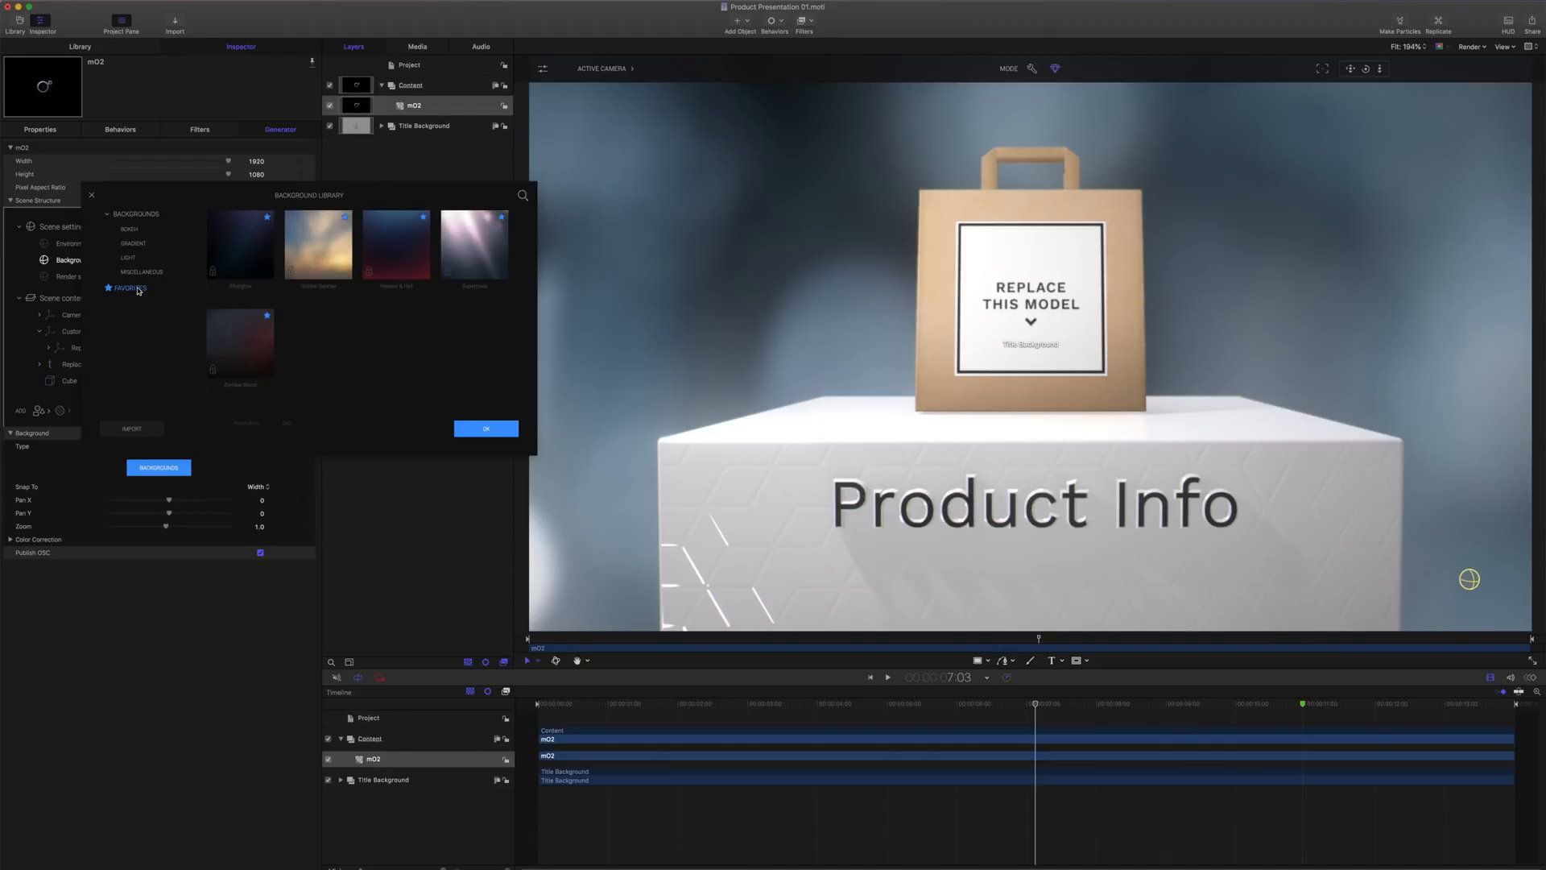
{"action": "left_click", "coordinate": [474, 243]}
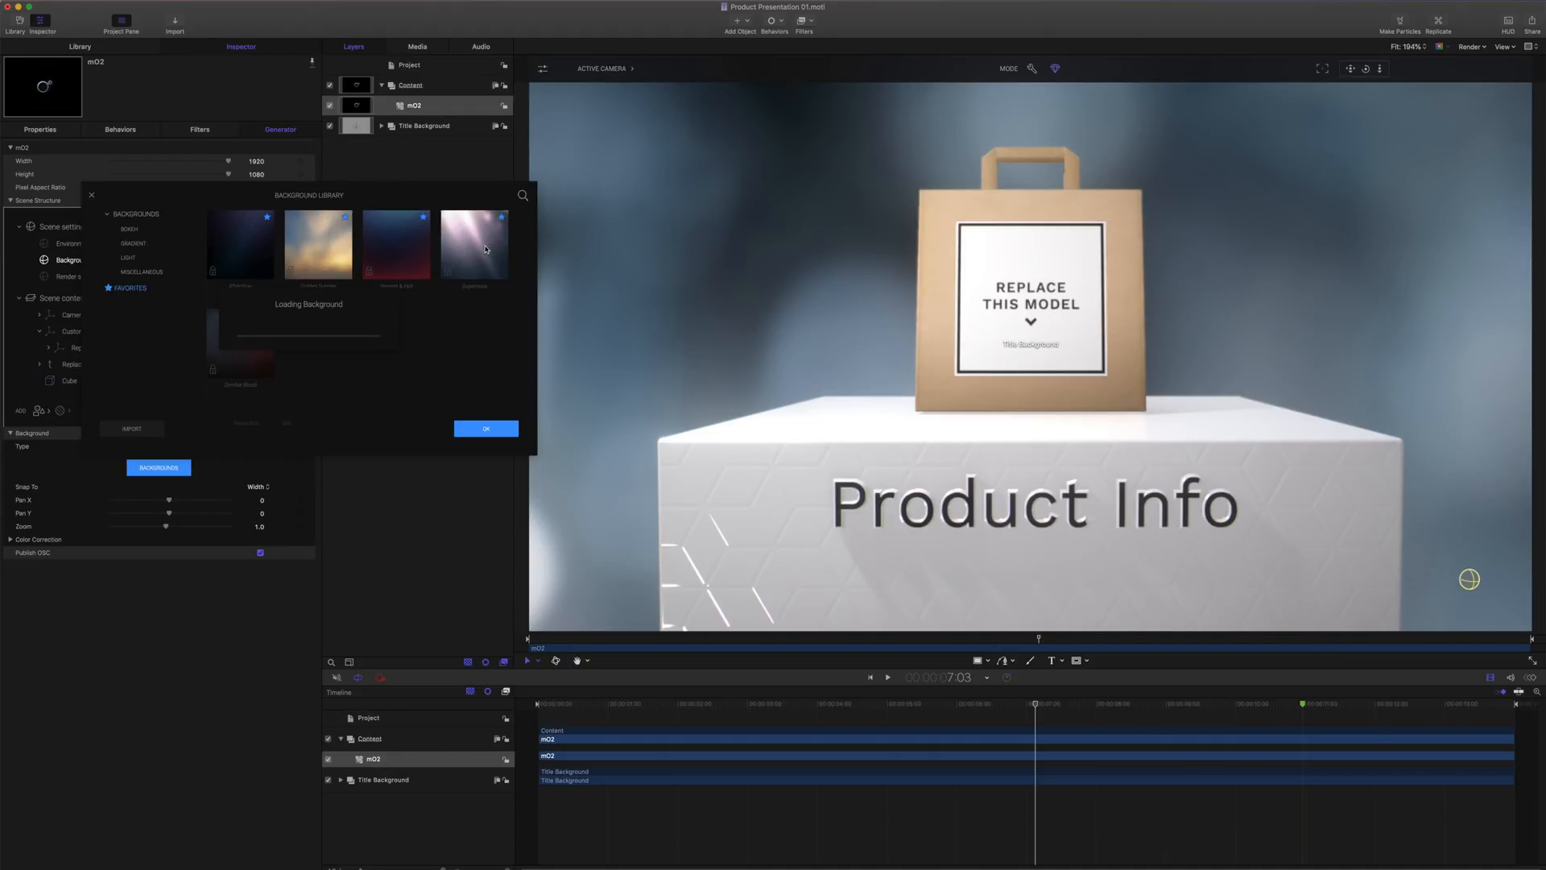
{"action": "left_click", "coordinate": [474, 243]}
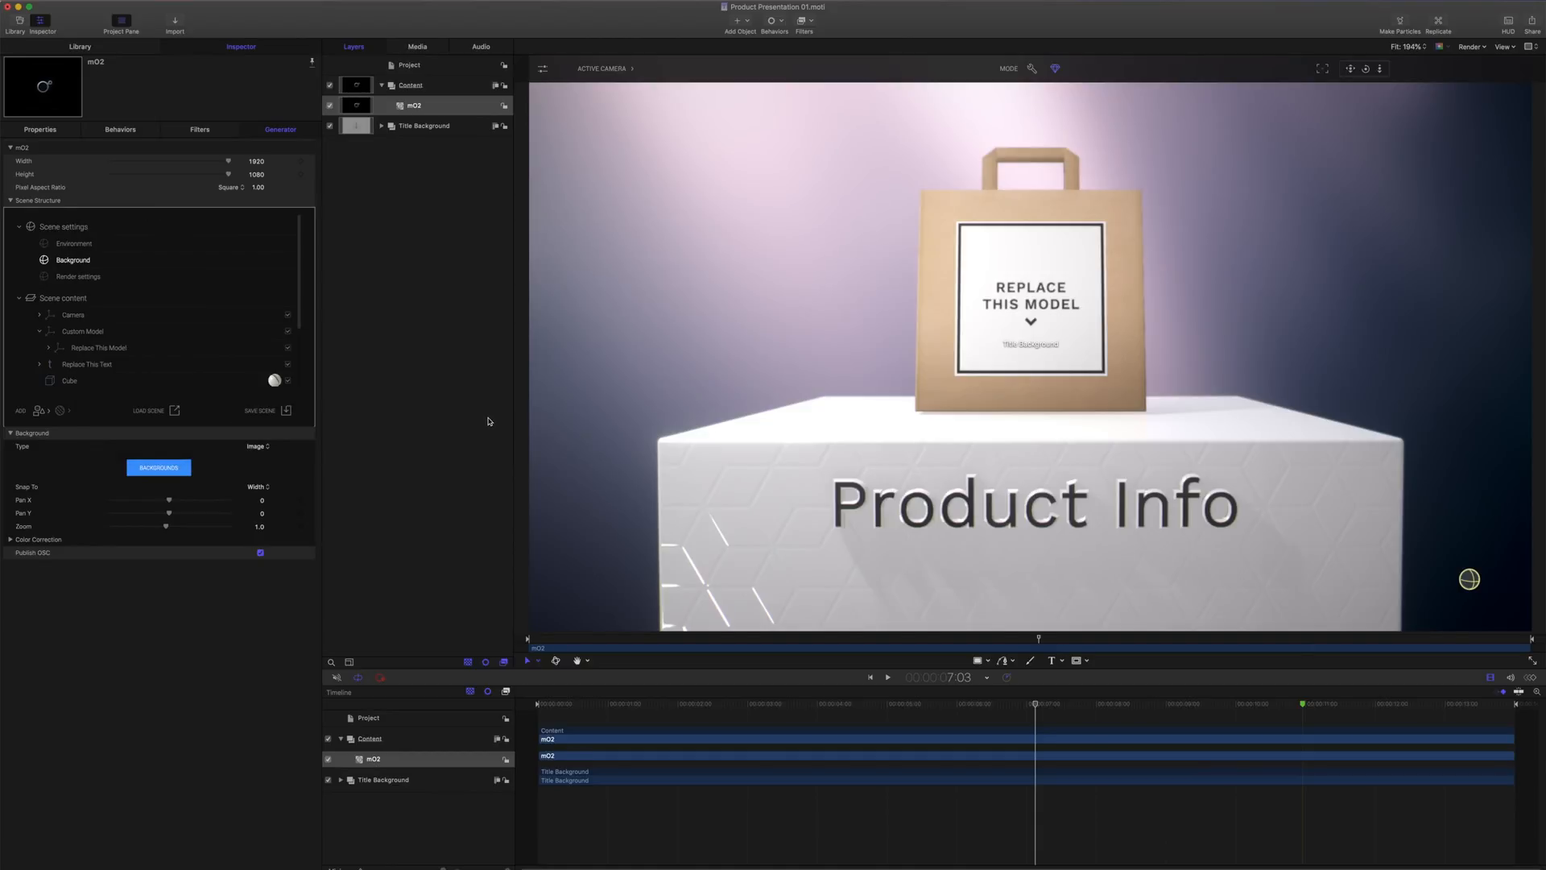
{"action": "mouse_move", "coordinate": [482, 419]}
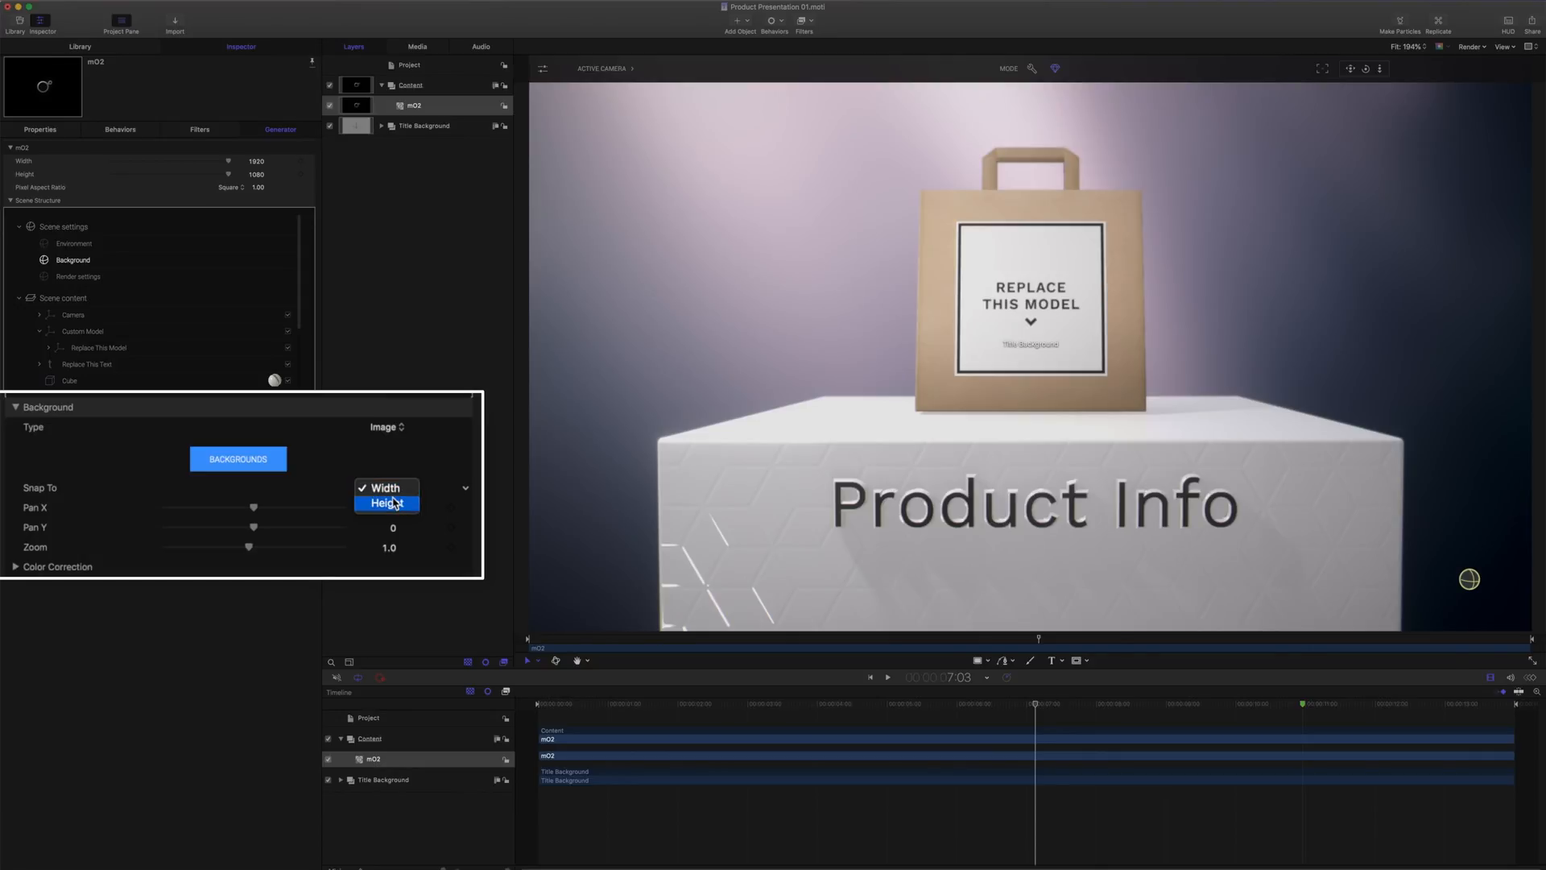
Change the background image's Snap To setting from Width to Height.
{"action": "left_click", "coordinate": [387, 502]}
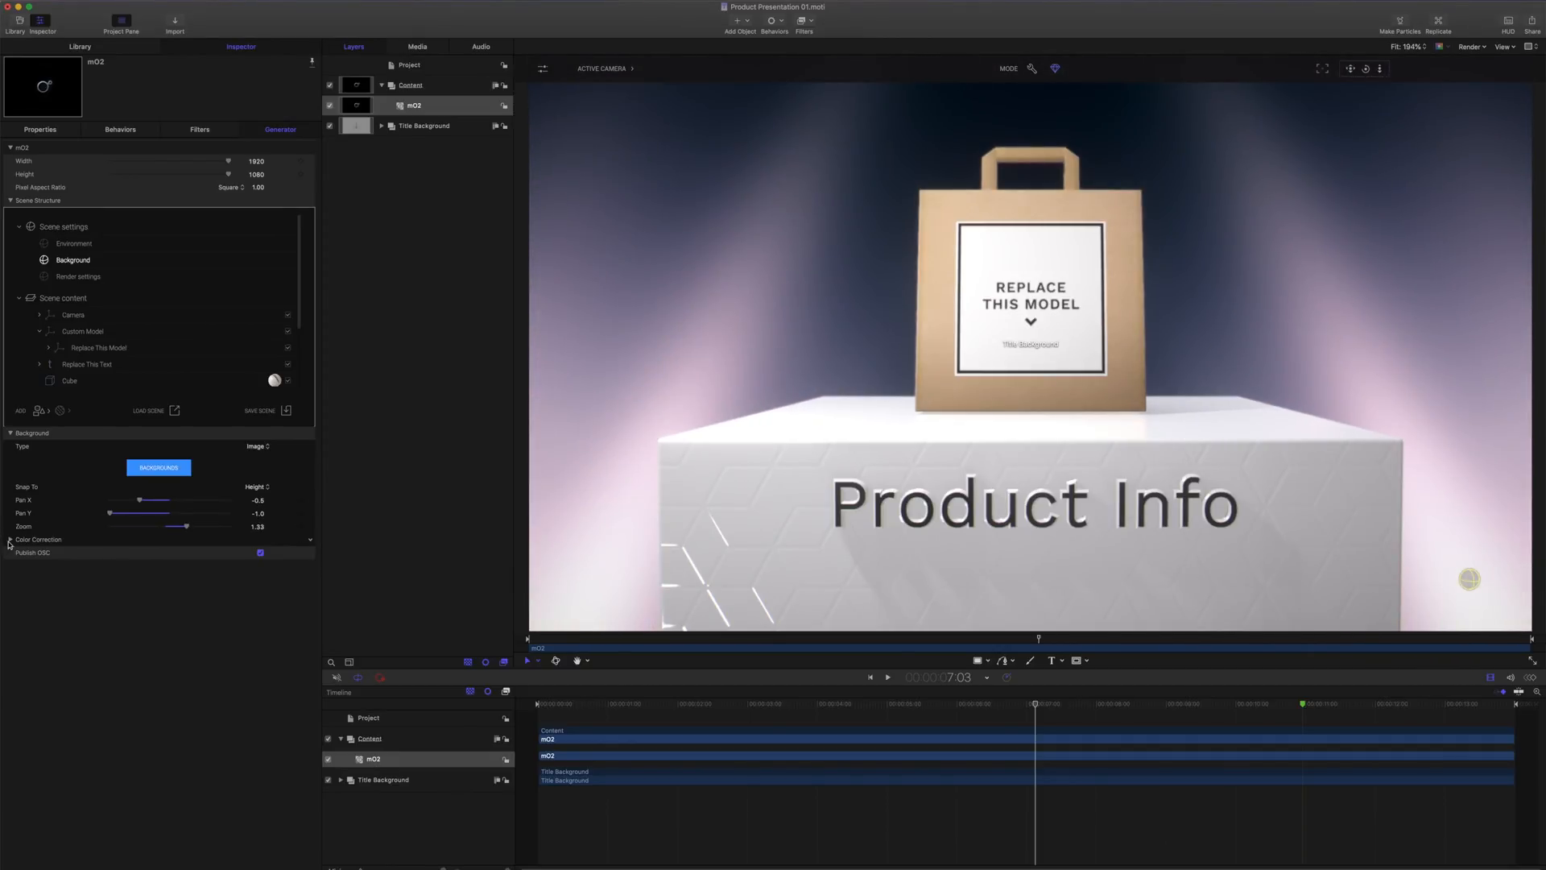
Expand the image background's Color Correction and adjust Brightness toward 1.33.
{"action": "left_click", "coordinate": [9, 539]}
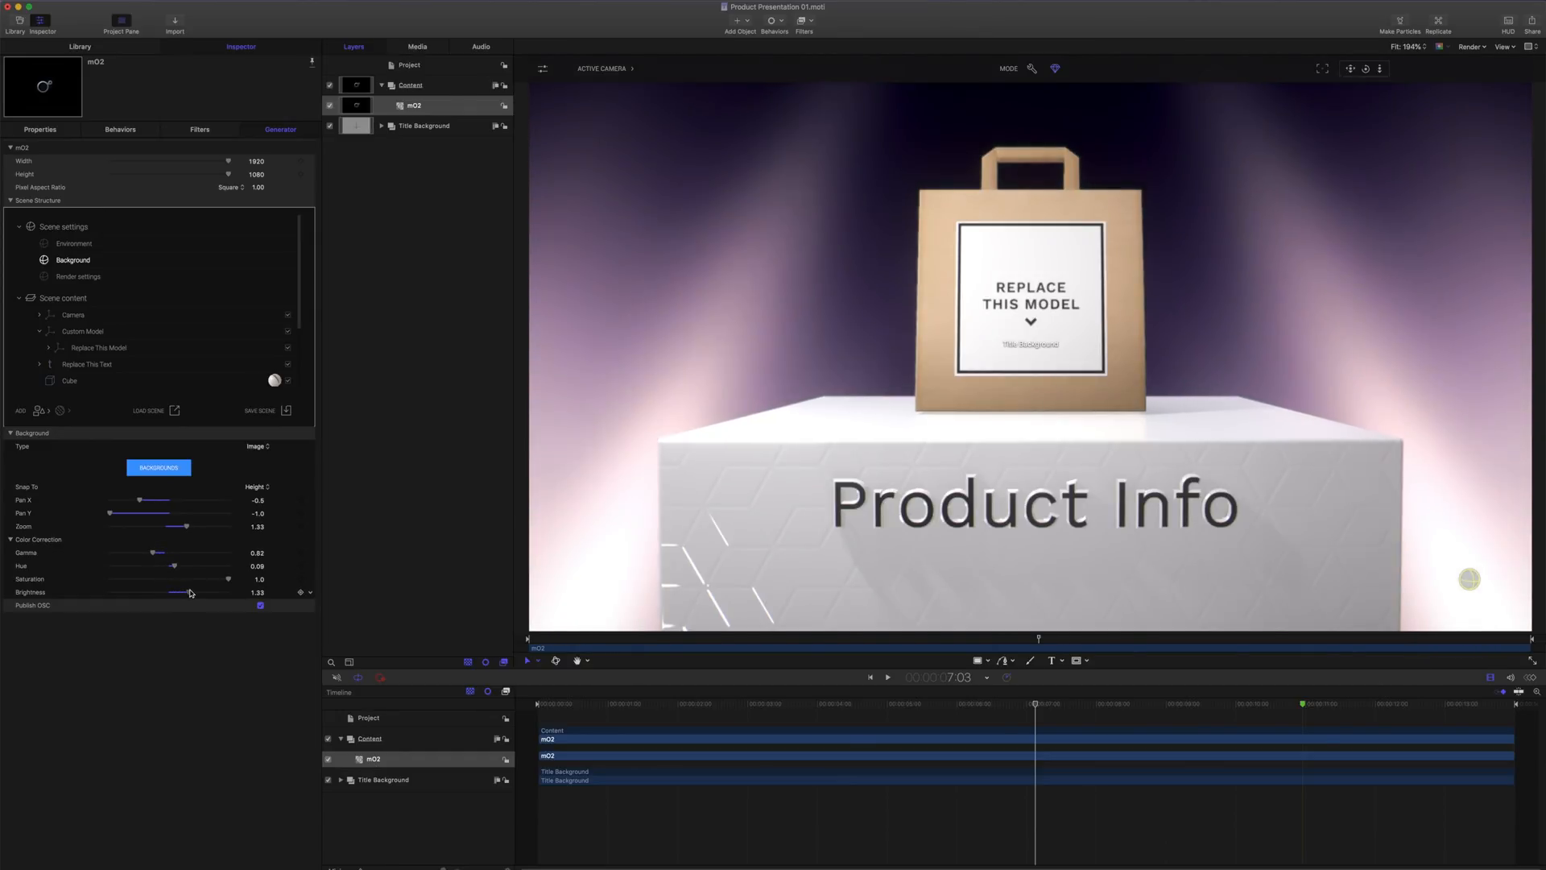
{"action": "left_click", "coordinate": [886, 677]}
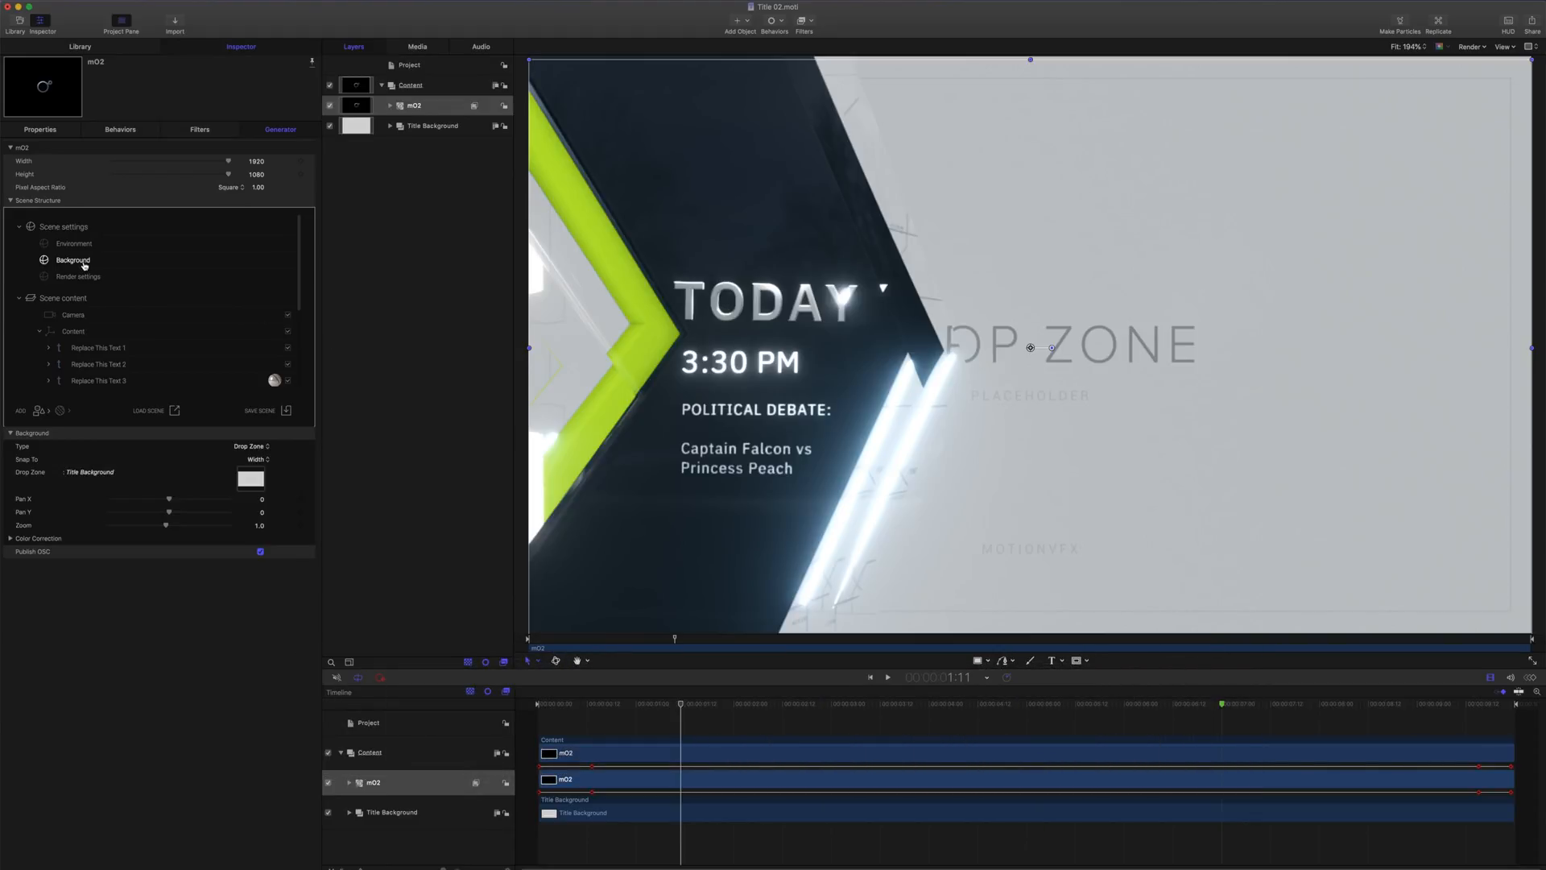
Confirm the mO2 background type stays set to Drop Zone.
{"action": "left_click", "coordinate": [251, 445]}
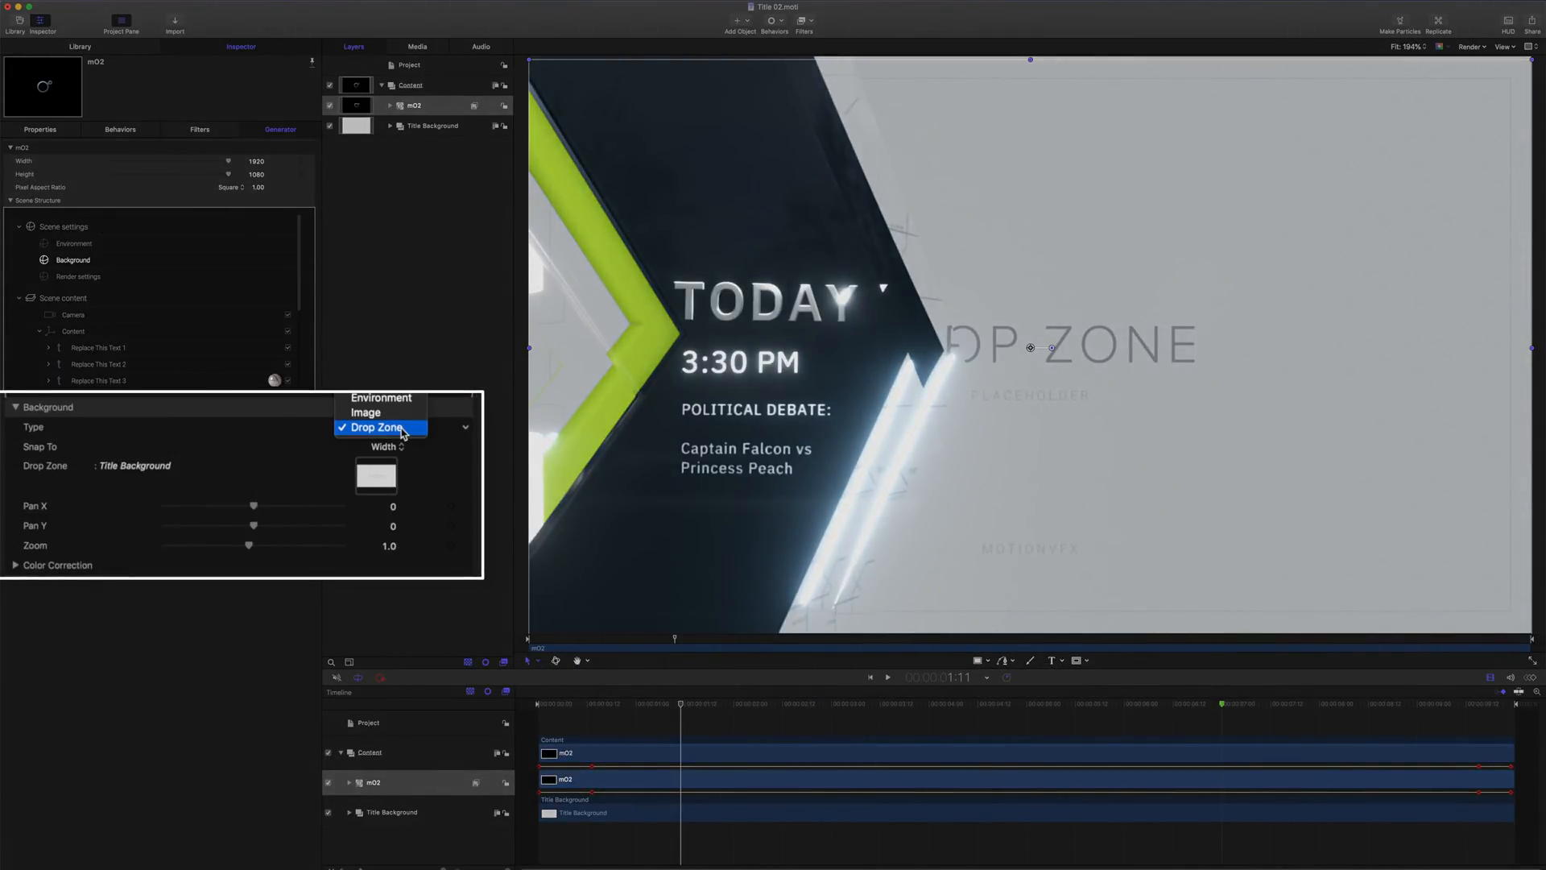
{"action": "left_click", "coordinate": [377, 427]}
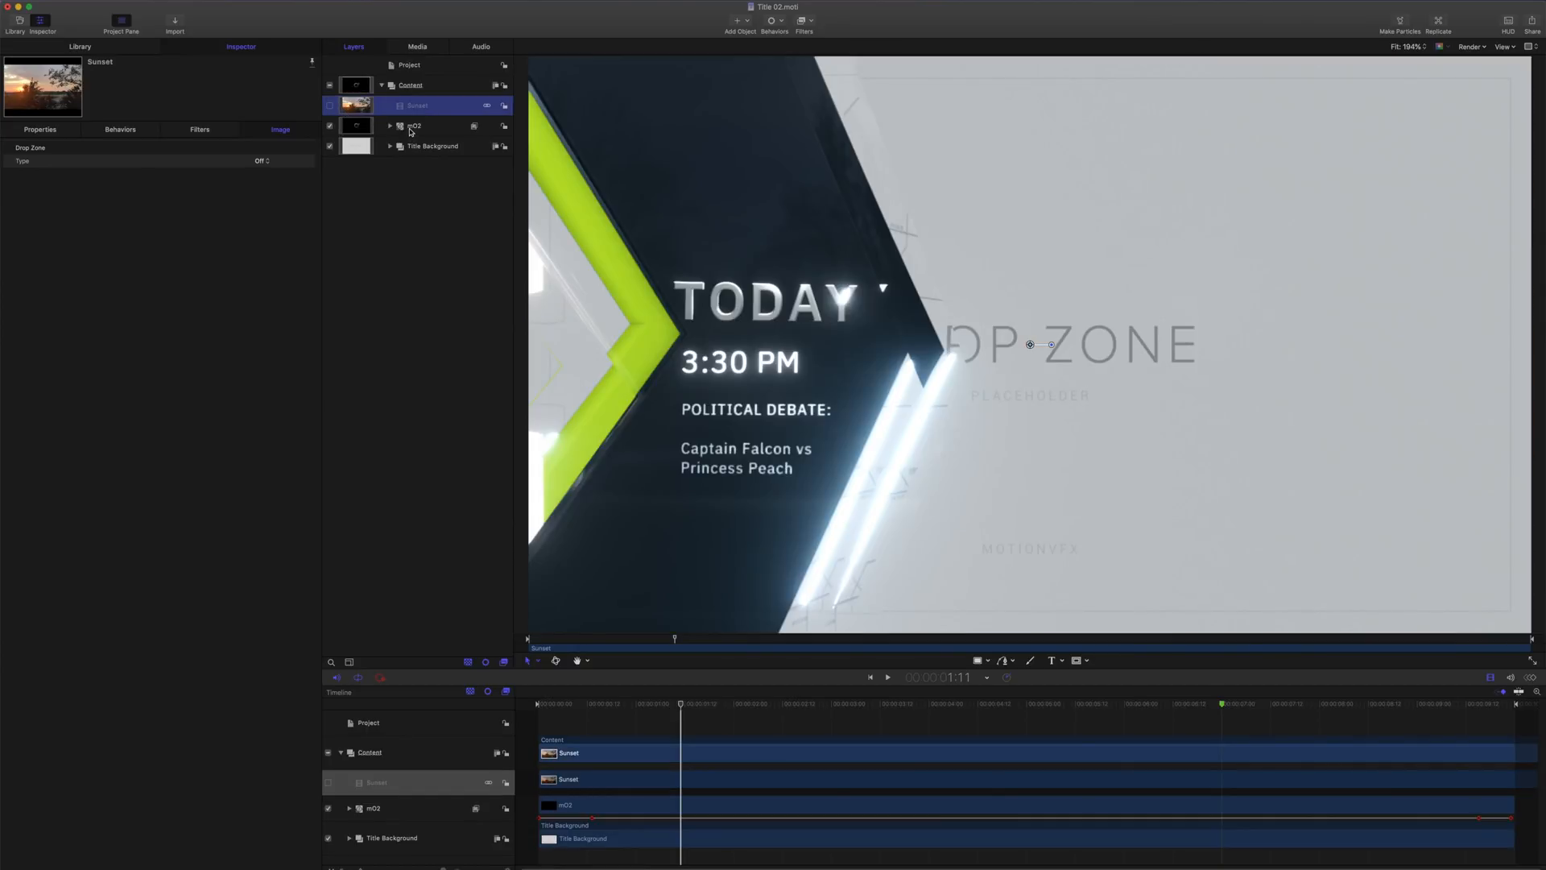
Fill the mO2 drop zone with the Sunset video, then stop the preview.
{"action": "left_click", "coordinate": [414, 126]}
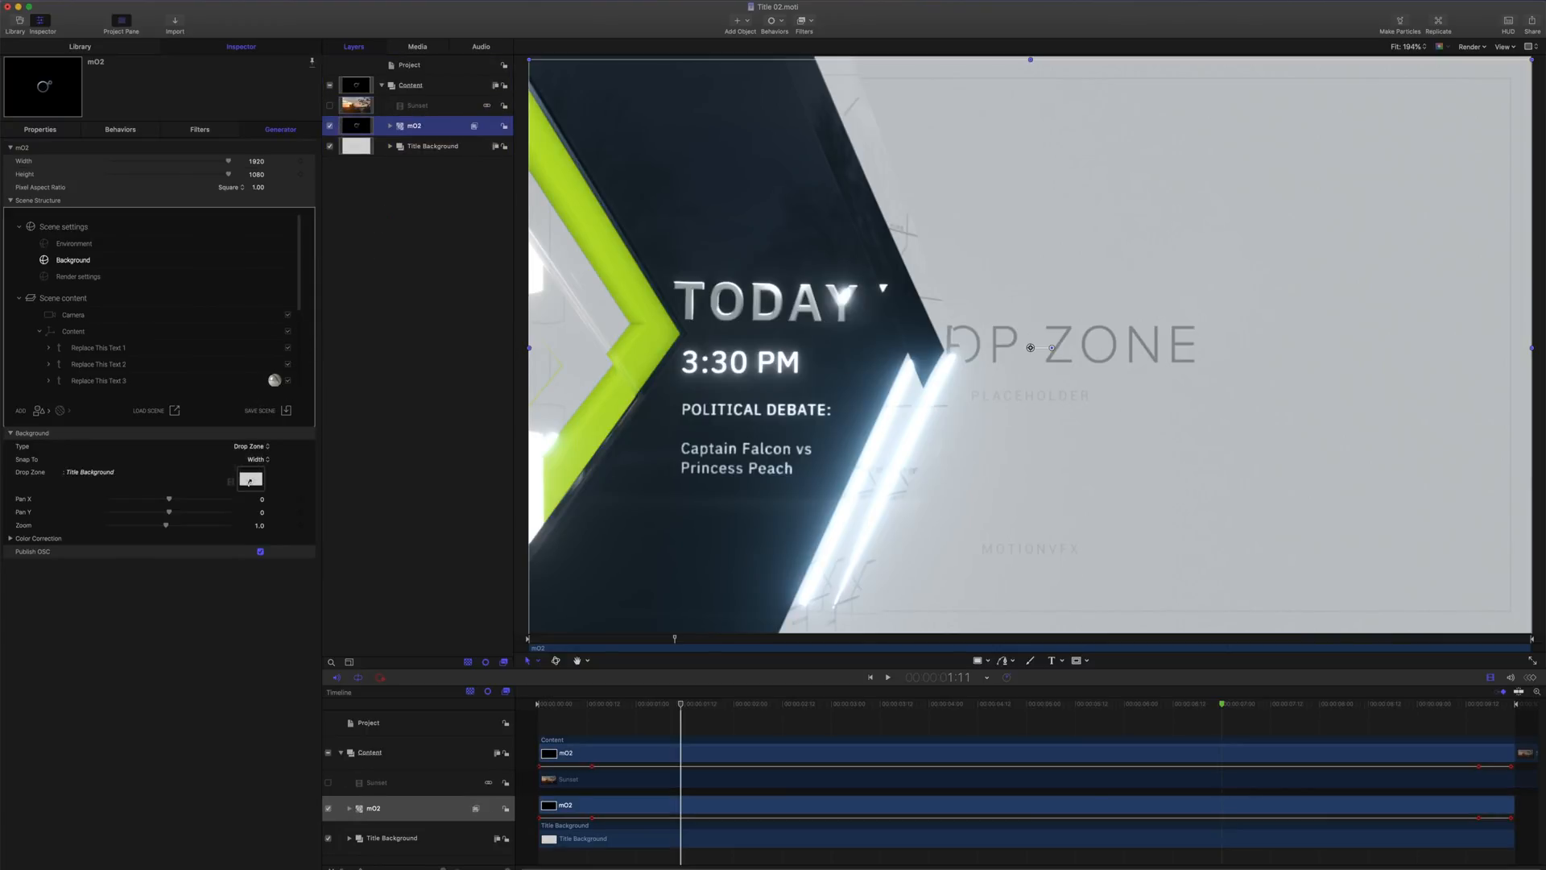
{"action": "left_click", "coordinate": [886, 677]}
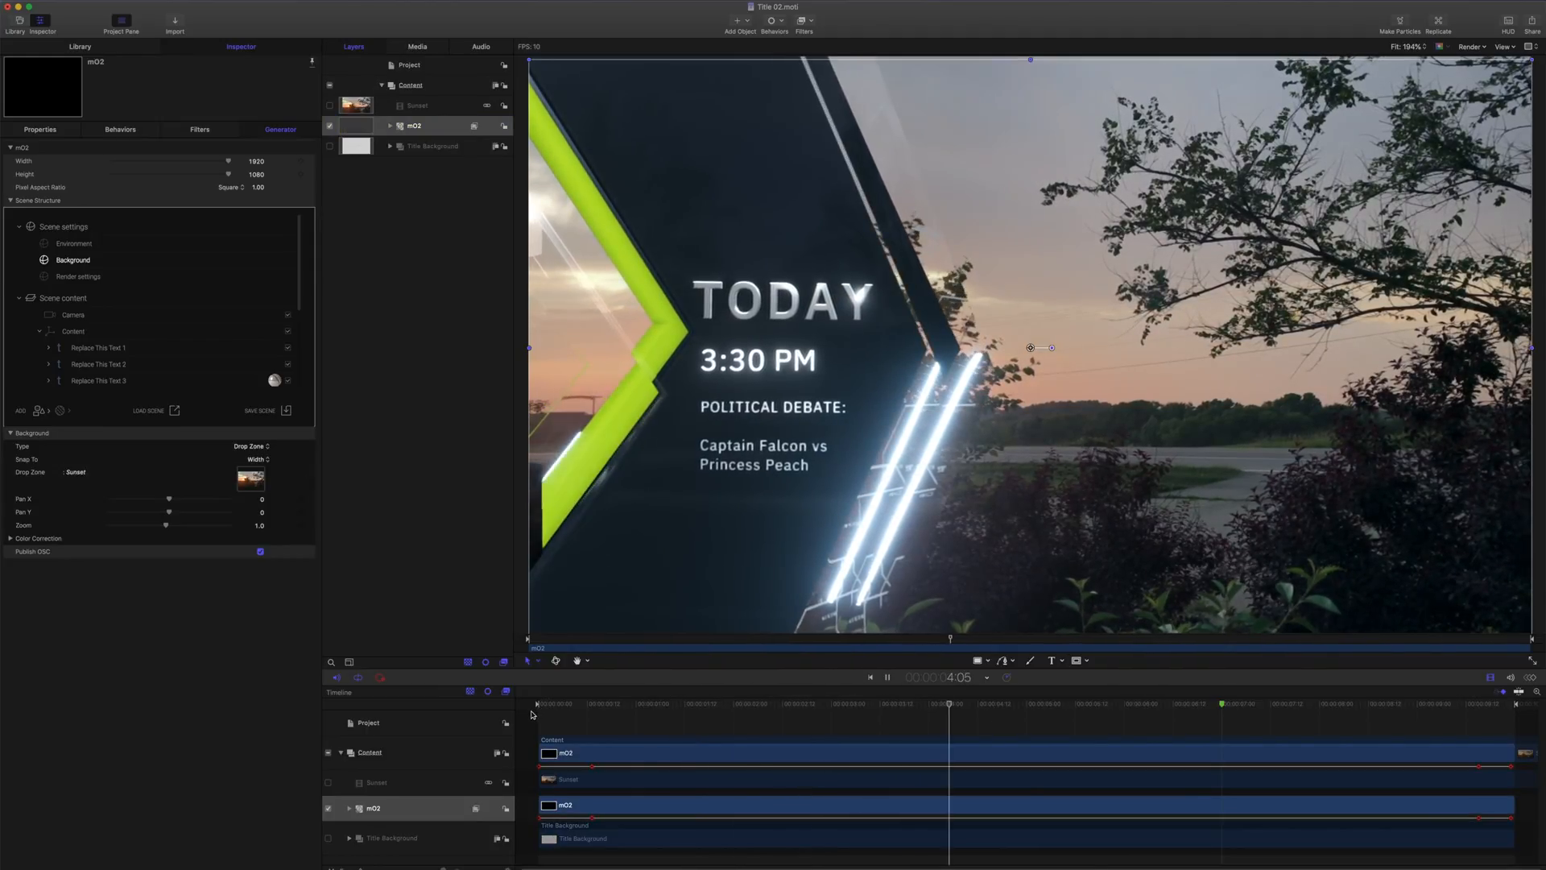
{"action": "left_click", "coordinate": [1161, 702]}
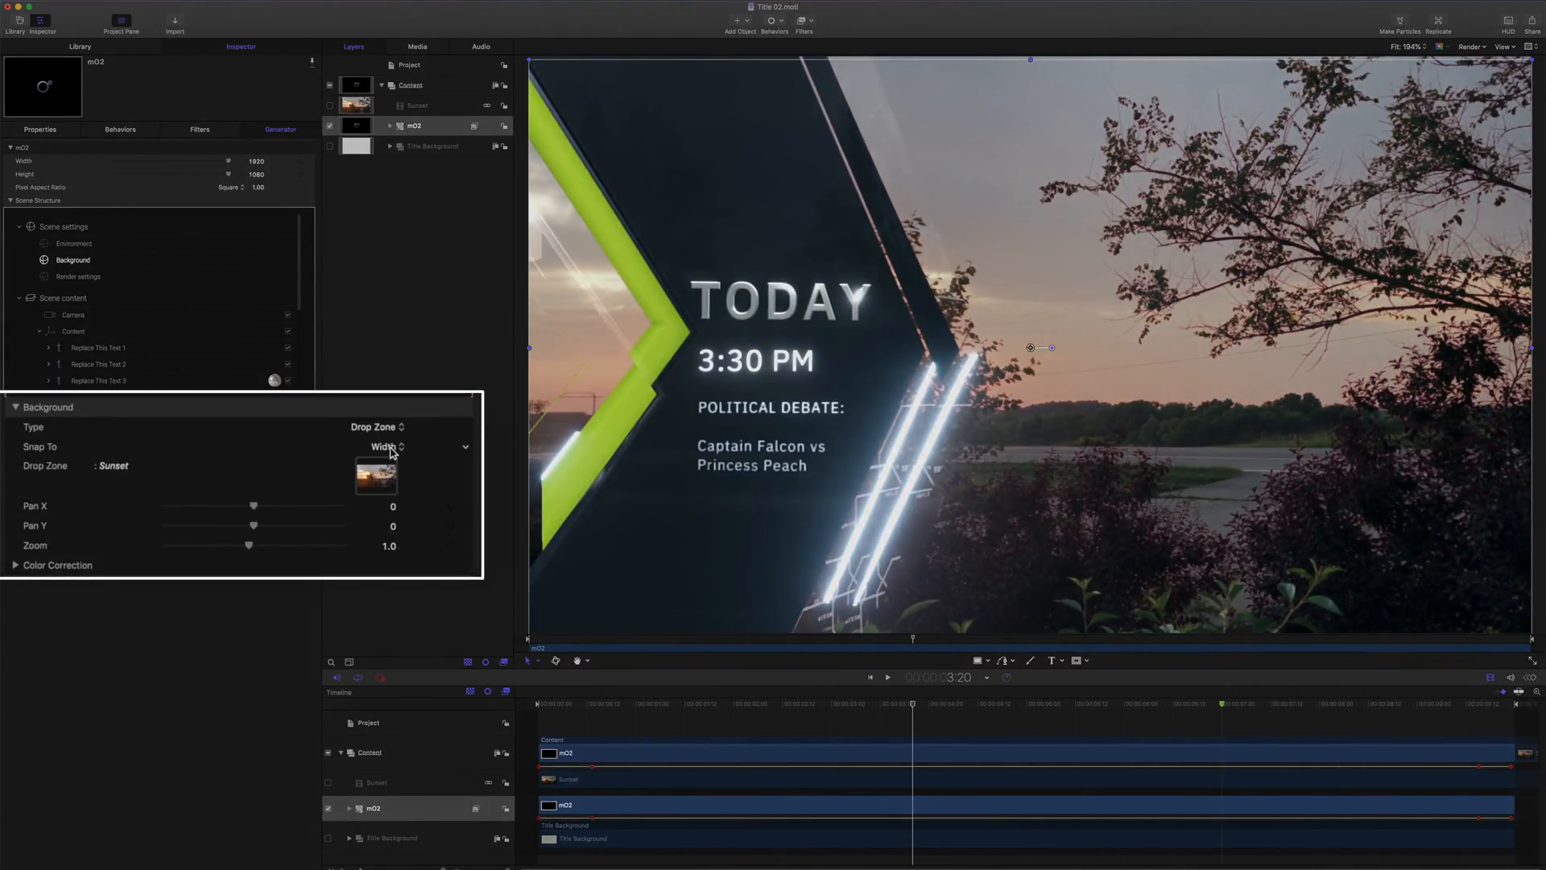
Keep the sunset snapped to width and expand its Color Correction settings.
{"action": "left_click", "coordinate": [385, 447]}
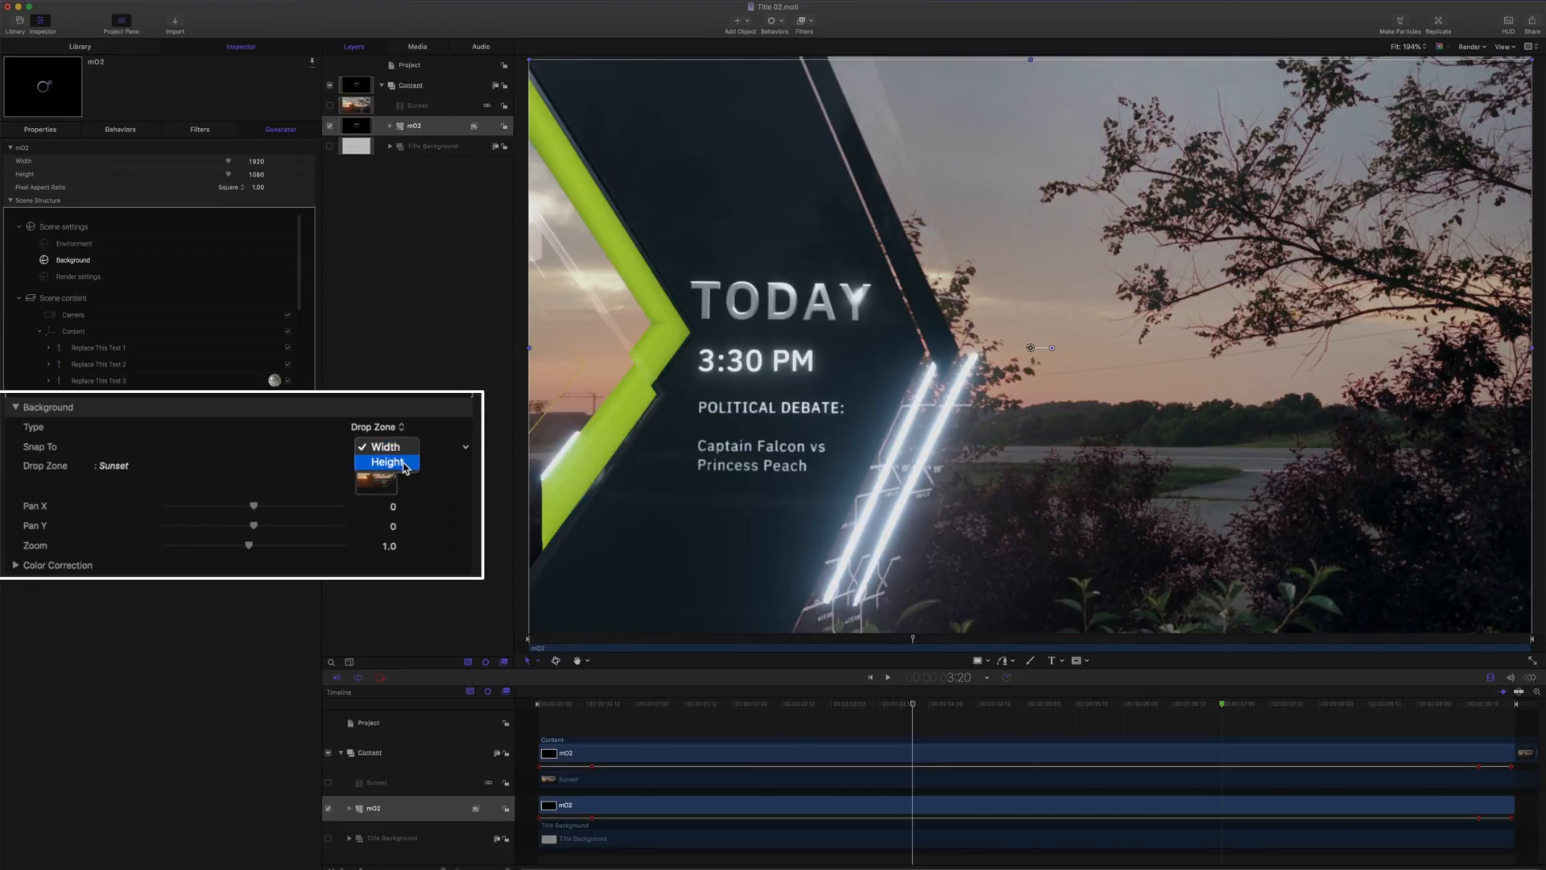
{"action": "left_click", "coordinate": [385, 447]}
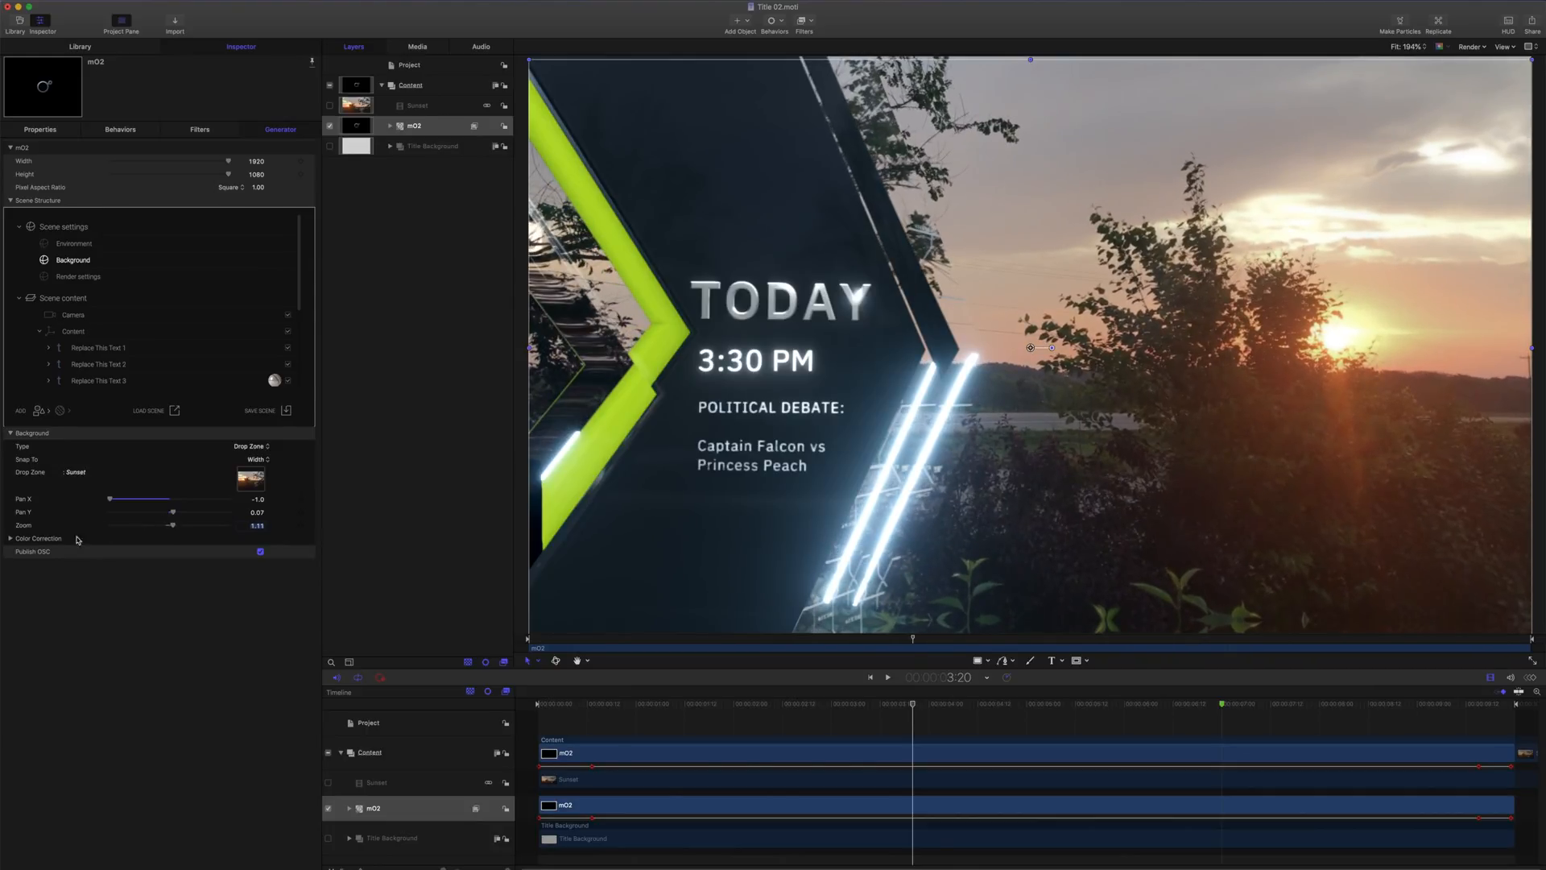
{"action": "left_click", "coordinate": [10, 539]}
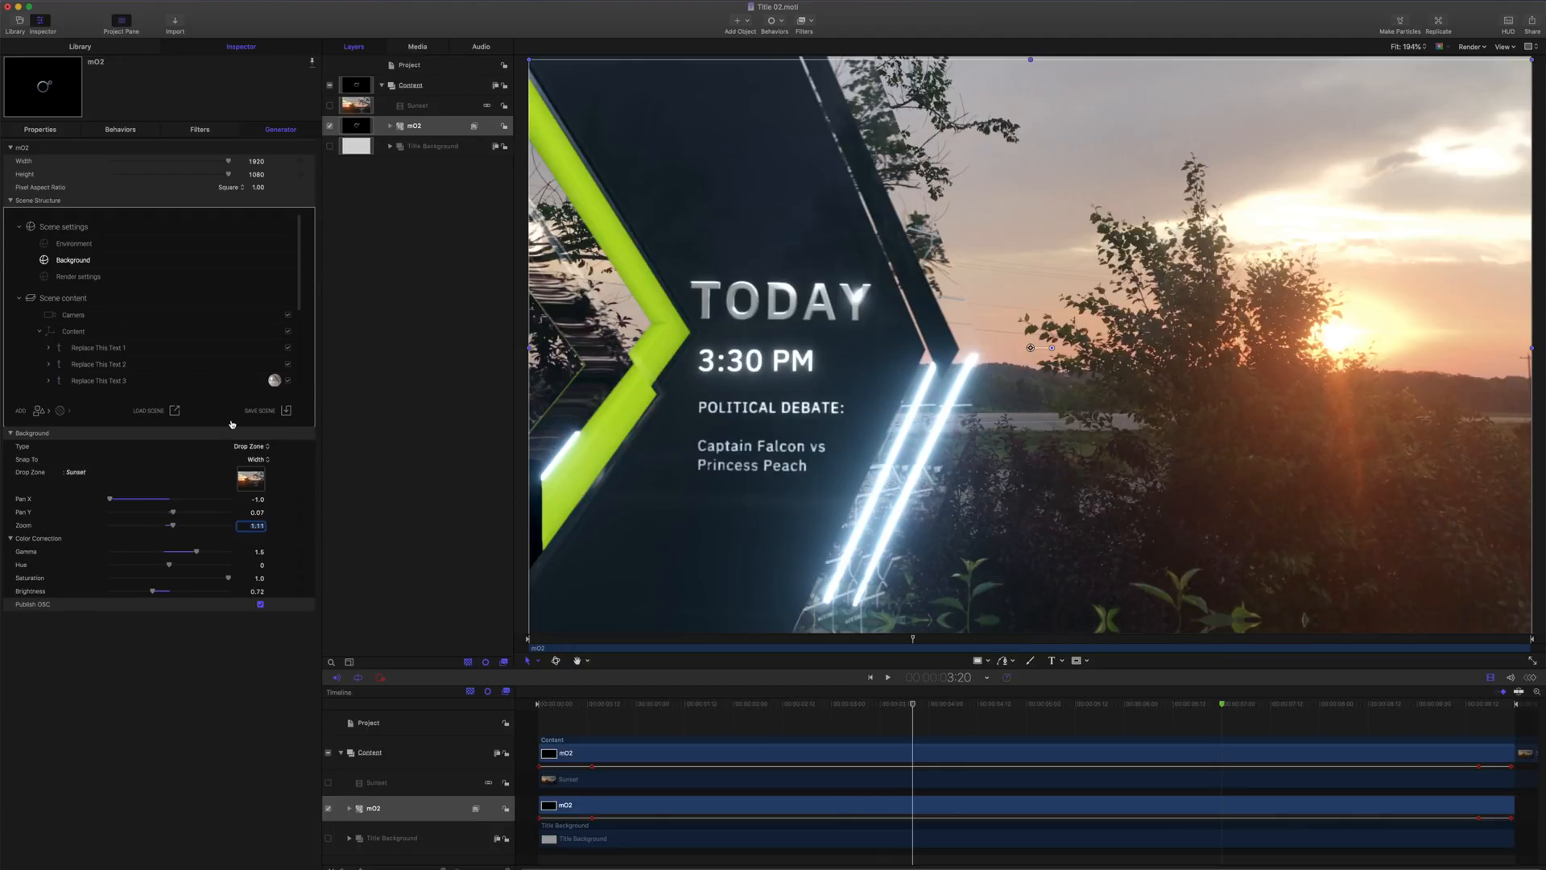
{"action": "left_click", "coordinate": [249, 445]}
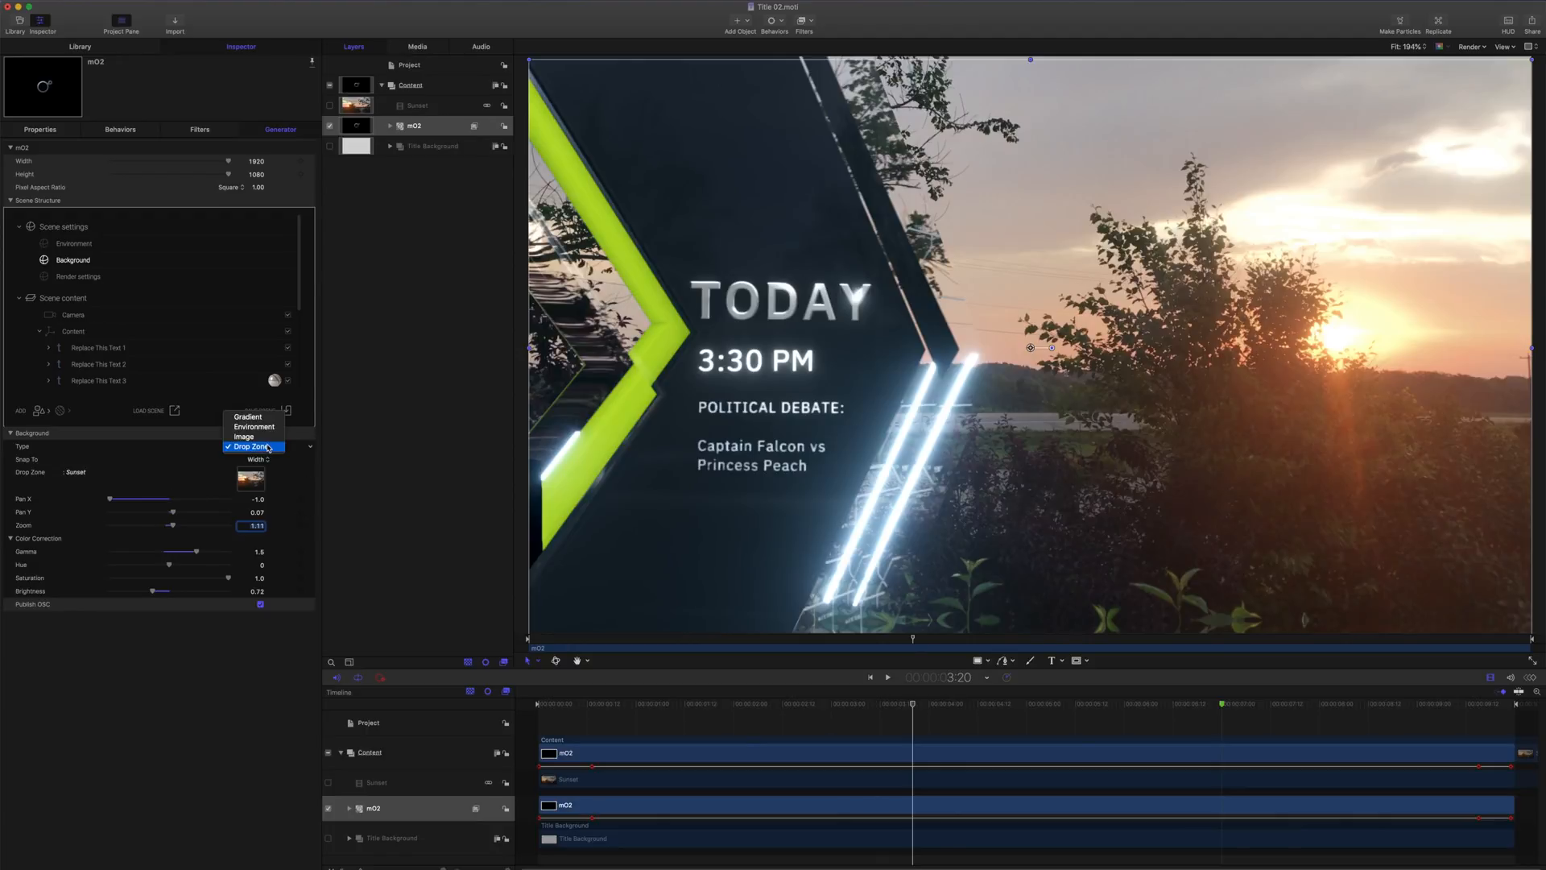
{"action": "left_click", "coordinate": [251, 445]}
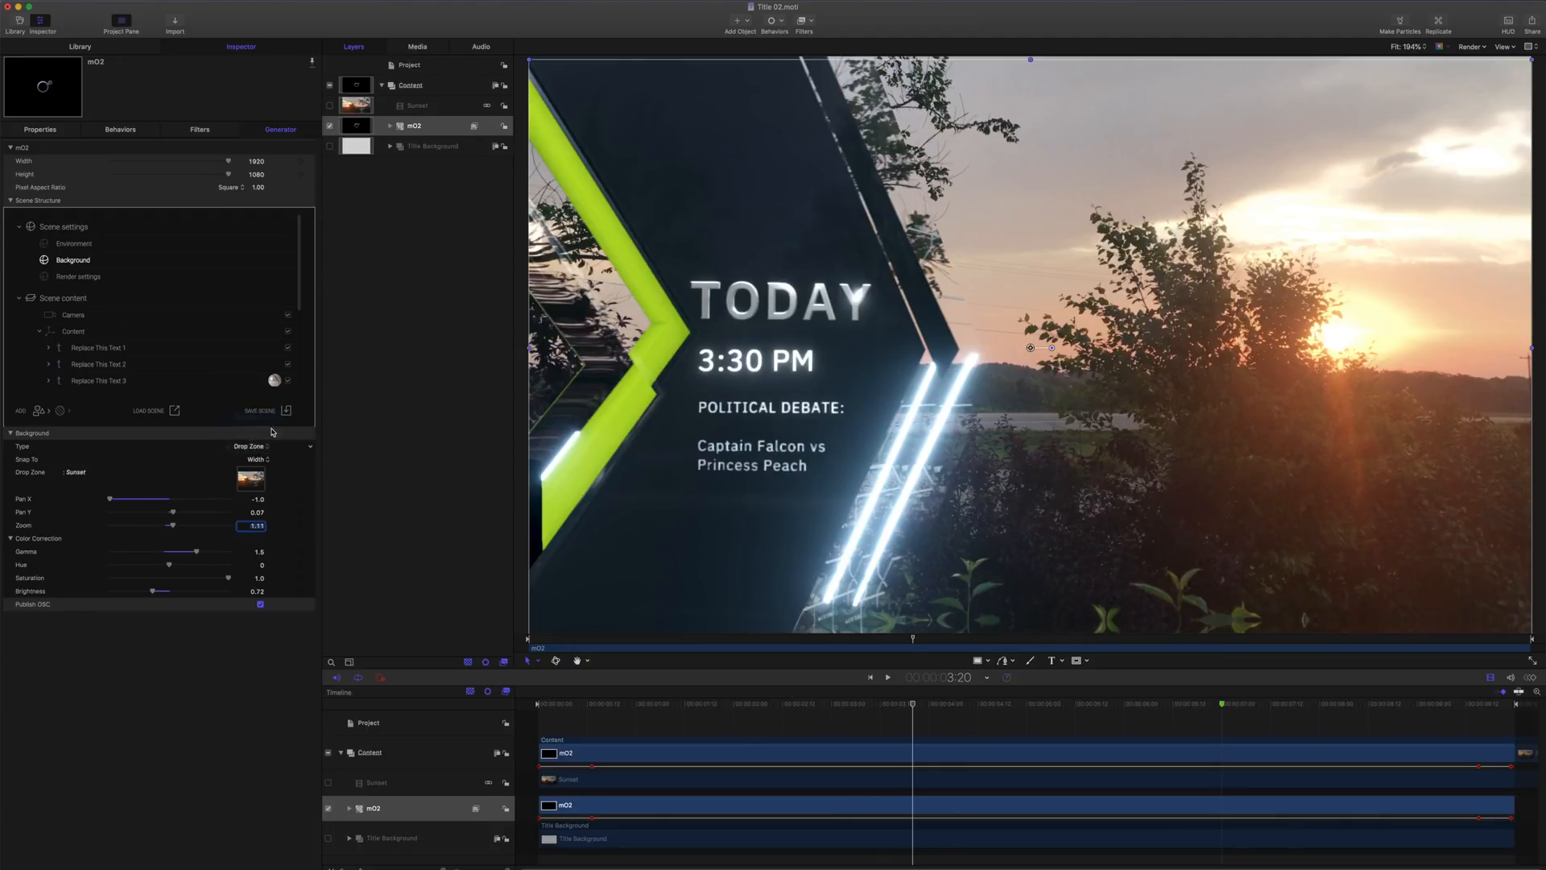
{"action": "left_click", "coordinate": [250, 445]}
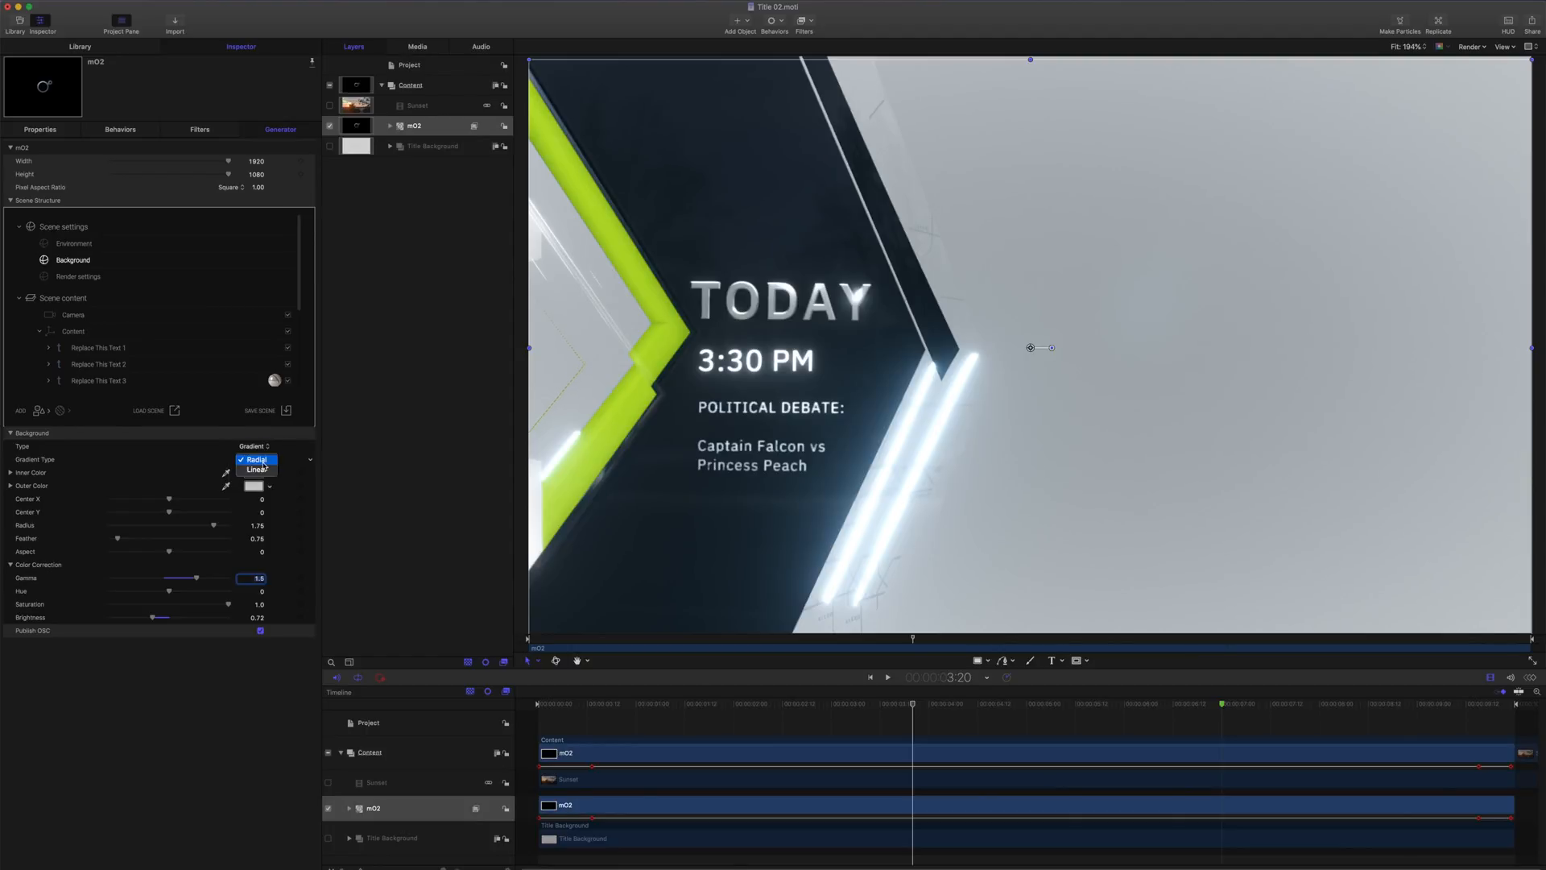
{"action": "left_click", "coordinate": [258, 469]}
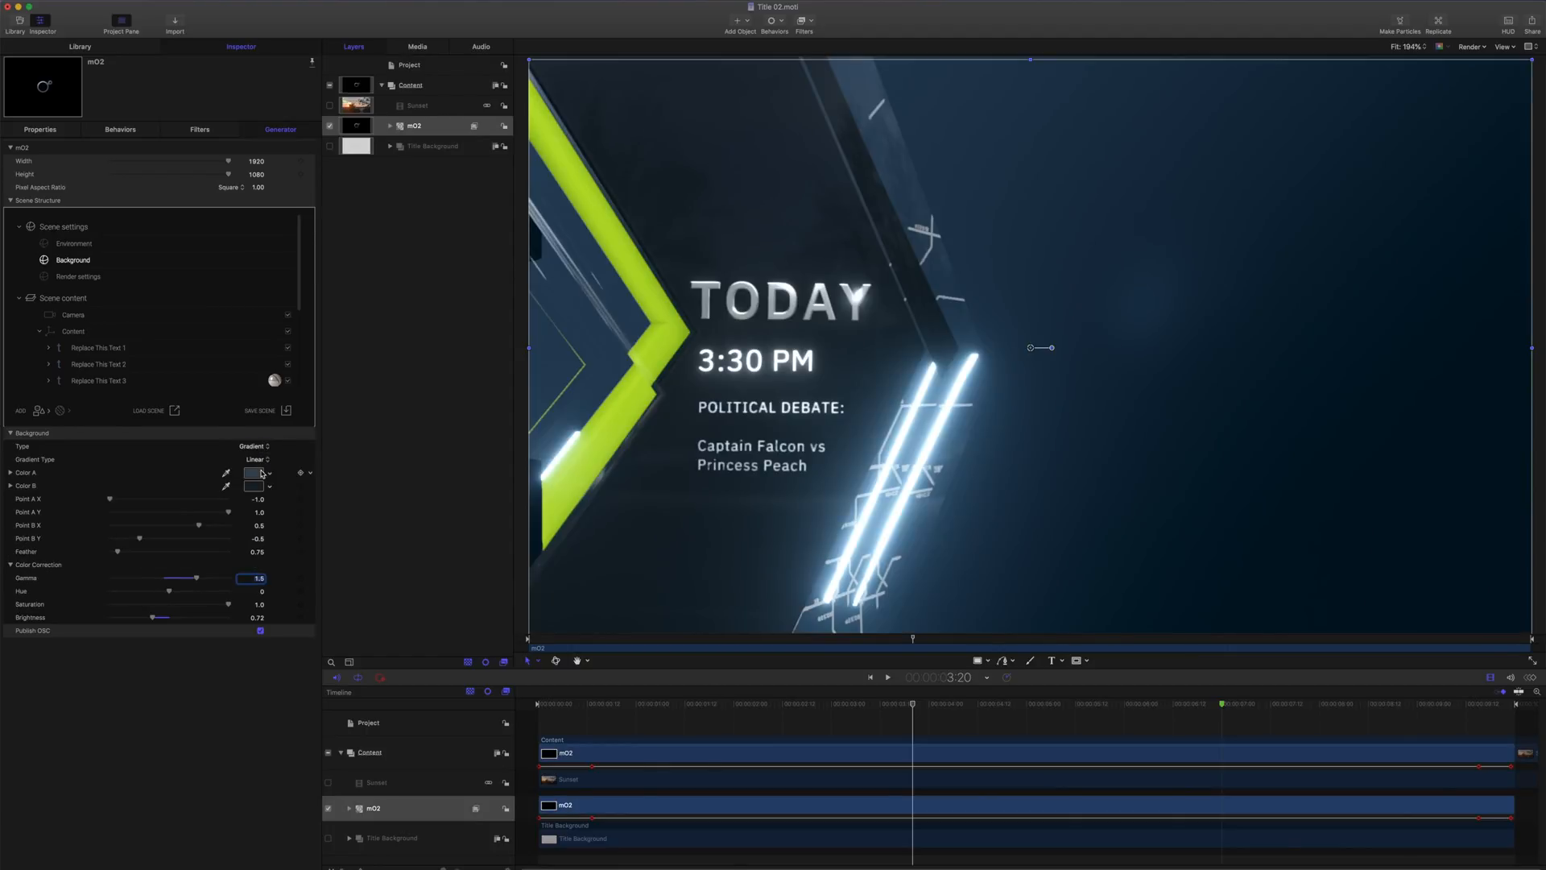
{"action": "left_click", "coordinate": [252, 445]}
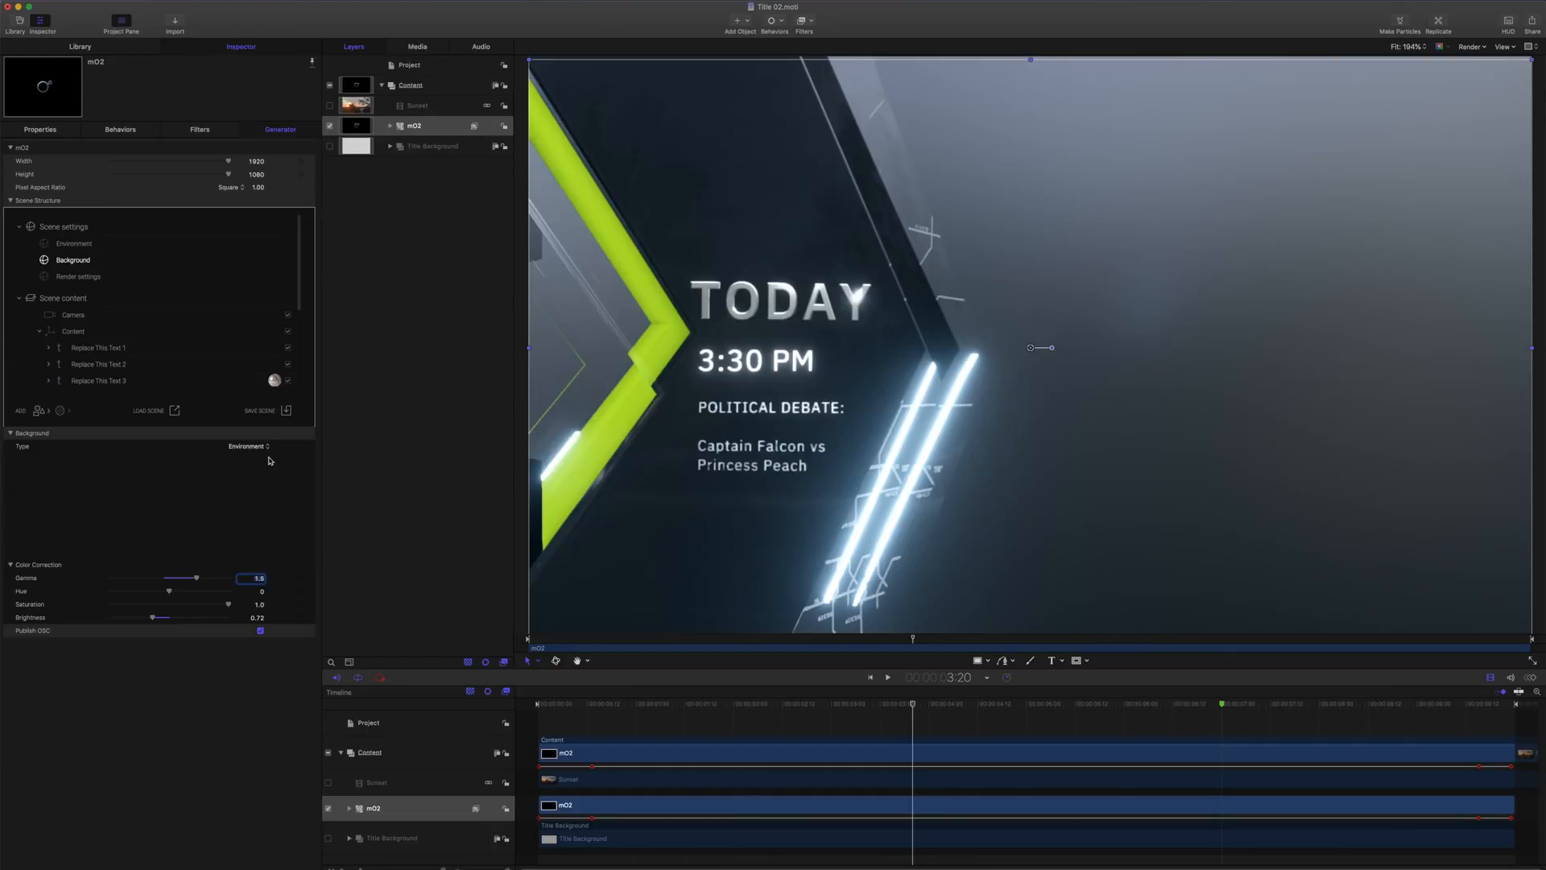
{"action": "left_click", "coordinate": [247, 445]}
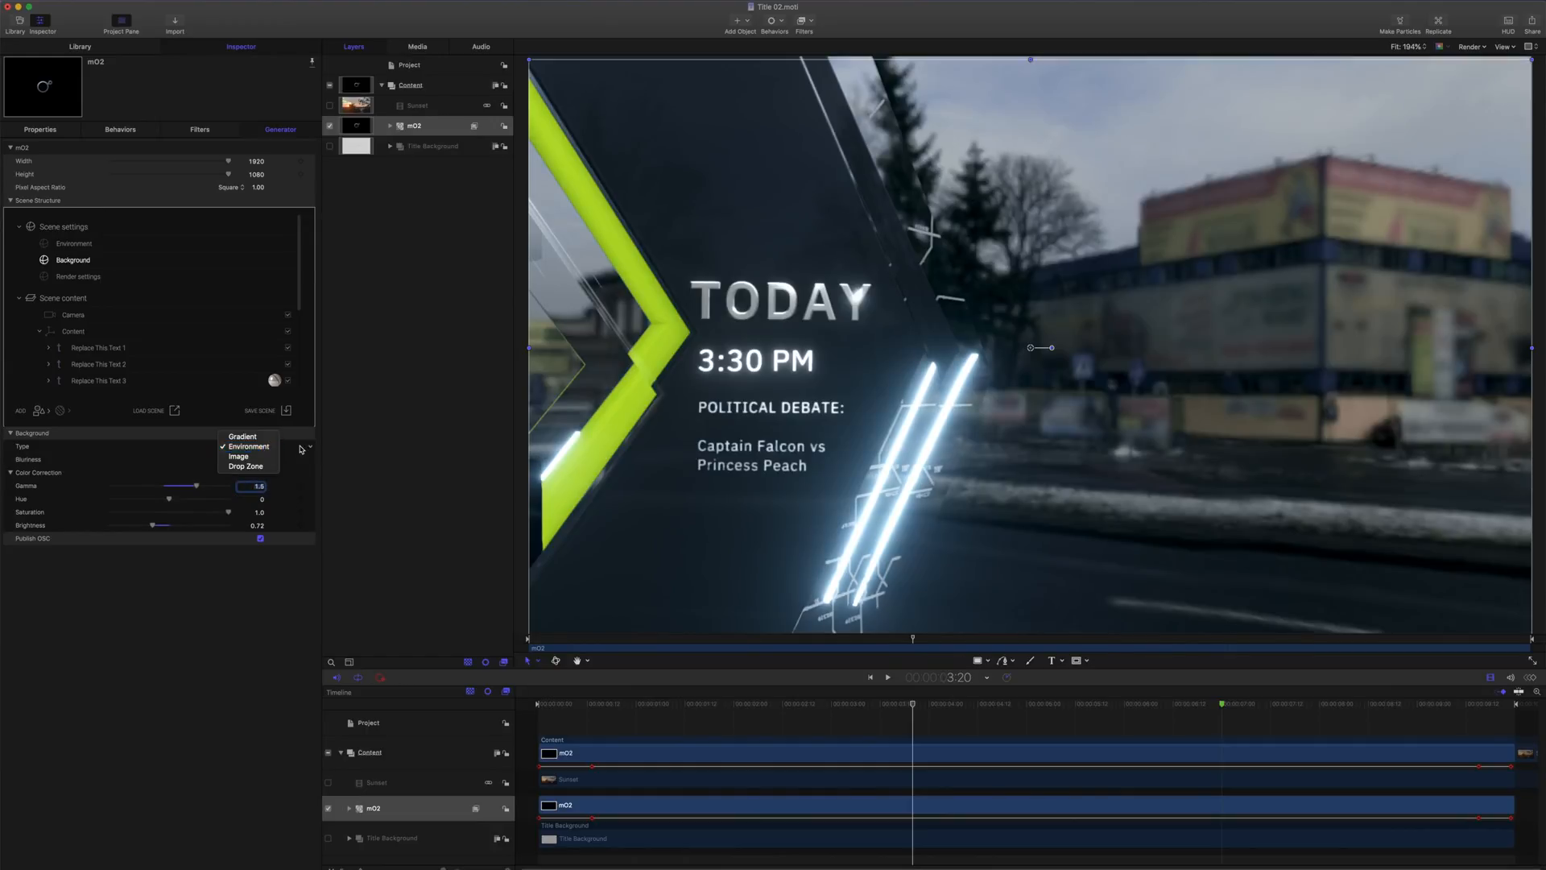
{"action": "left_click", "coordinate": [240, 457]}
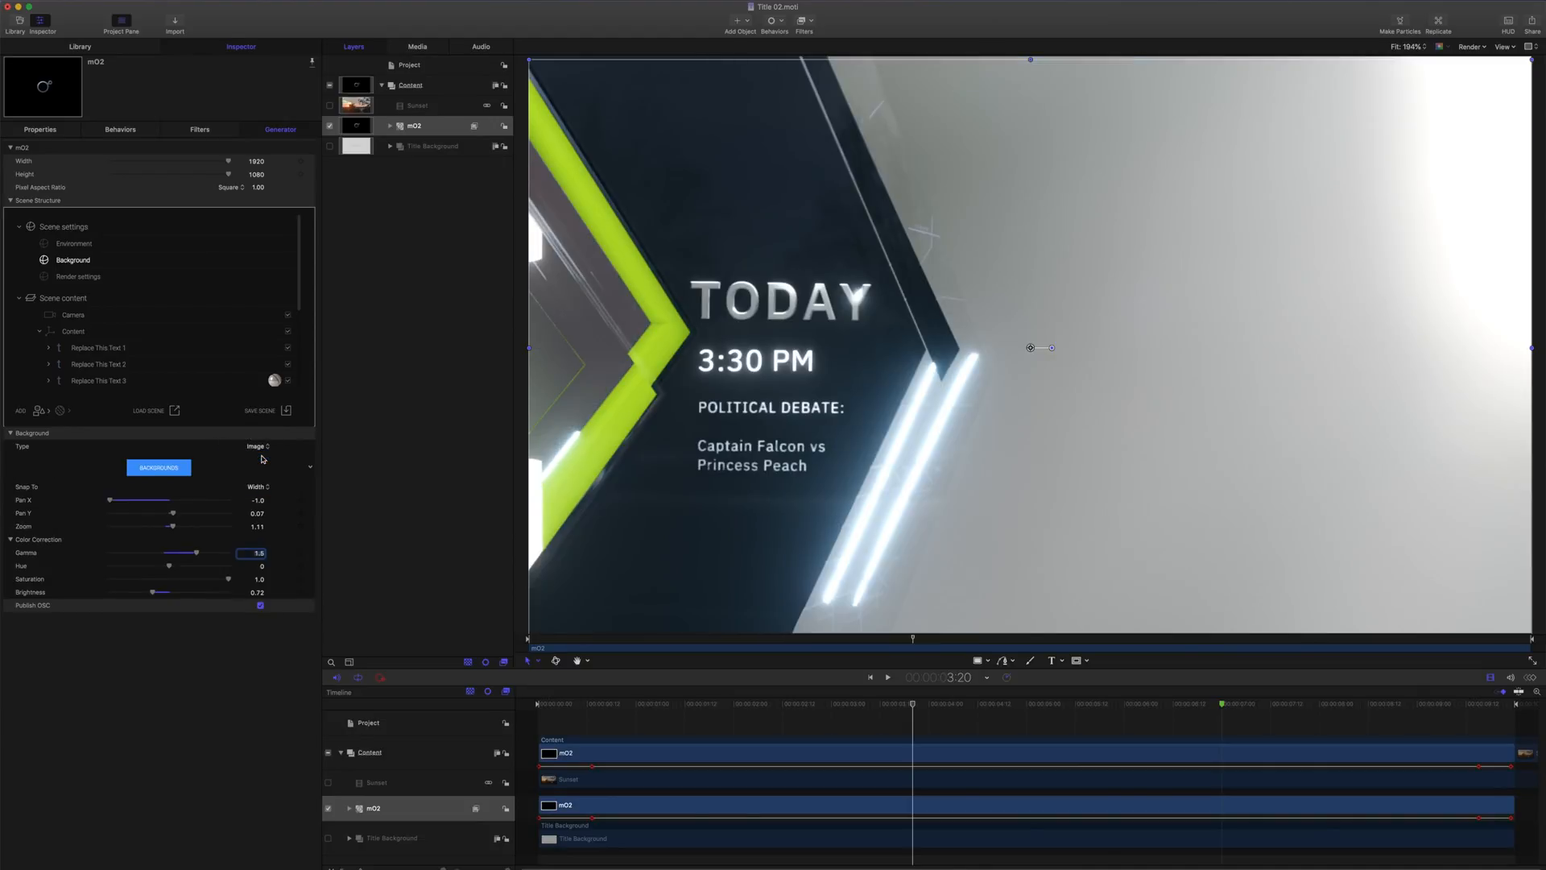
{"action": "left_click", "coordinate": [158, 467]}
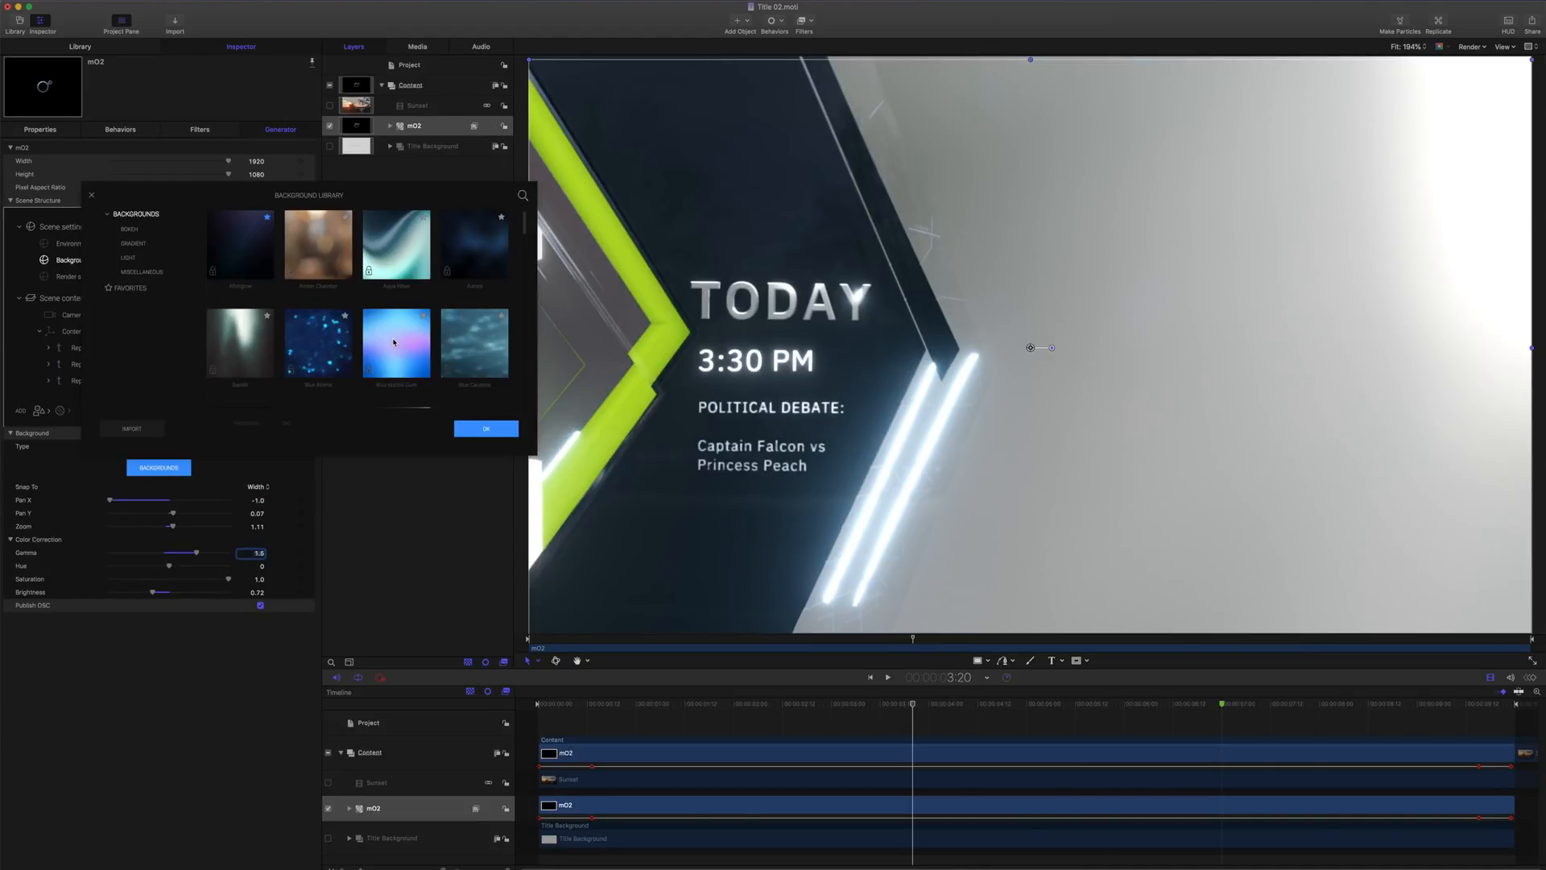
{"action": "left_click", "coordinate": [484, 427]}
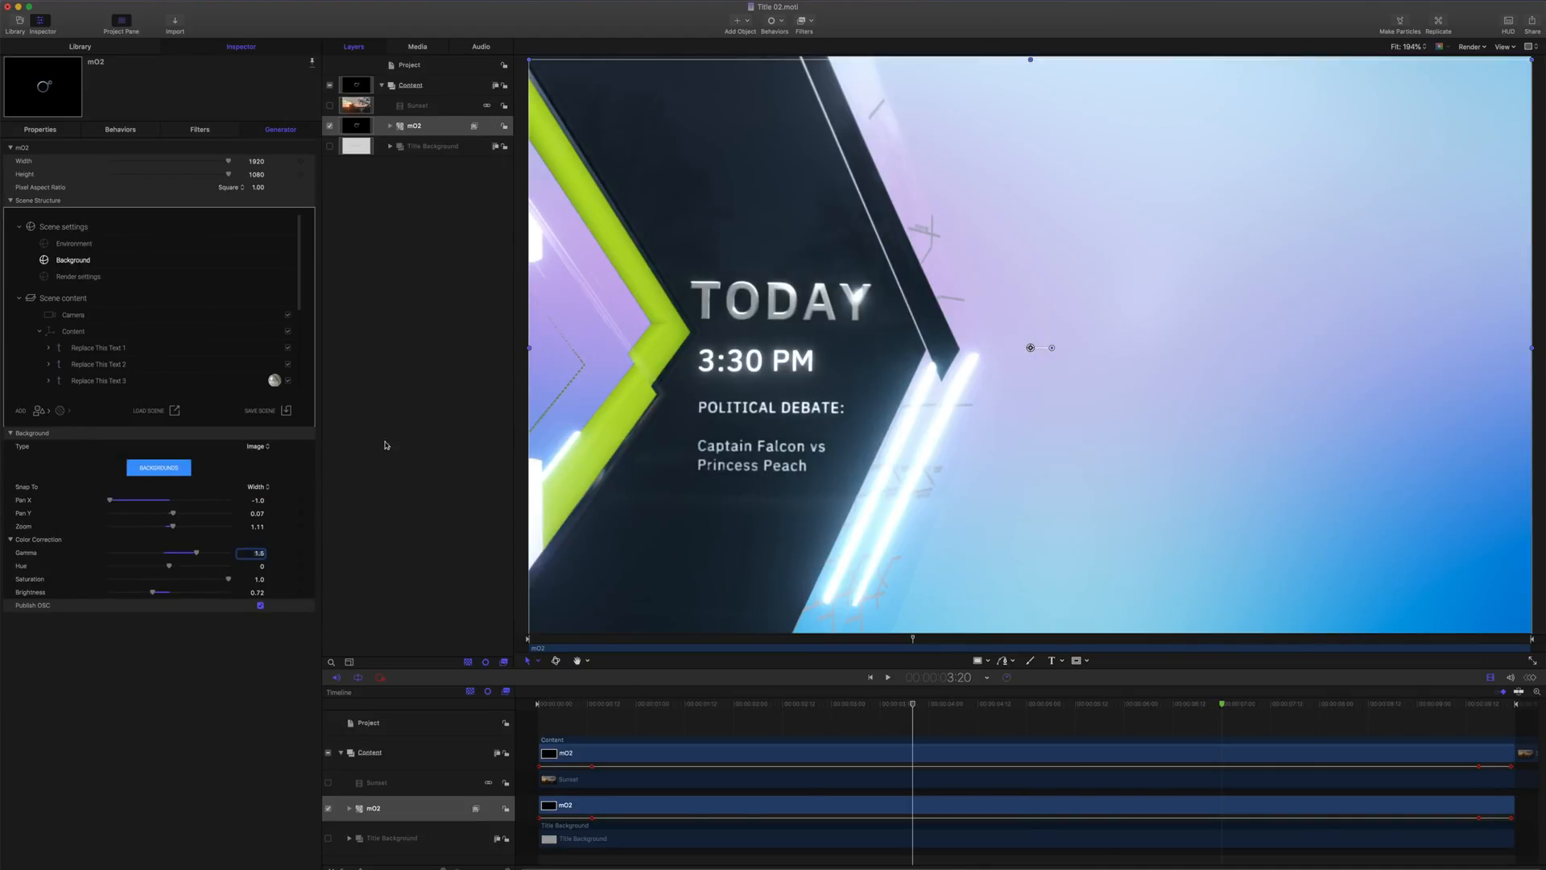
{"action": "left_click", "coordinate": [254, 445]}
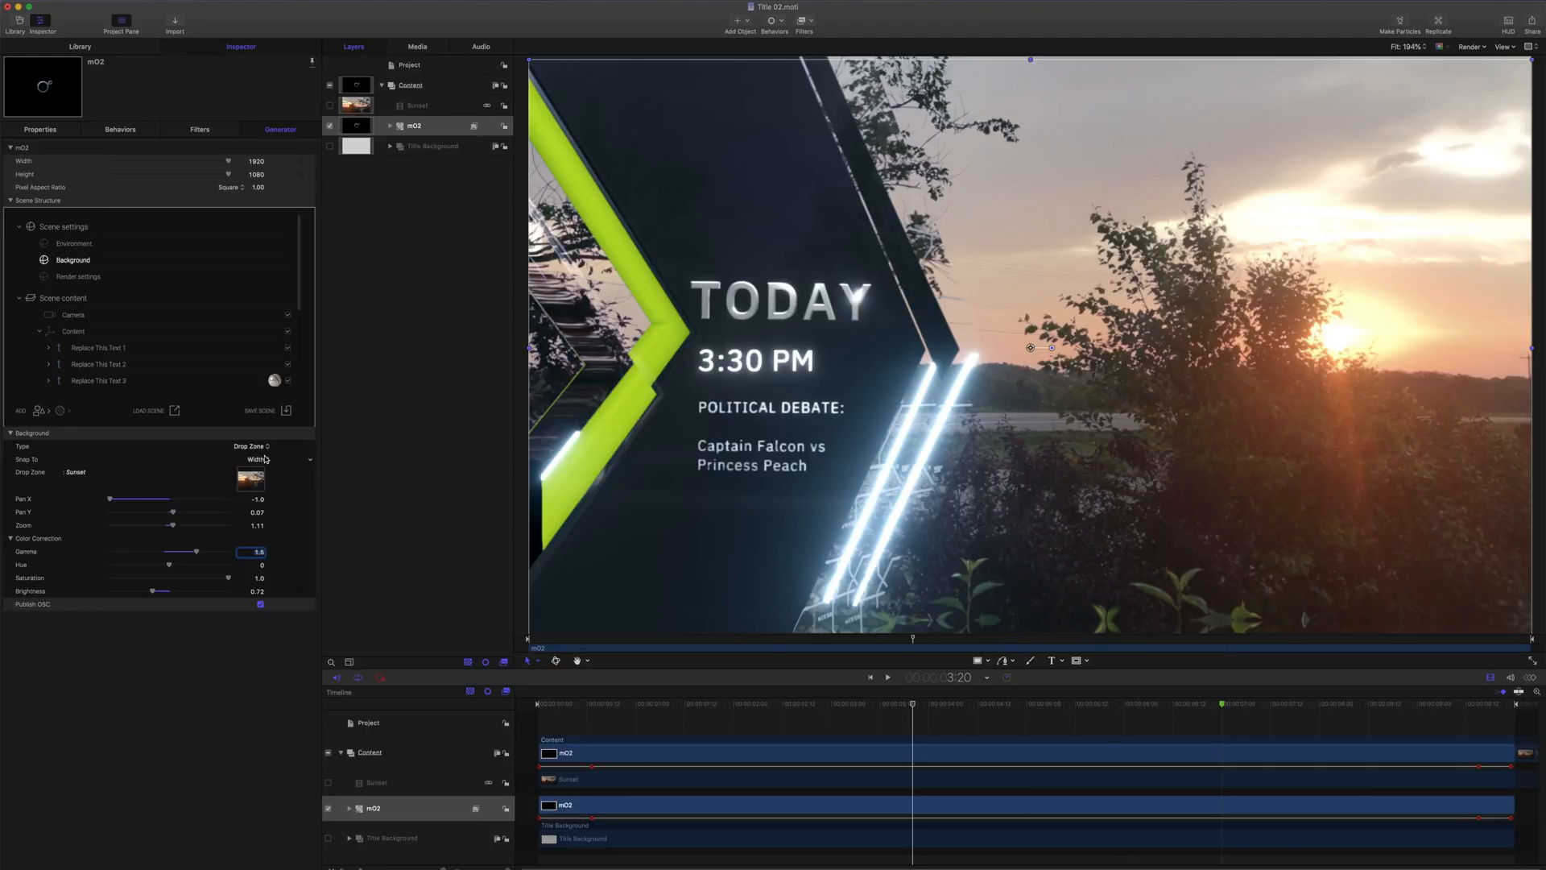
{"action": "left_click", "coordinate": [885, 677]}
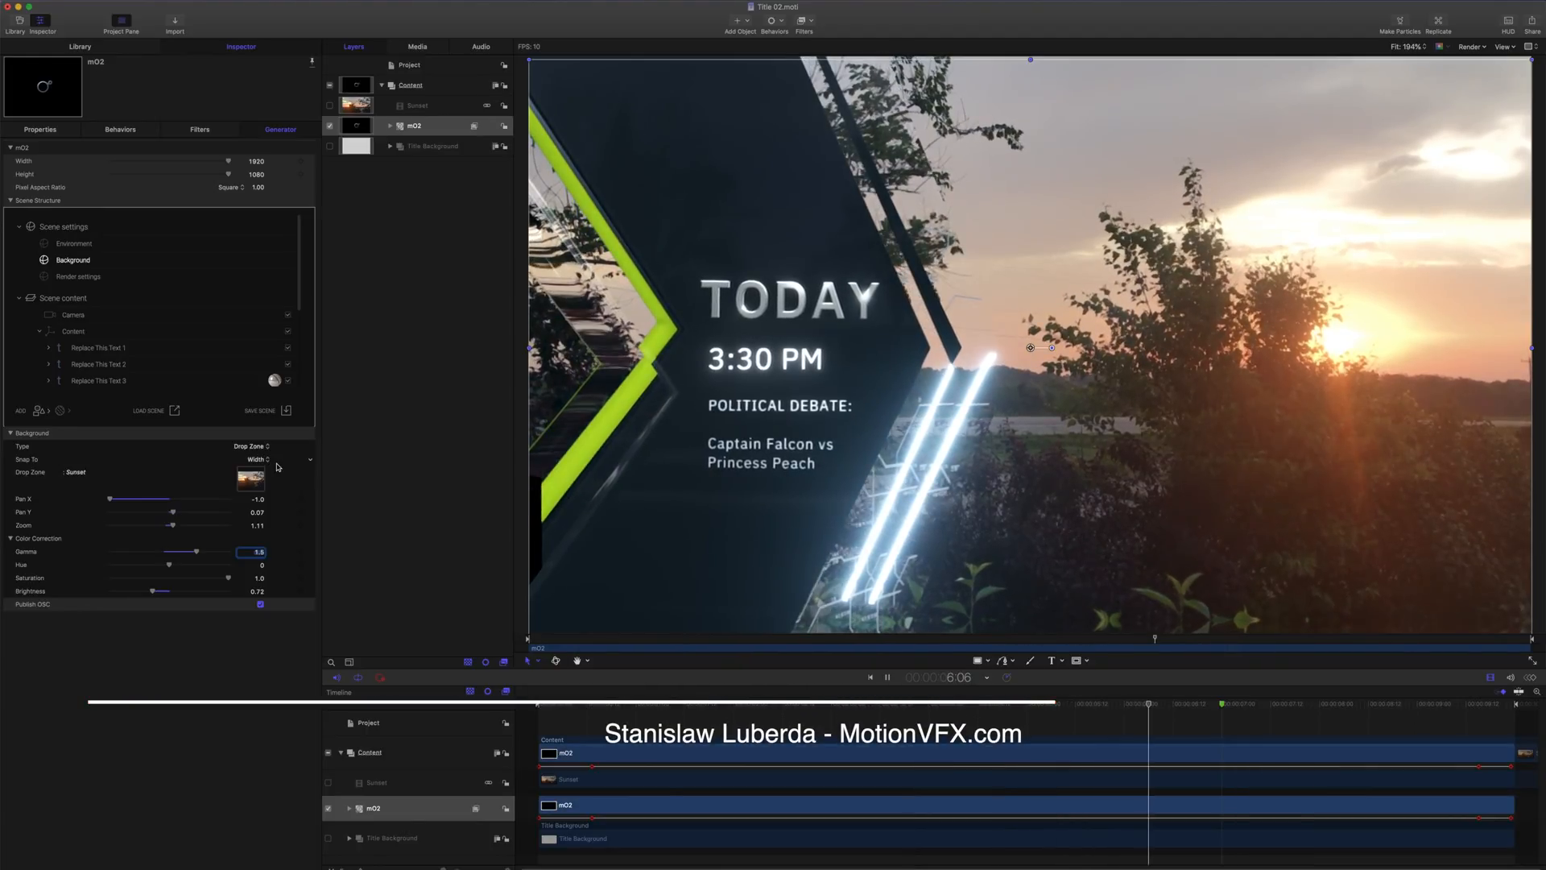